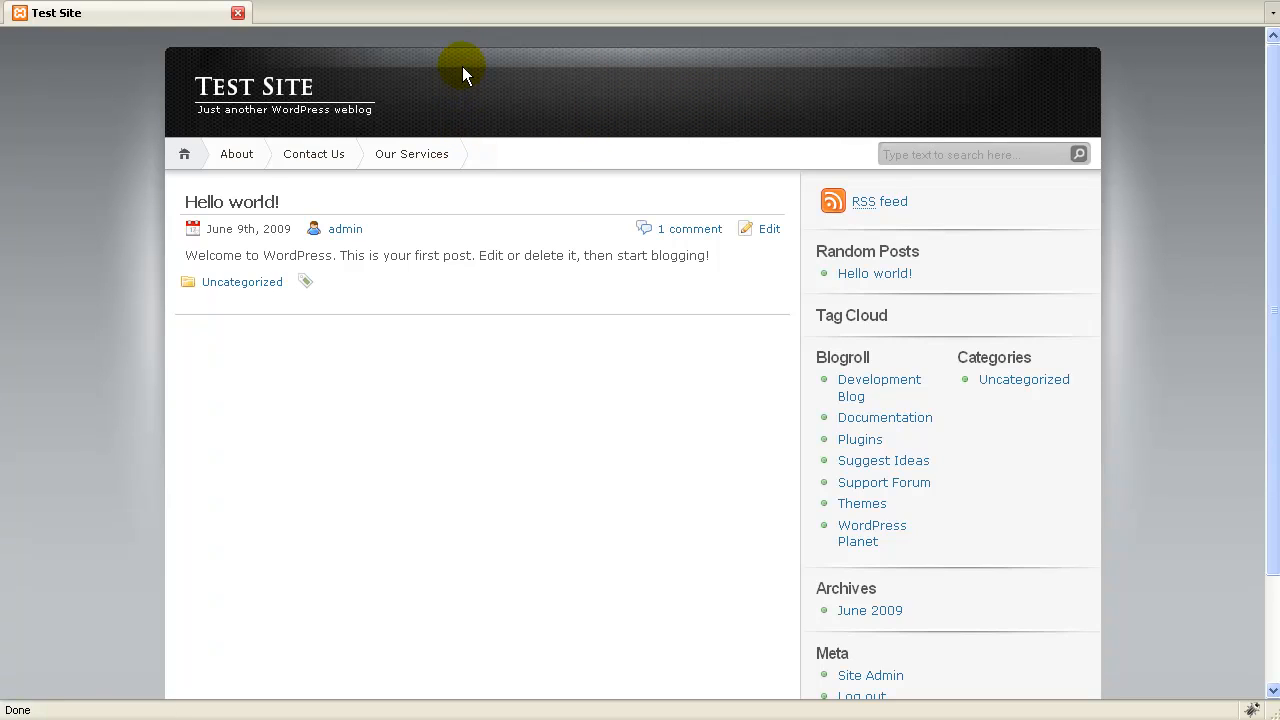
mouse_move(870, 675)
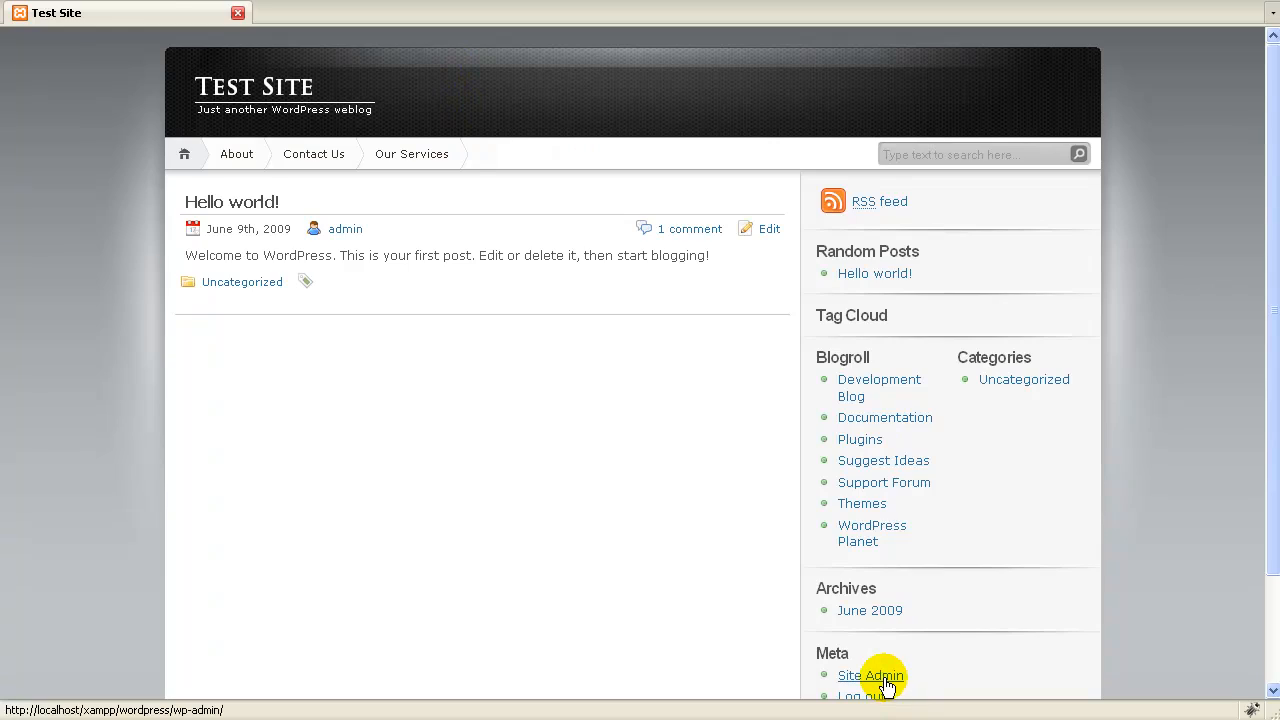
Go from Site Admin to the Themes page, showing iNove 1.4.5 as current theme
left_click(870, 676)
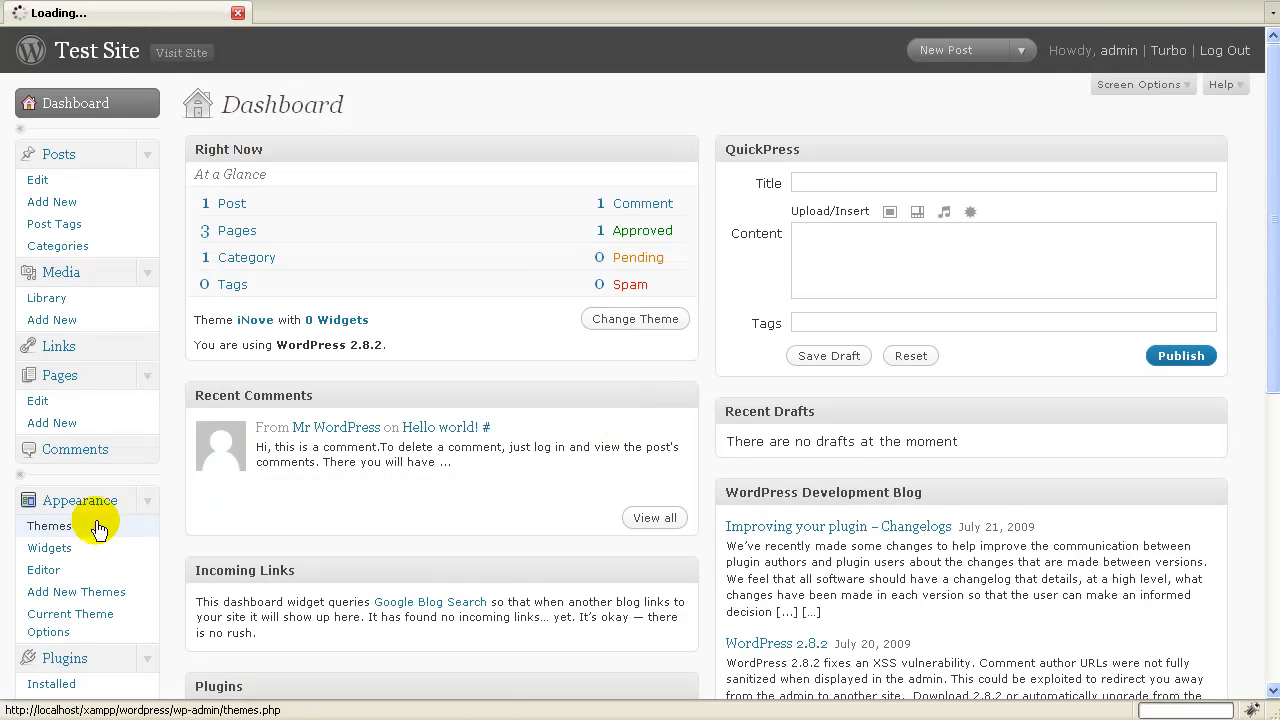
left_click(50, 526)
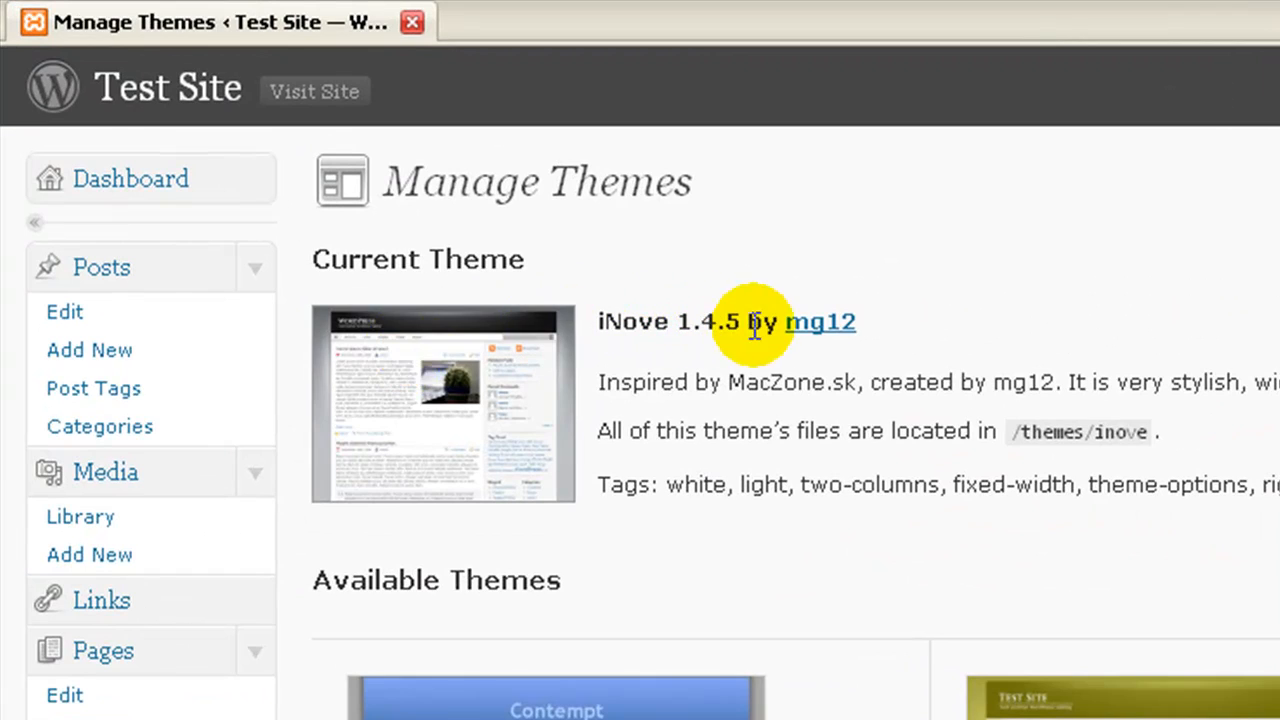
mouse_move(790, 375)
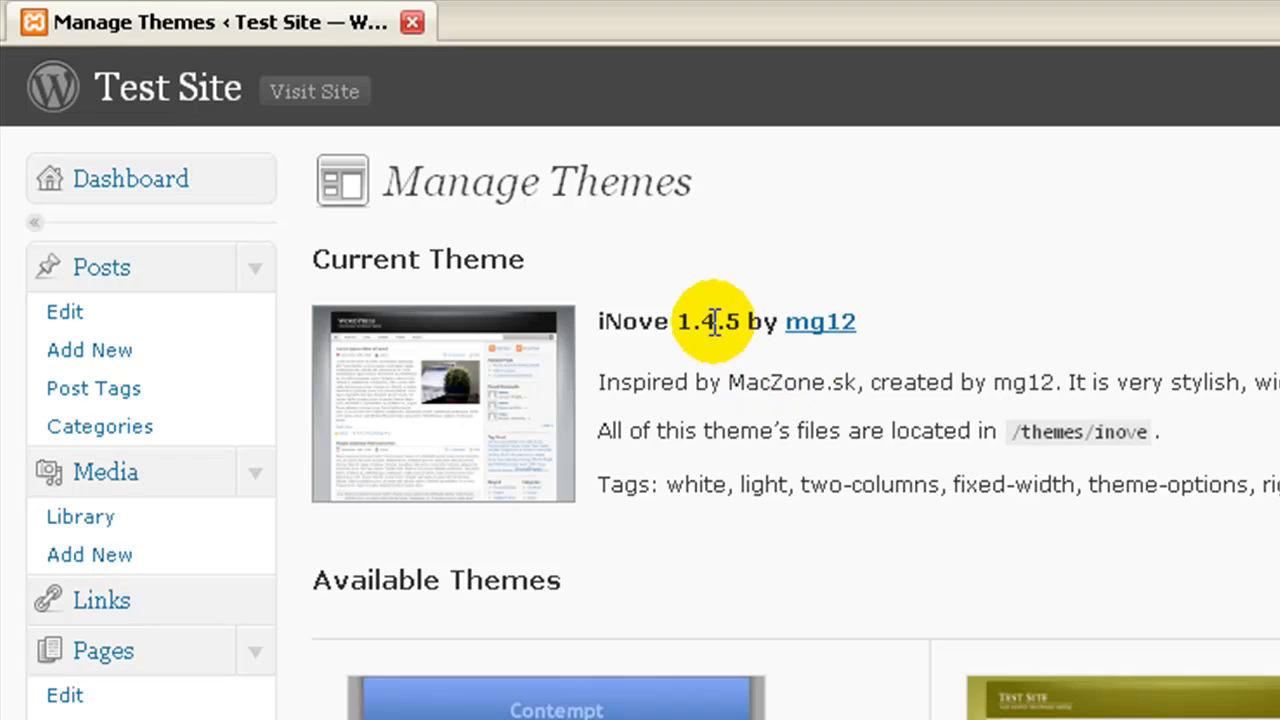
mouse_move(715, 360)
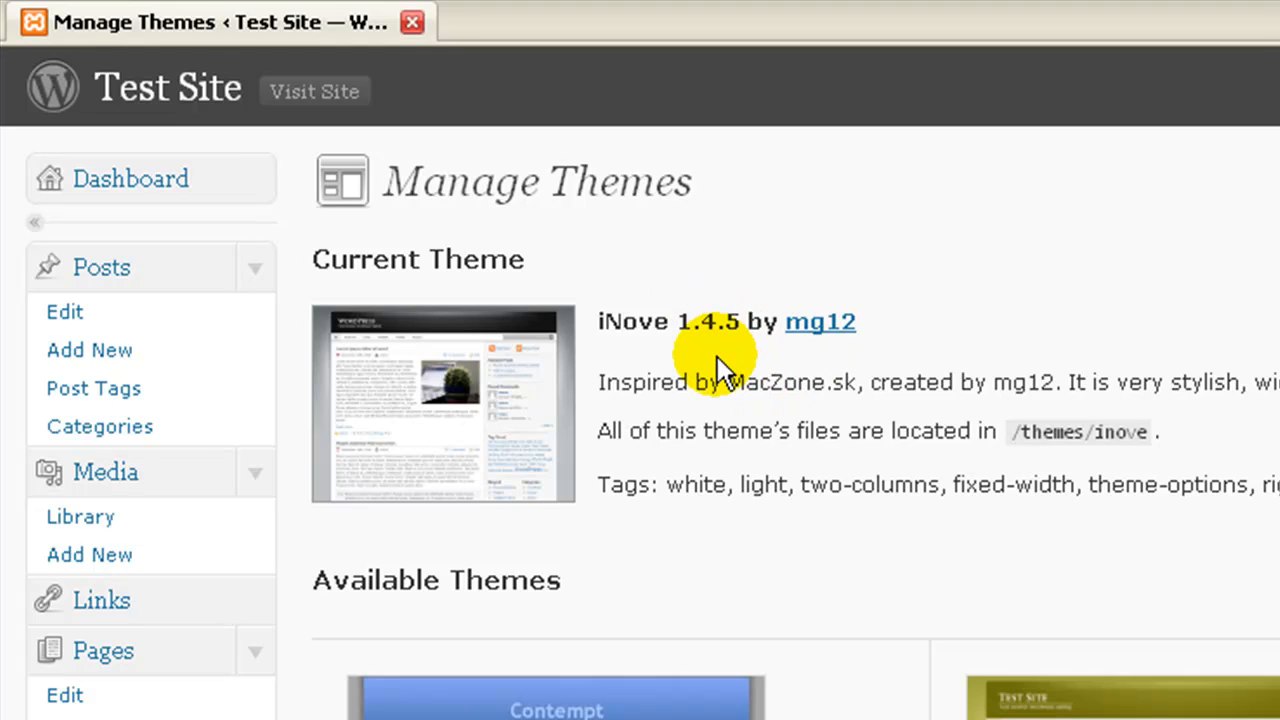
mouse_move(860, 410)
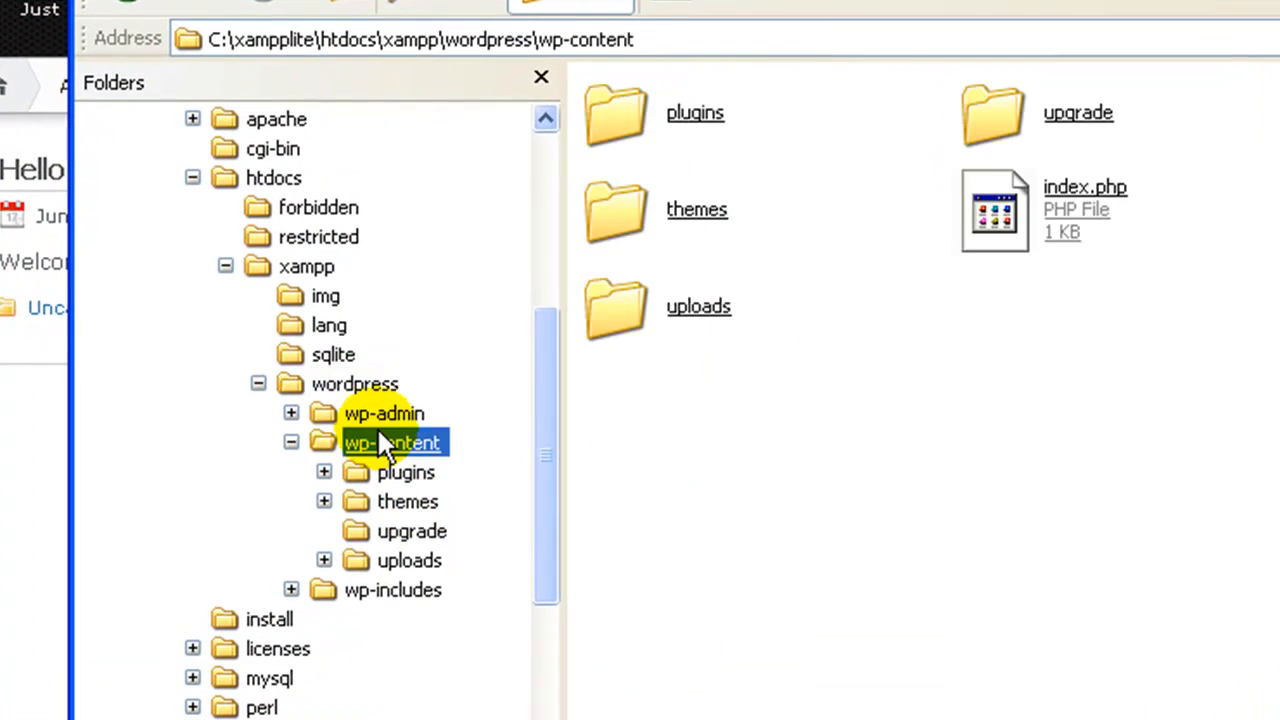
Browse wp-content > themes > inove and open style.css in EditPlus
left_click(407, 501)
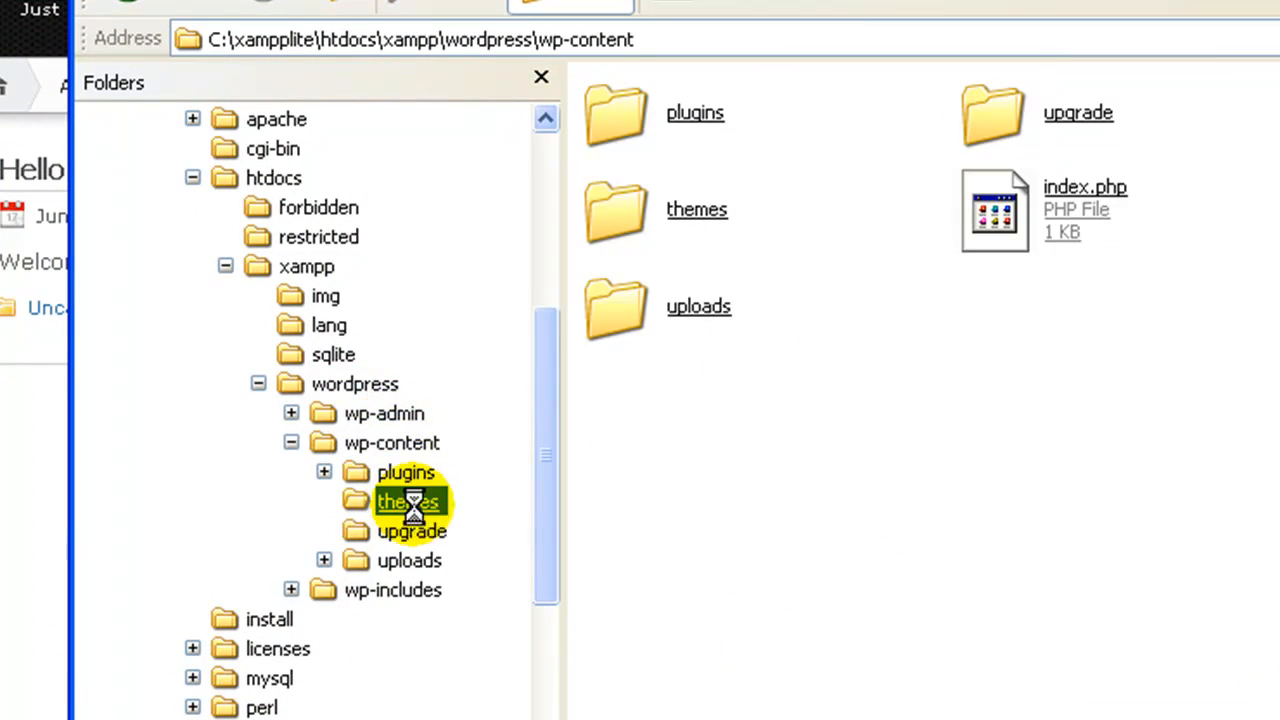
double_click(407, 501)
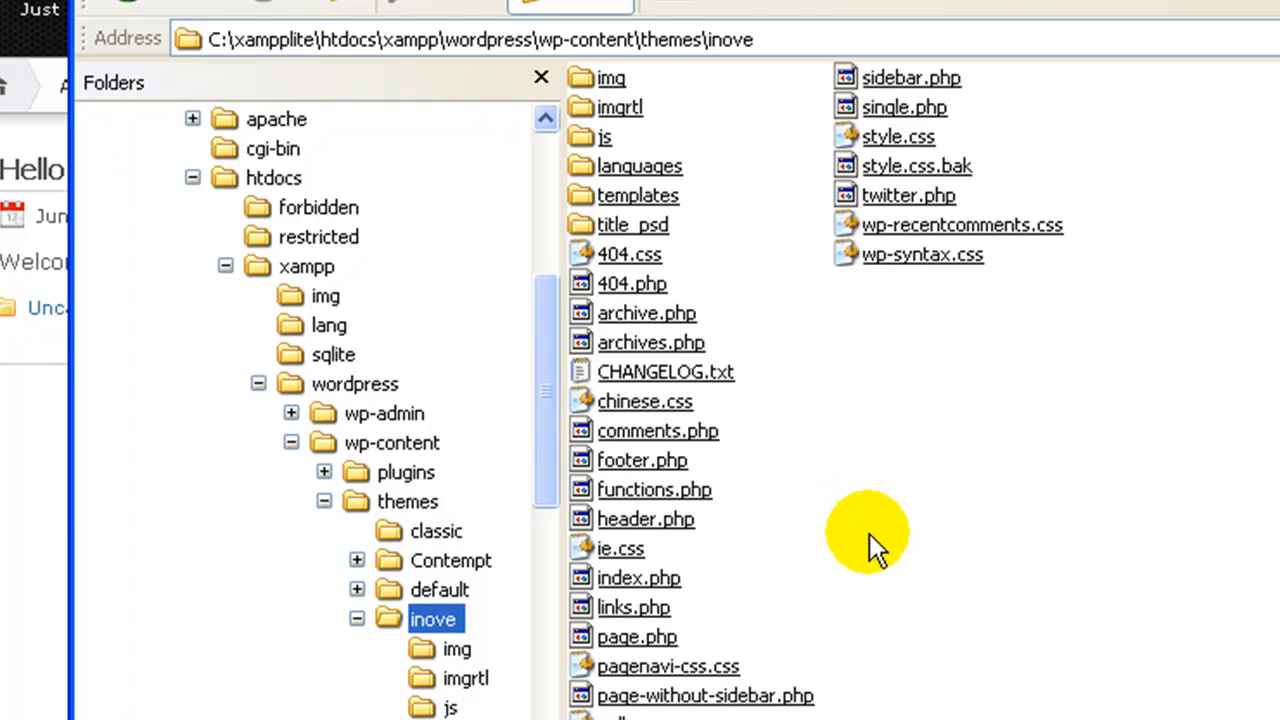
mouse_move(897, 137)
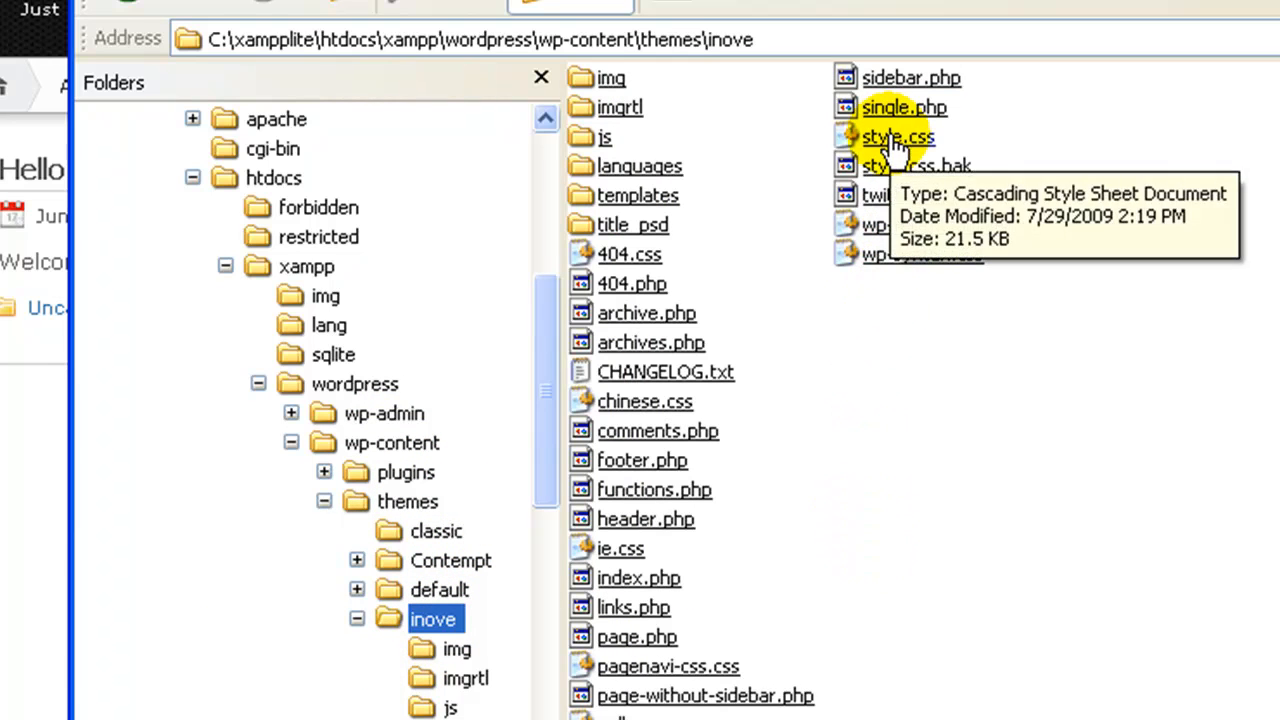
right_click(897, 137)
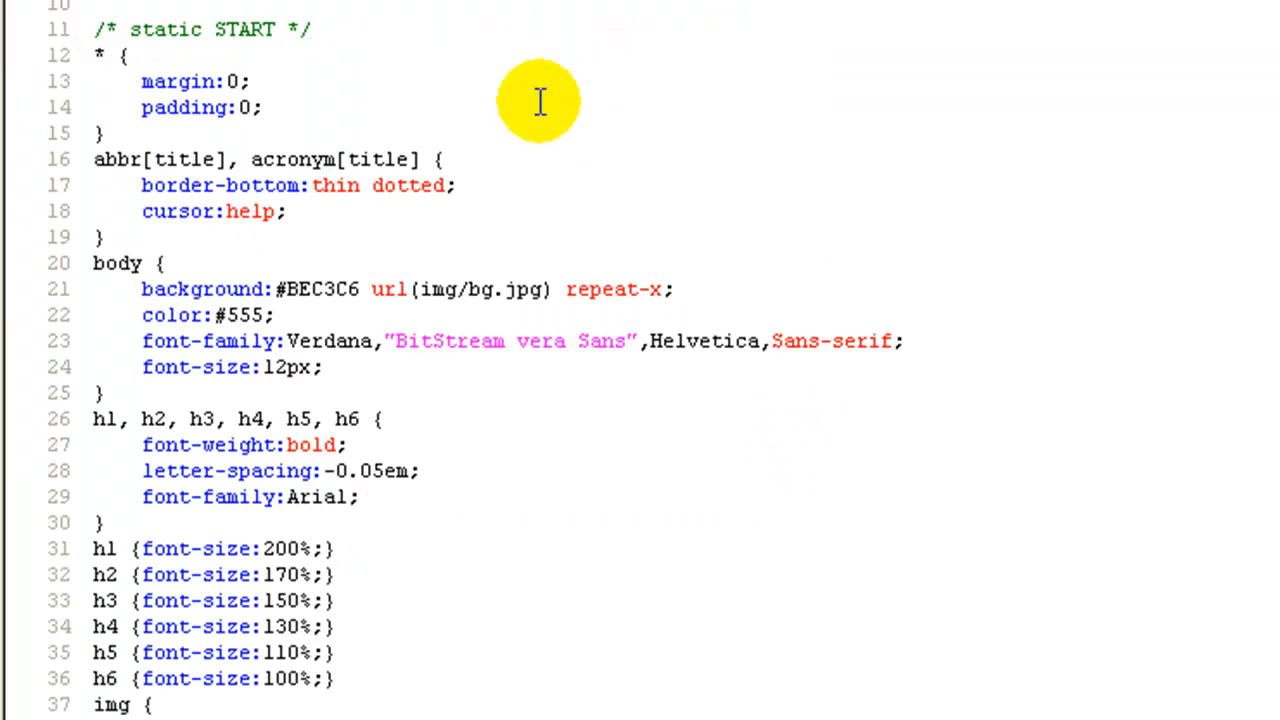
Scroll to the #header rule and enter 20 into its 90px height value
scroll("down", 3)
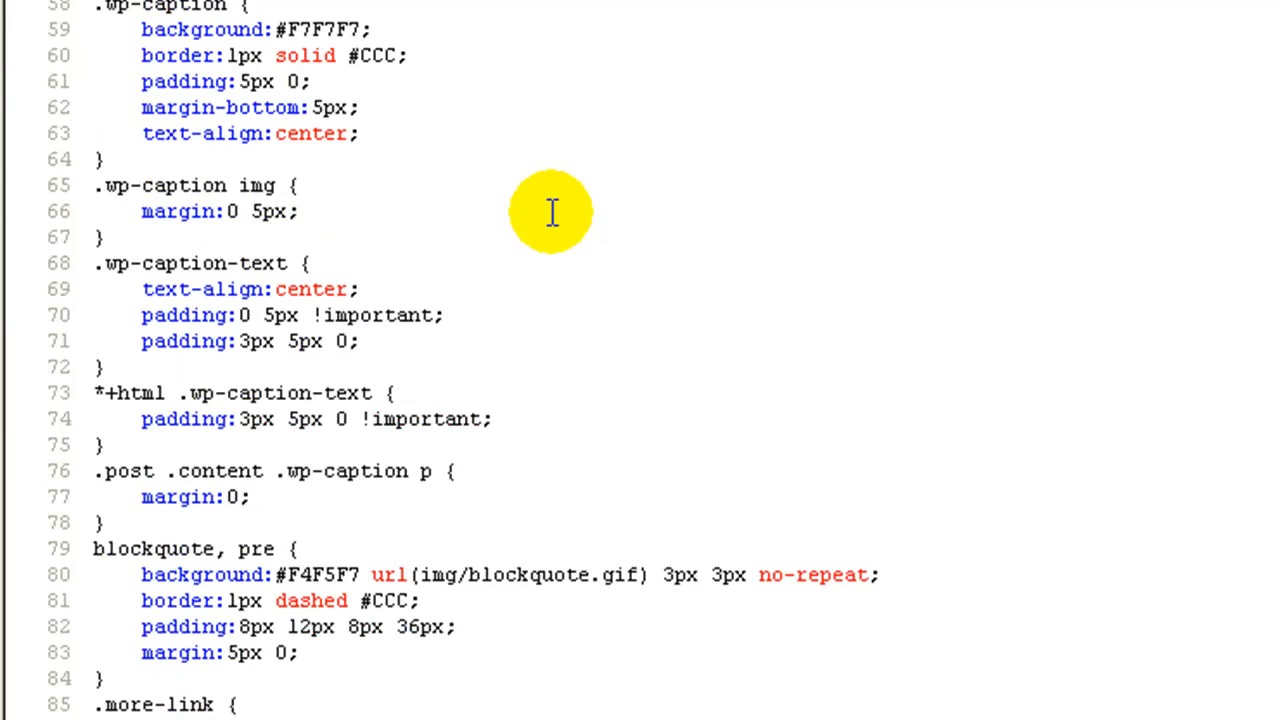
scroll("down", 3)
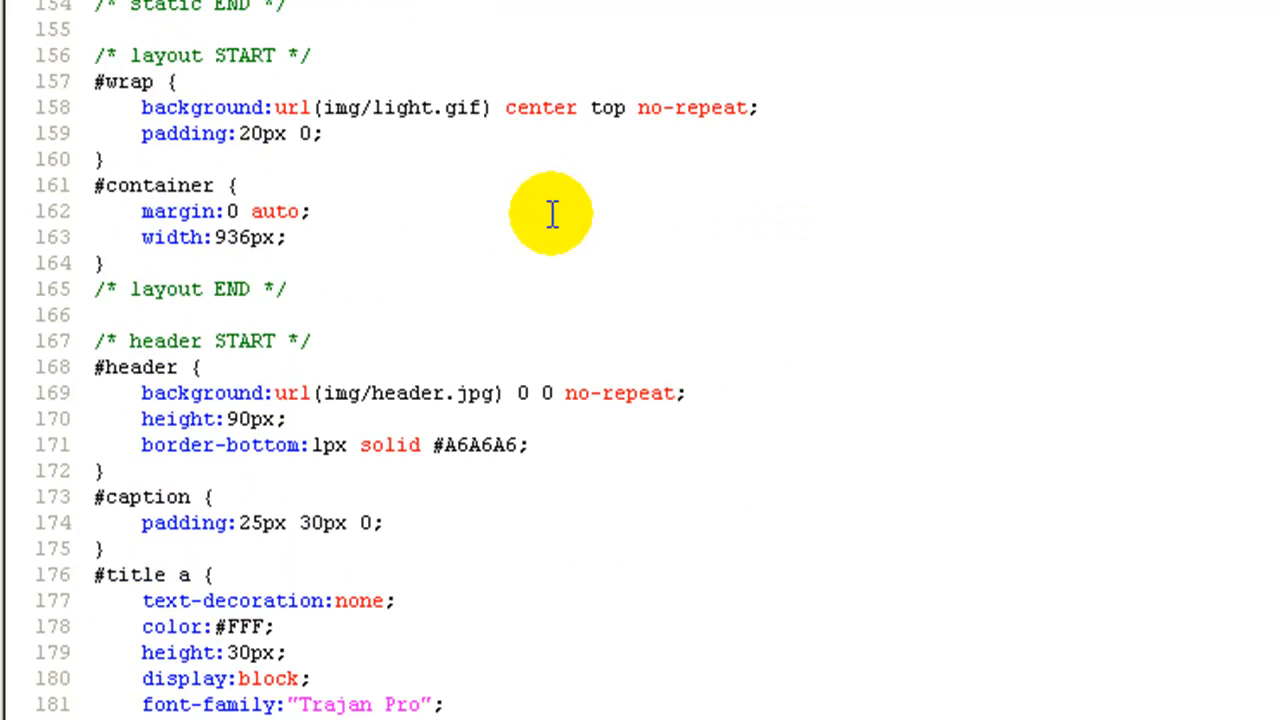
mouse_move(120, 370)
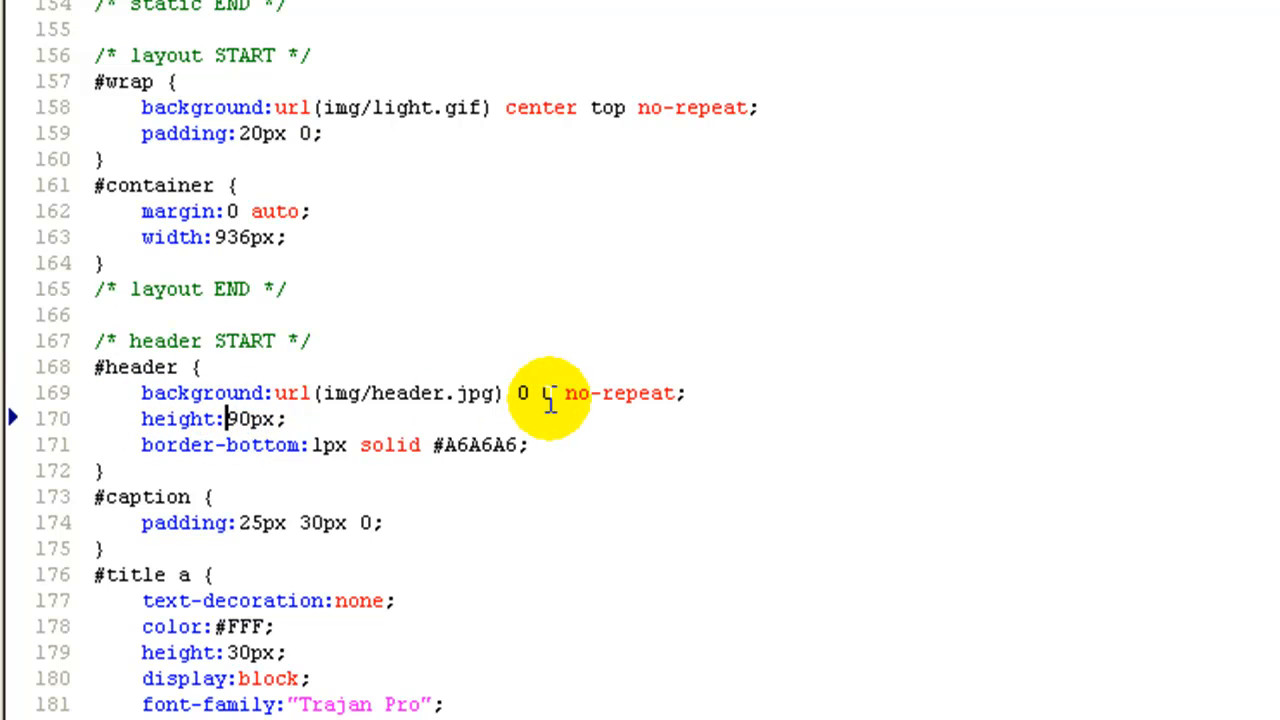
type("20")
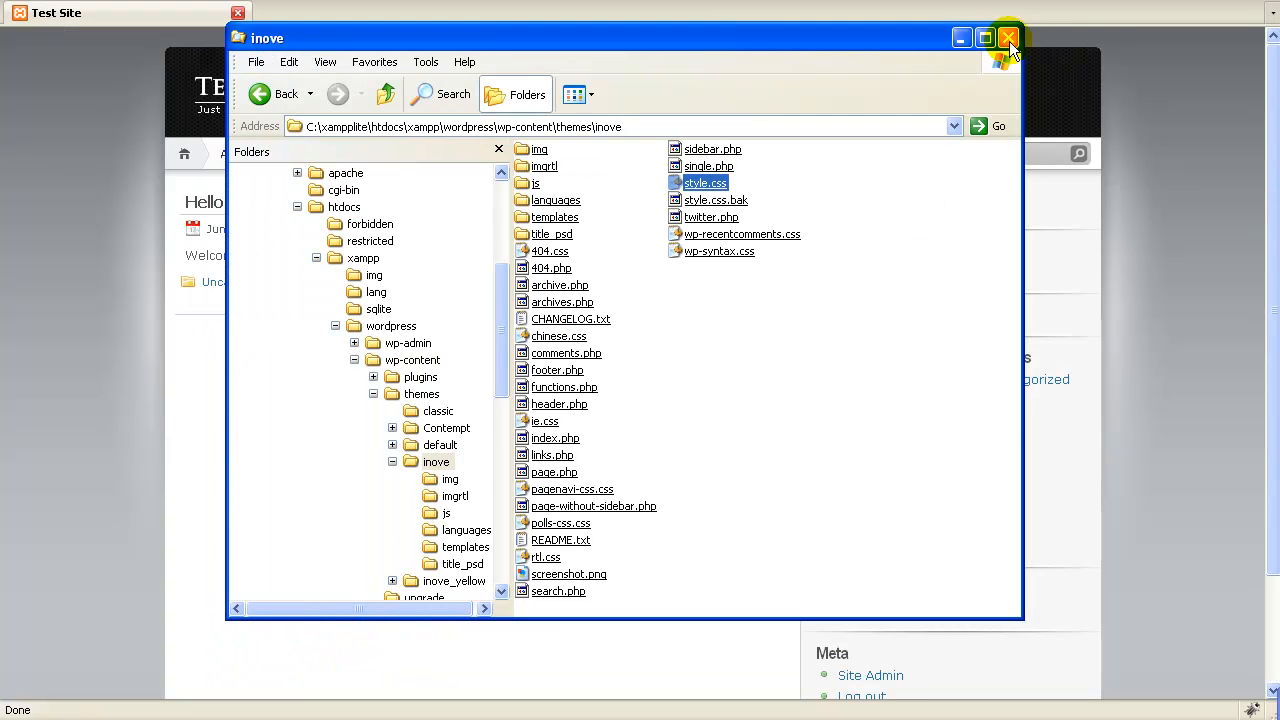
Close the Explorer window to view the Test Site page with its taller header
left_click(1008, 37)
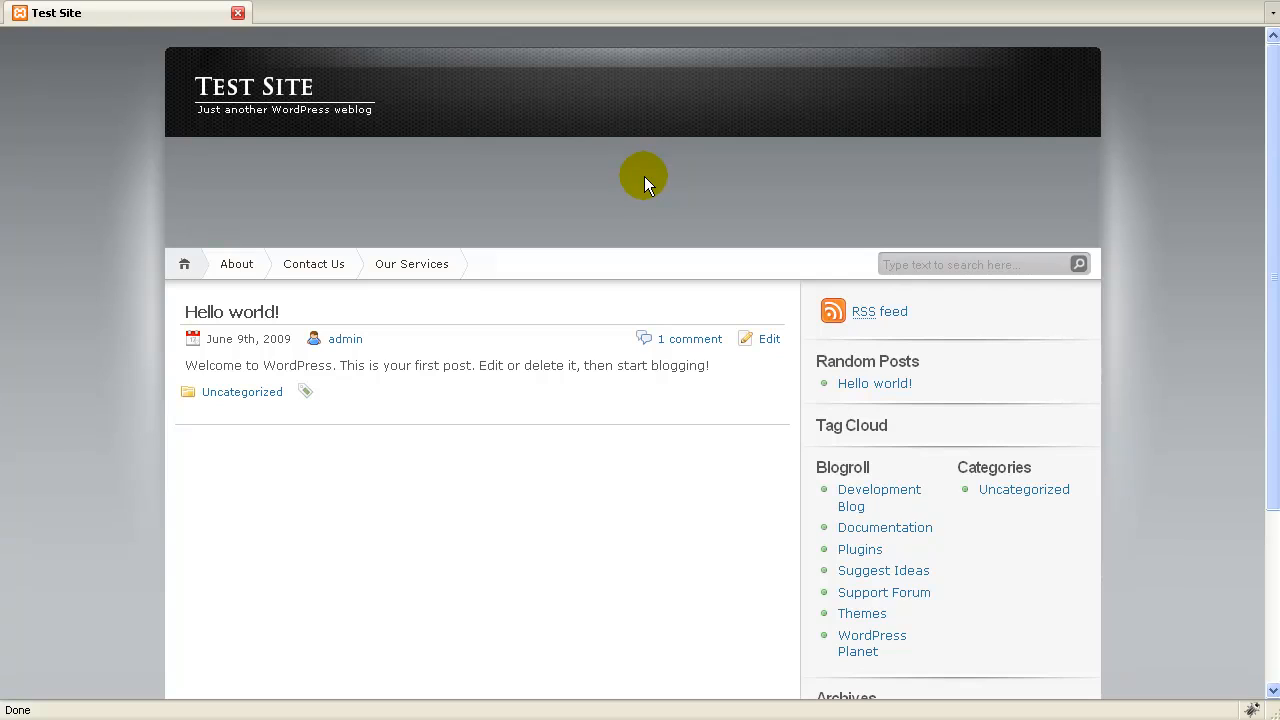
mouse_move(748, 162)
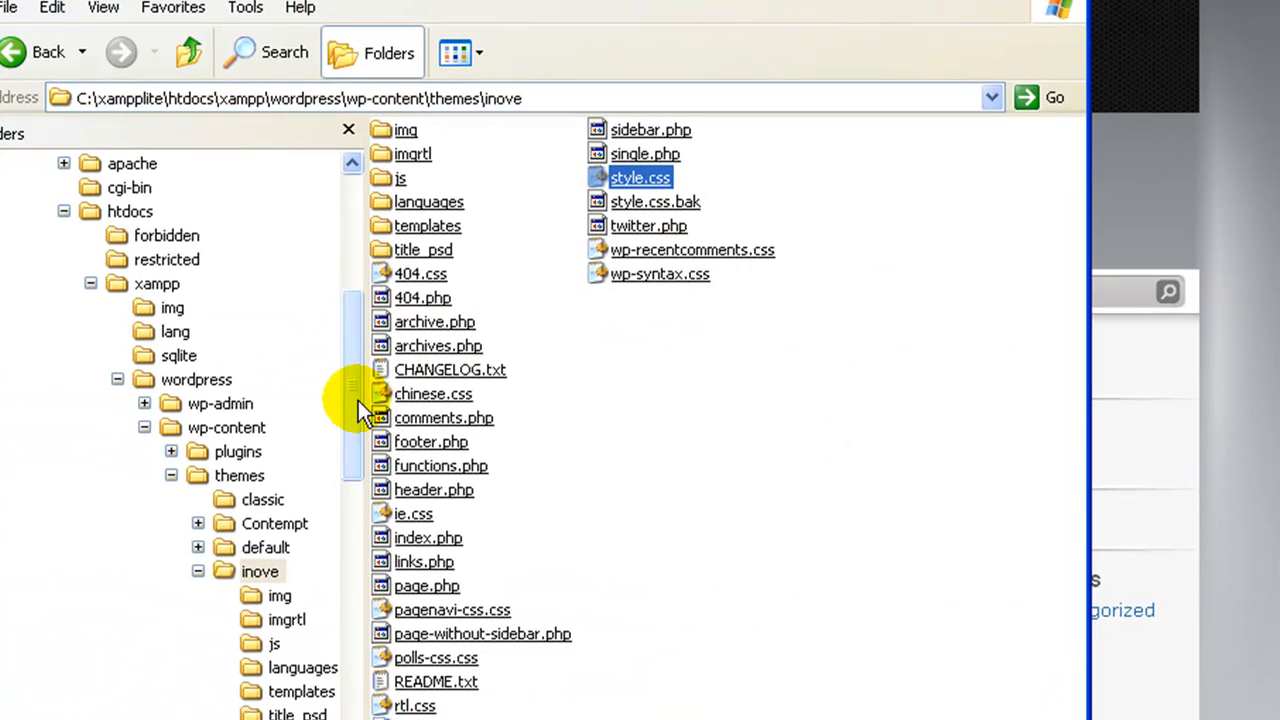
Find header.jpg in the inove img folder and open it with Photoshop
scroll("down", 3)
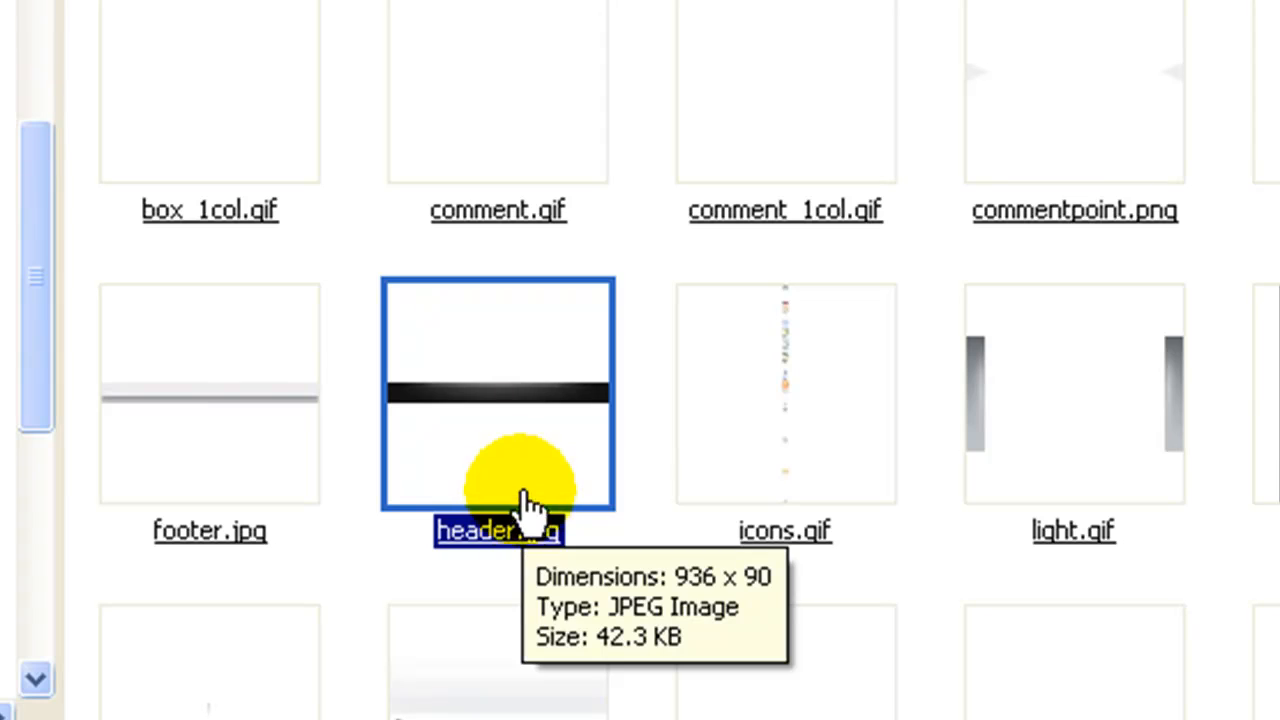
mouse_move(497, 410)
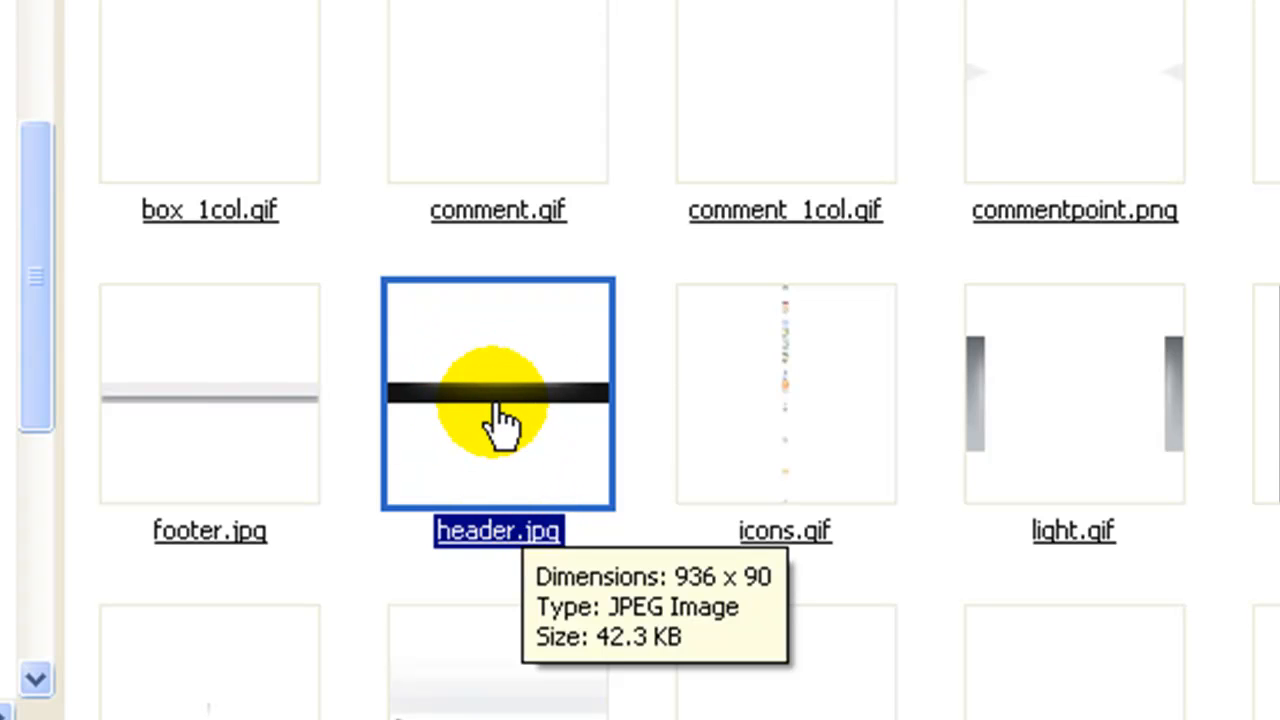
mouse_move(515, 445)
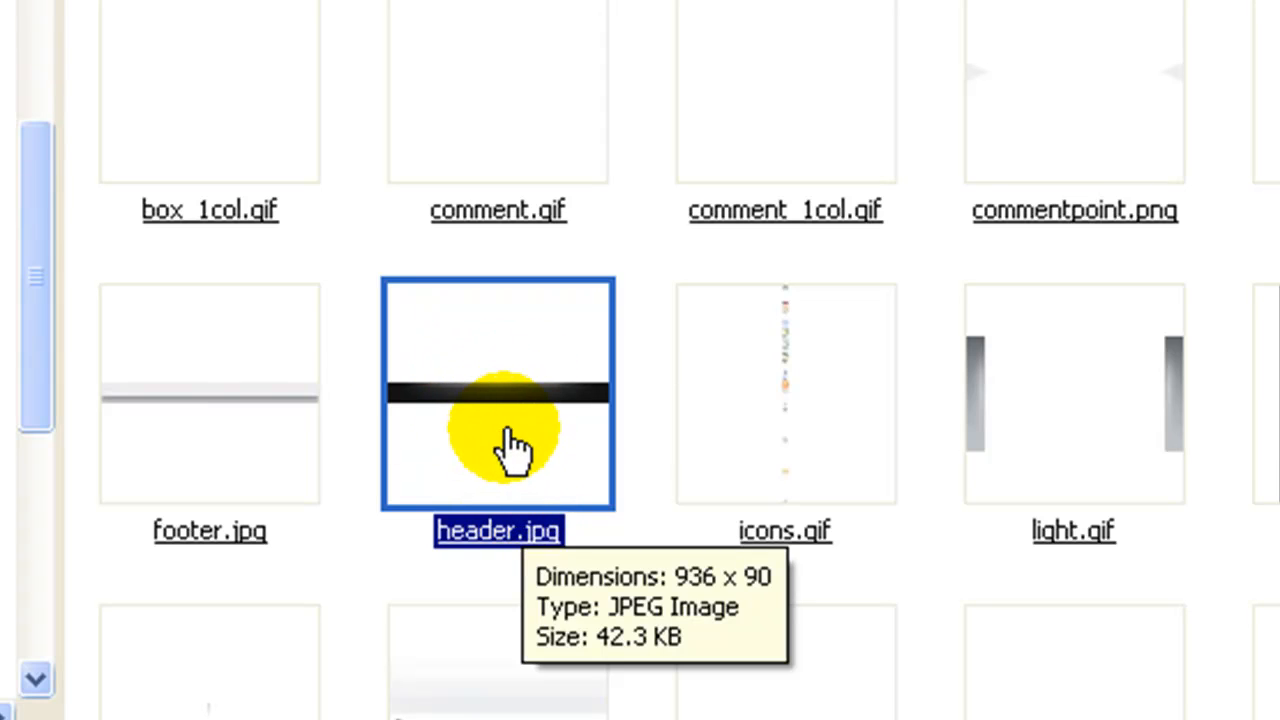
mouse_move(510, 410)
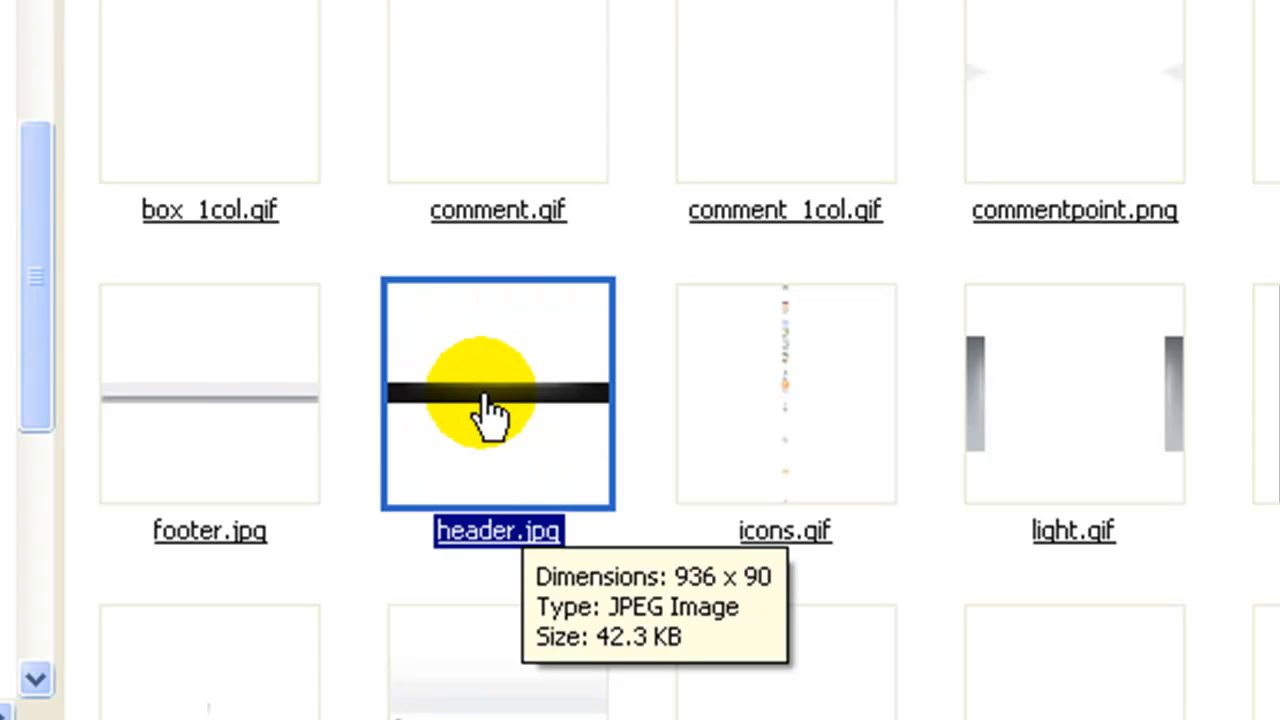
right_click(497, 400)
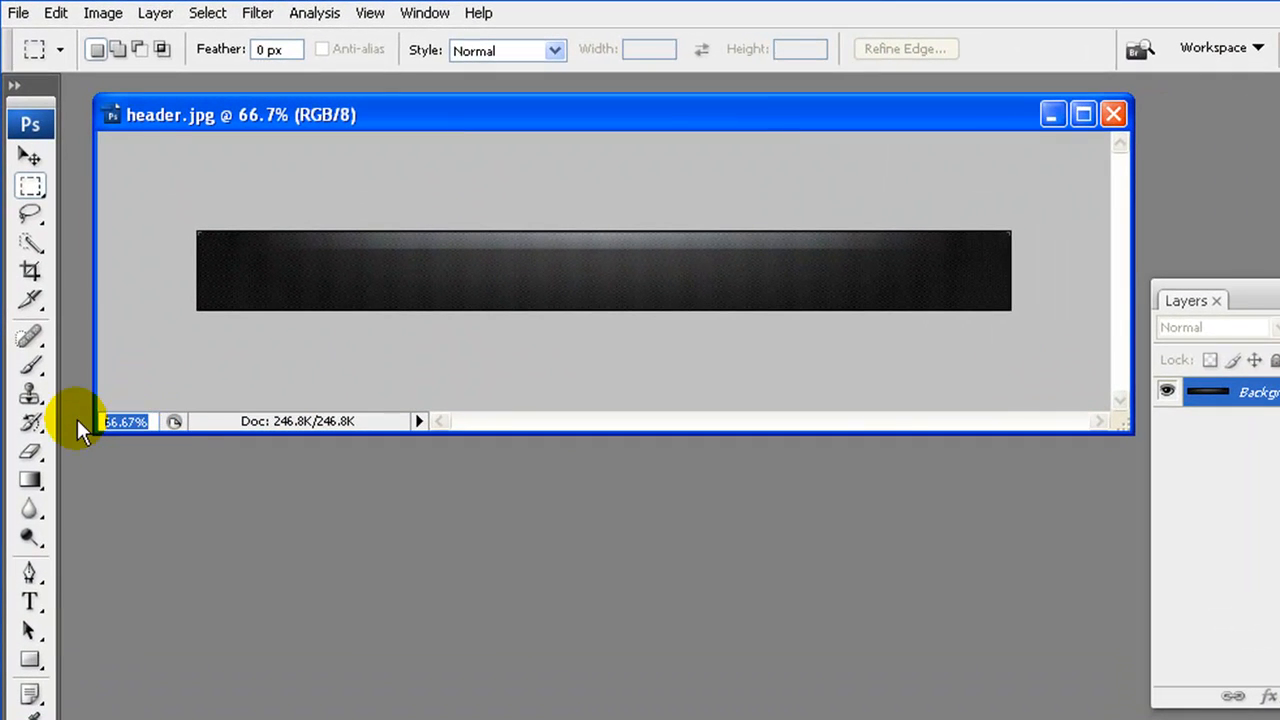
Set the document zoom to 100% to see header.jpg at actual size
type("100%")
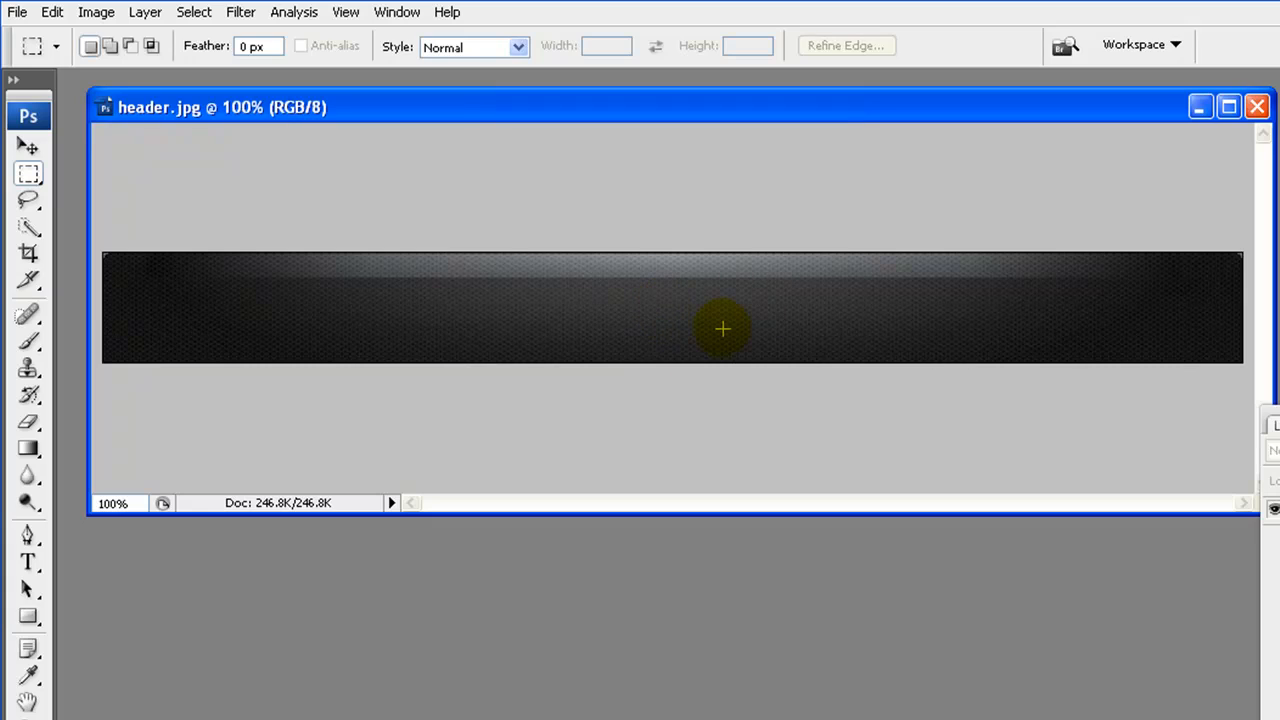
mouse_move(681, 322)
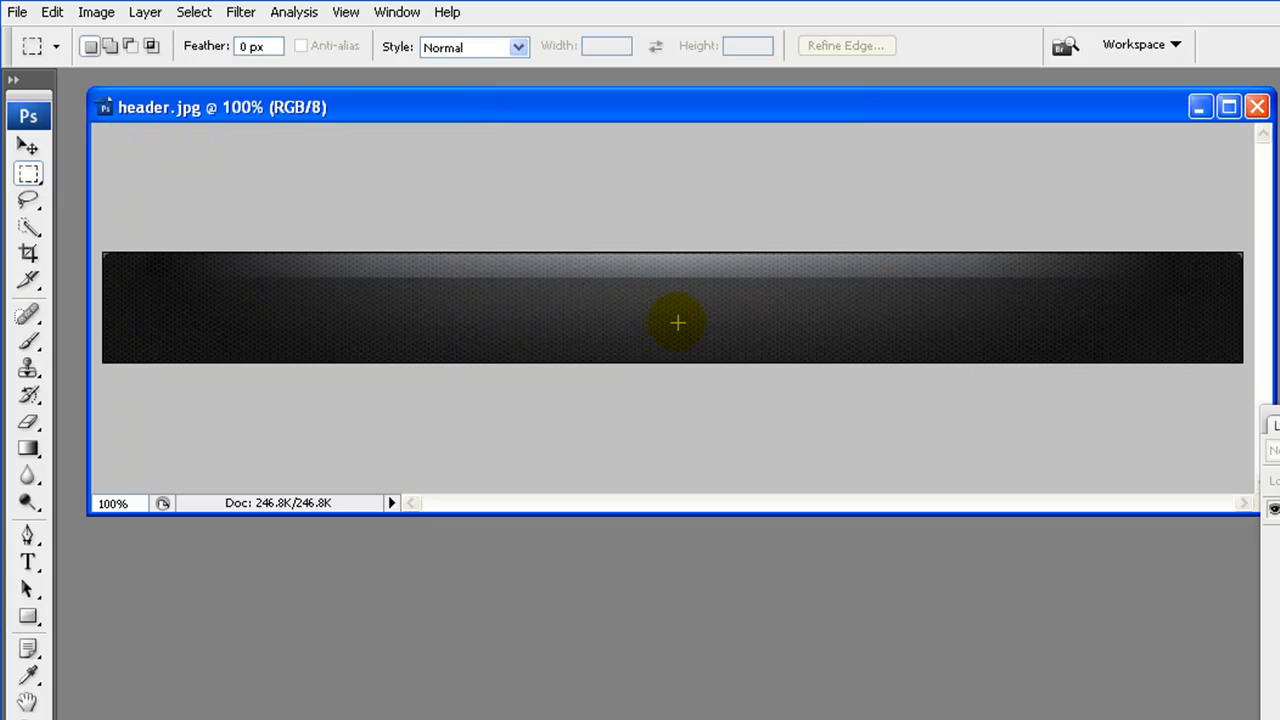
mouse_move(703, 294)
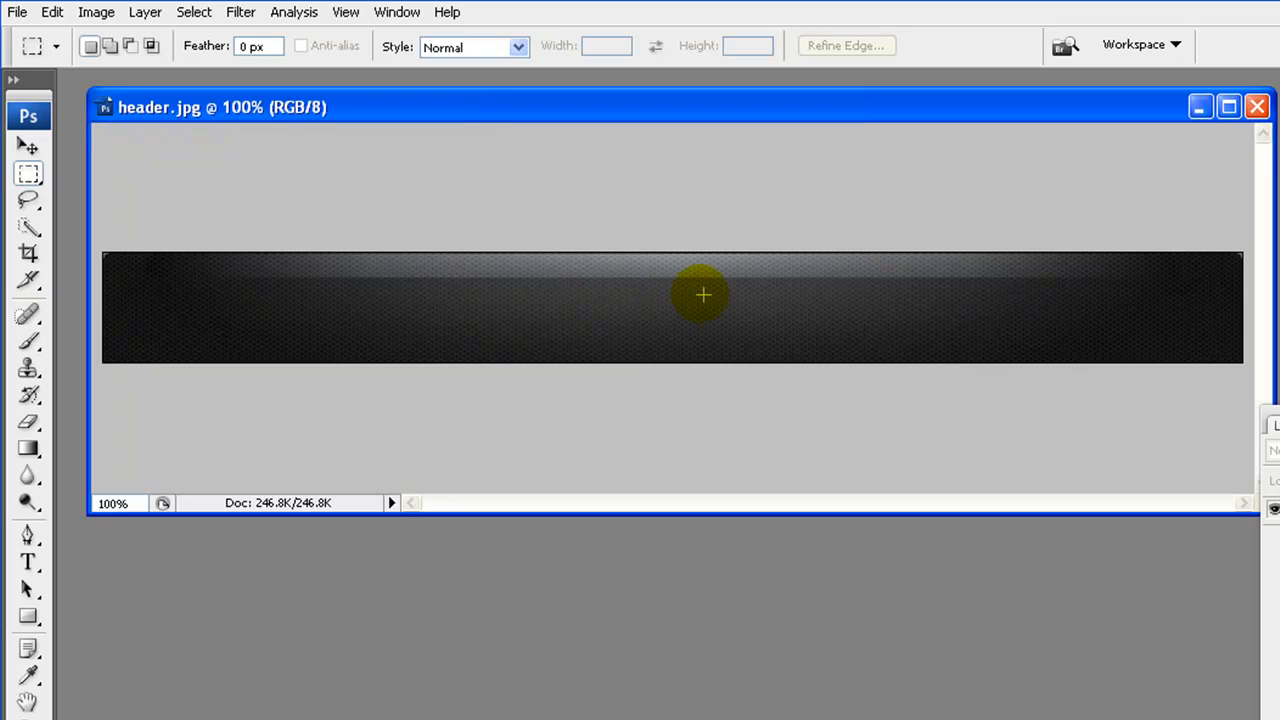
mouse_move(467, 174)
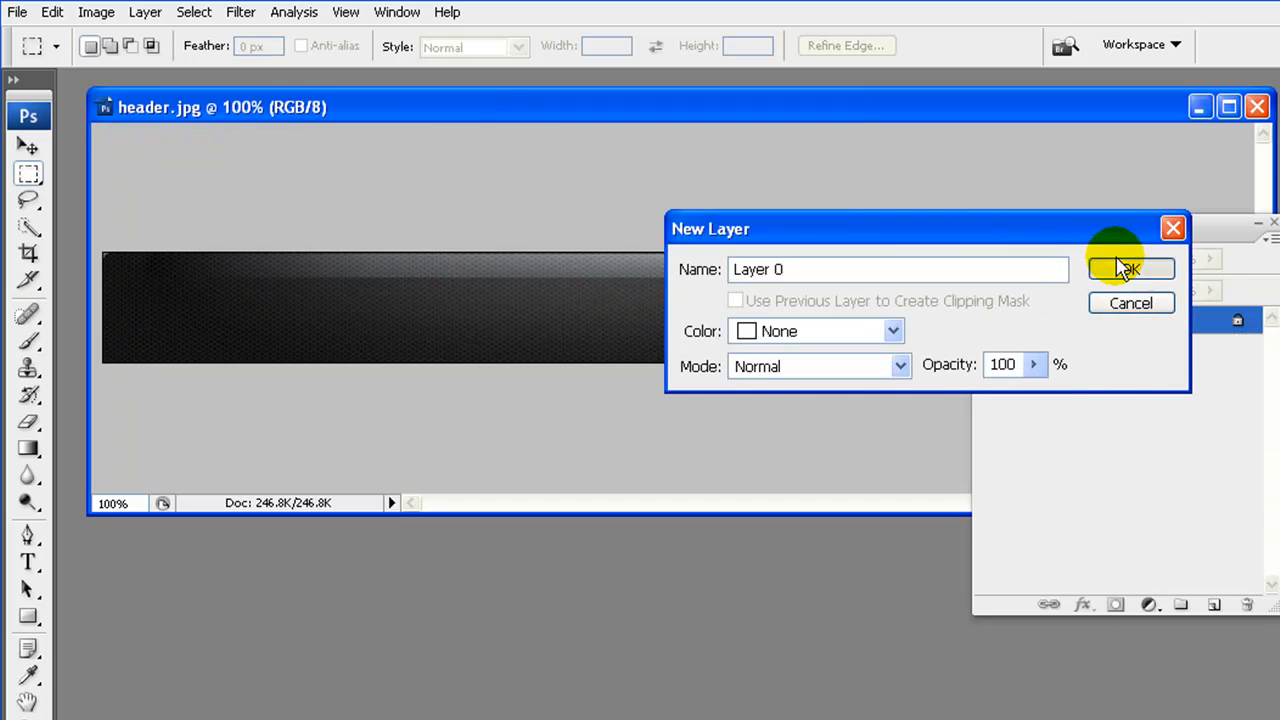
Convert Background to Layer 0 and resize the image to 936 × 200 without constraining proportions
left_click(1130, 269)
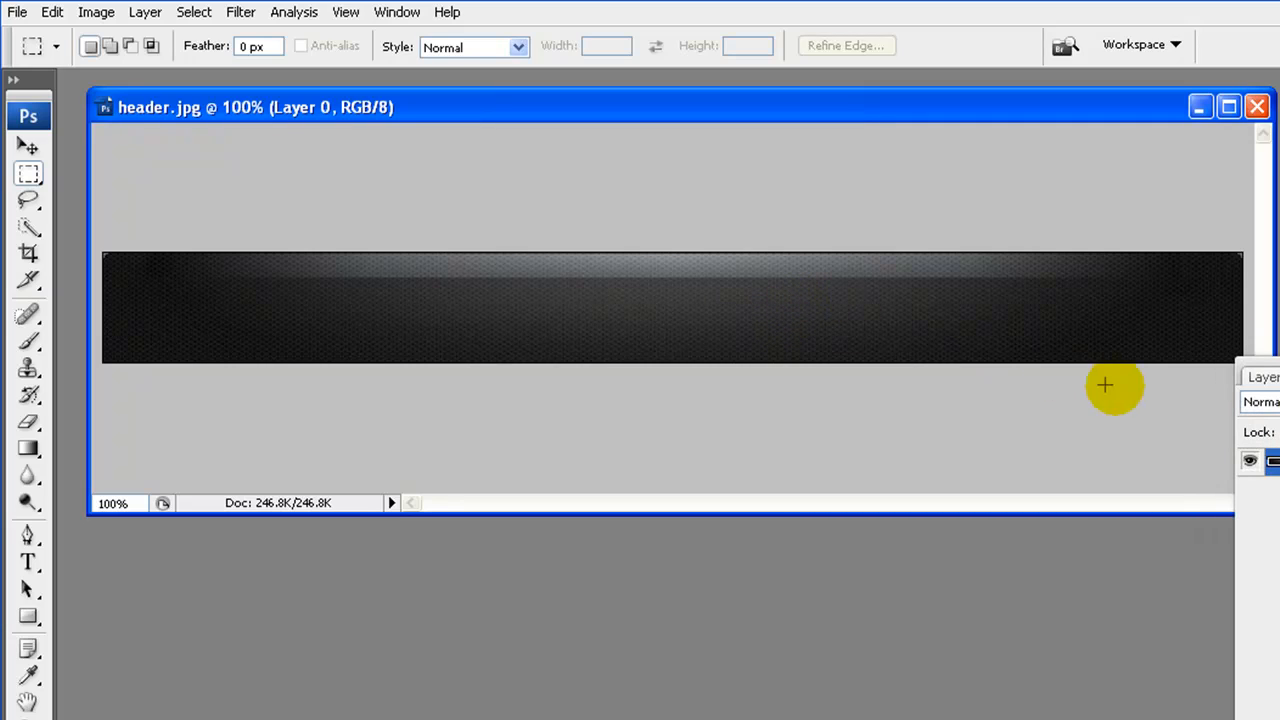
left_click(96, 12)
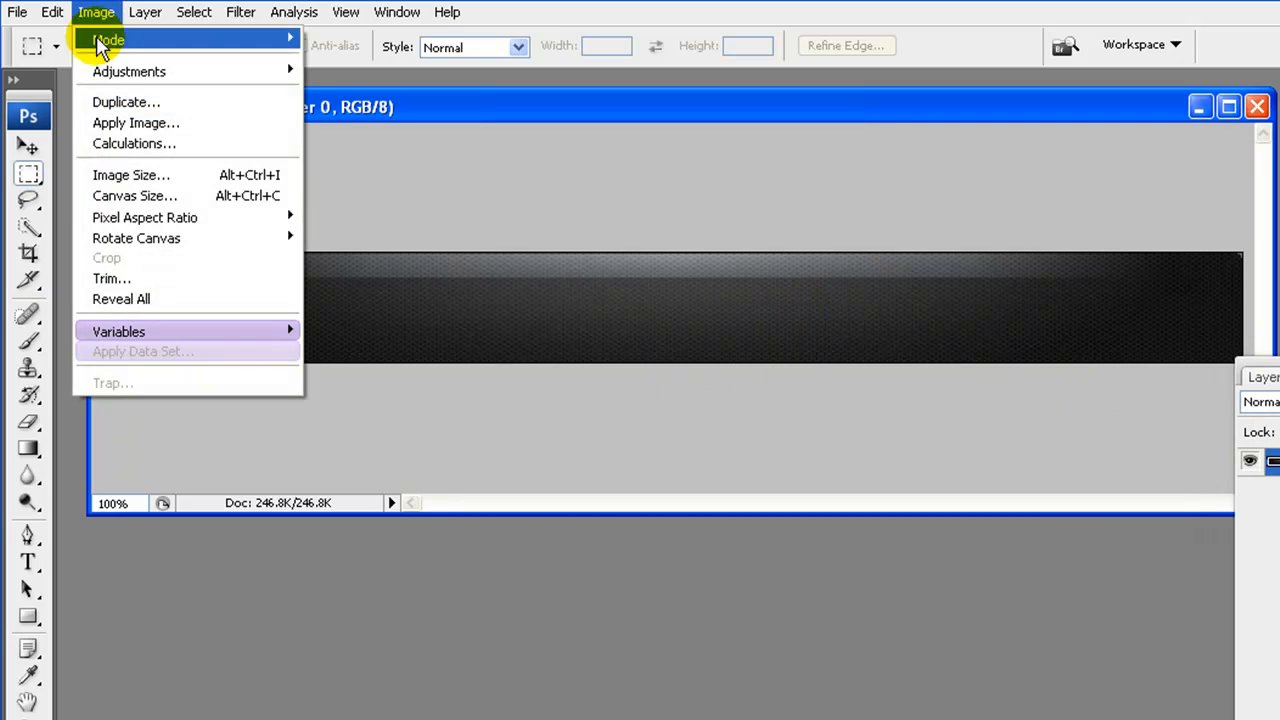
left_click(131, 174)
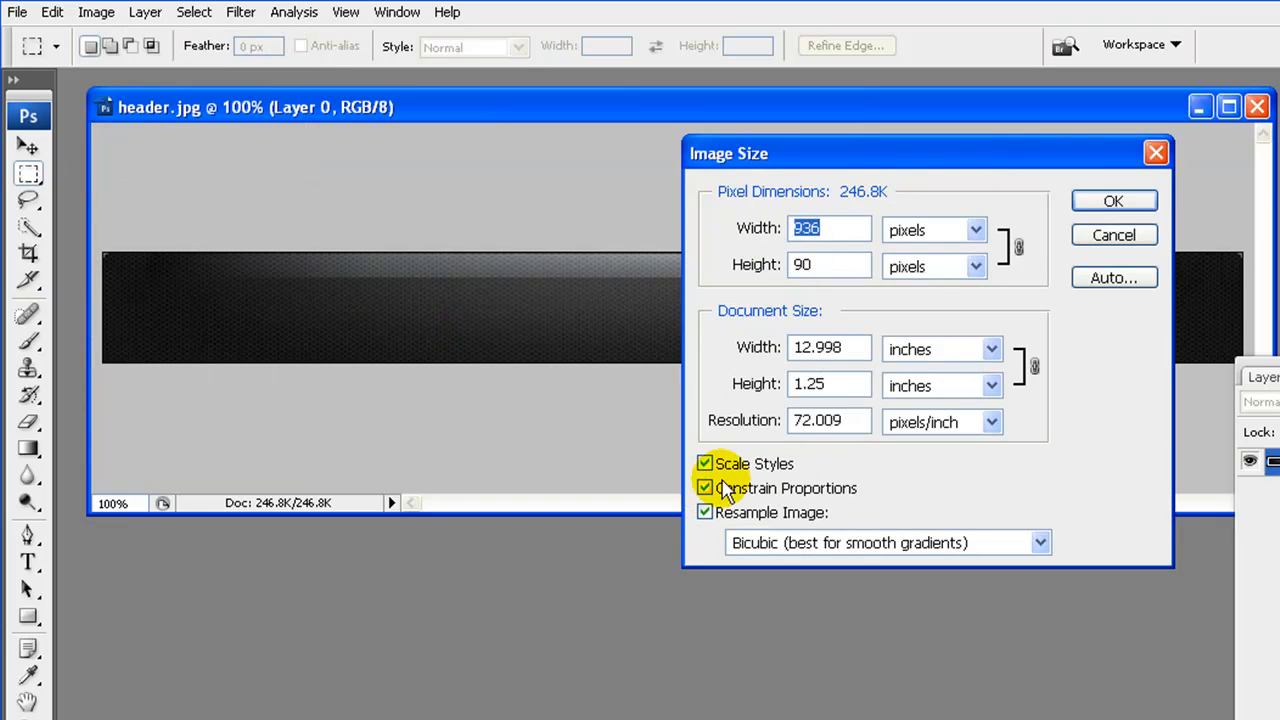
left_click(705, 488)
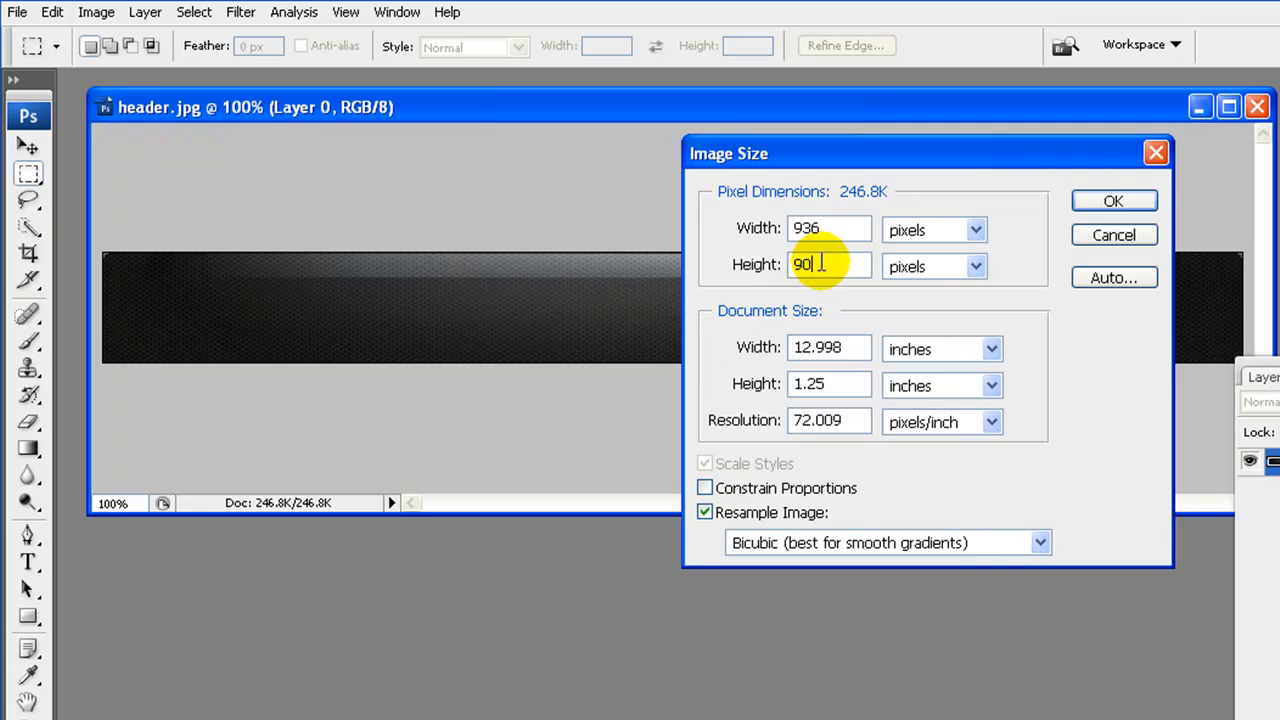
type("200")
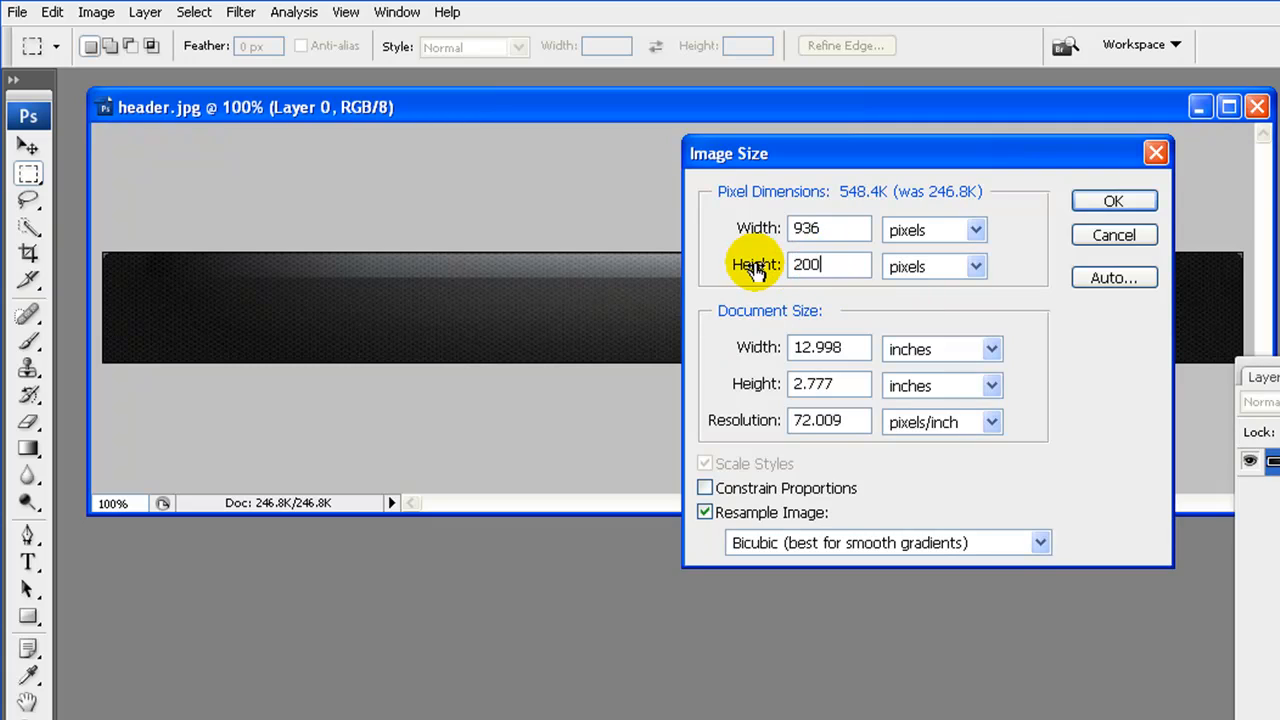
mouse_move(905, 265)
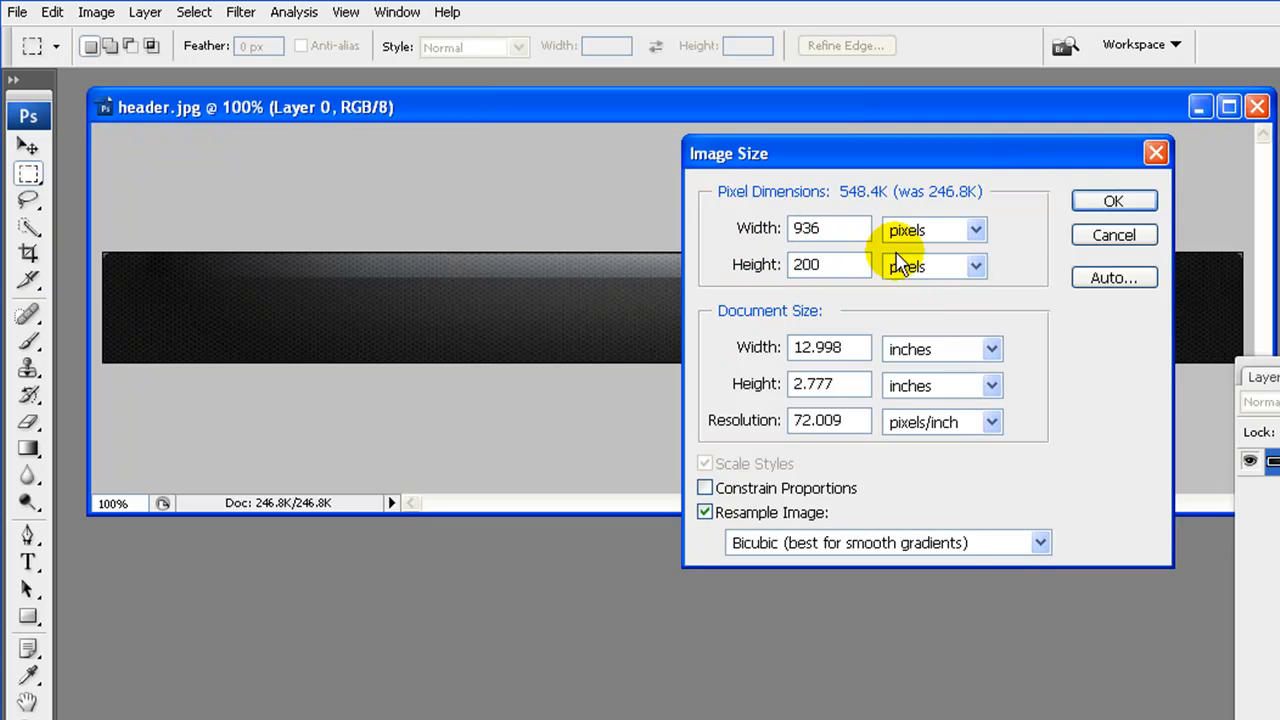
left_click(1113, 234)
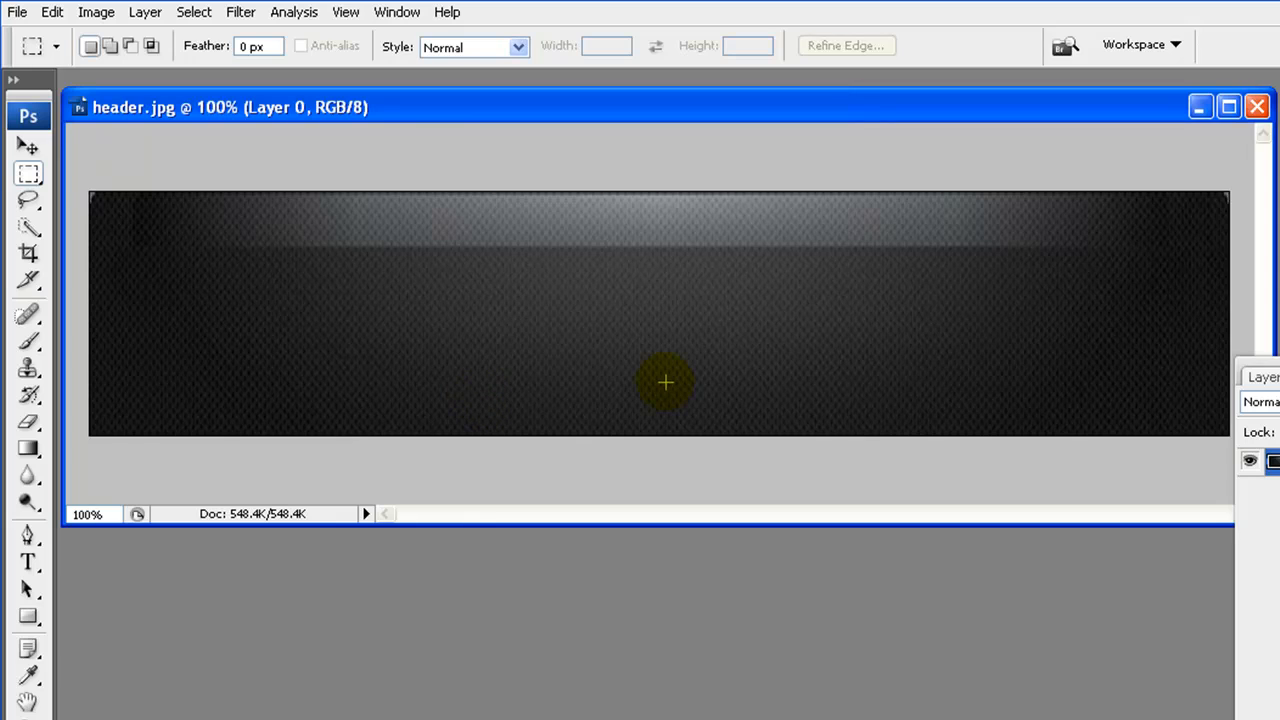
left_click(16, 11)
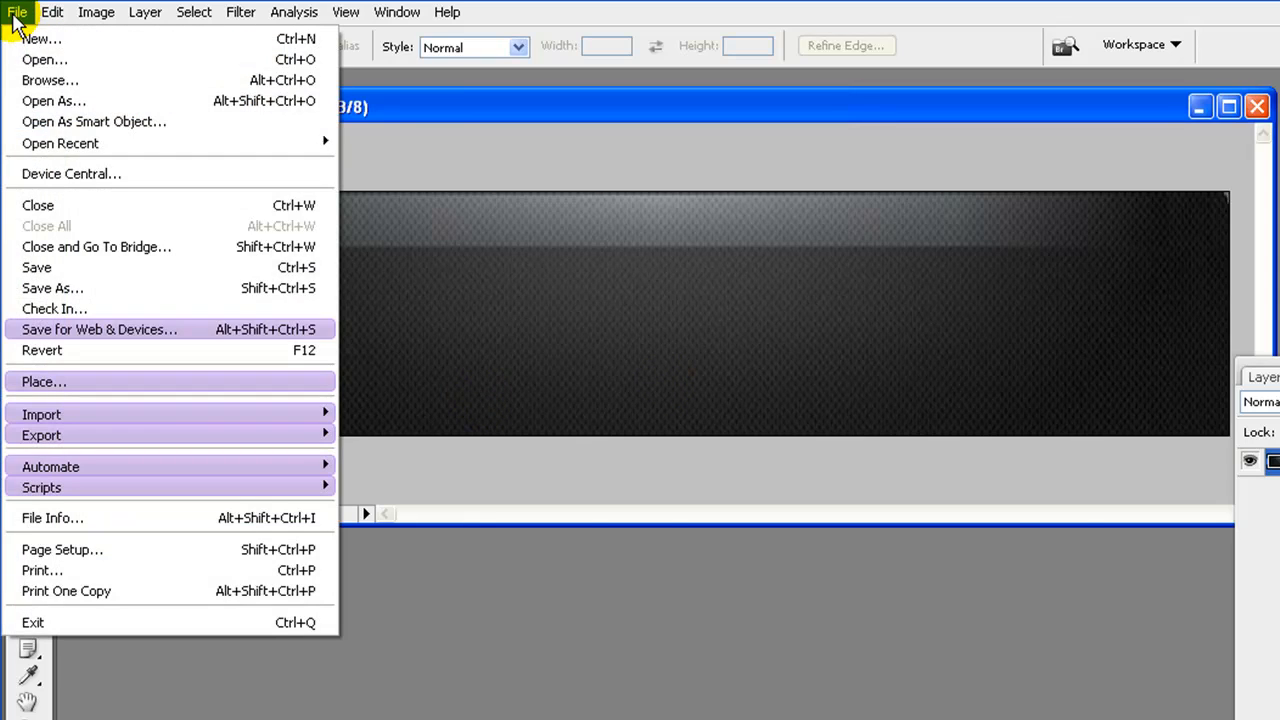
Save for Web as header.jpg in inove/img, replacing the existing file
left_click(99, 329)
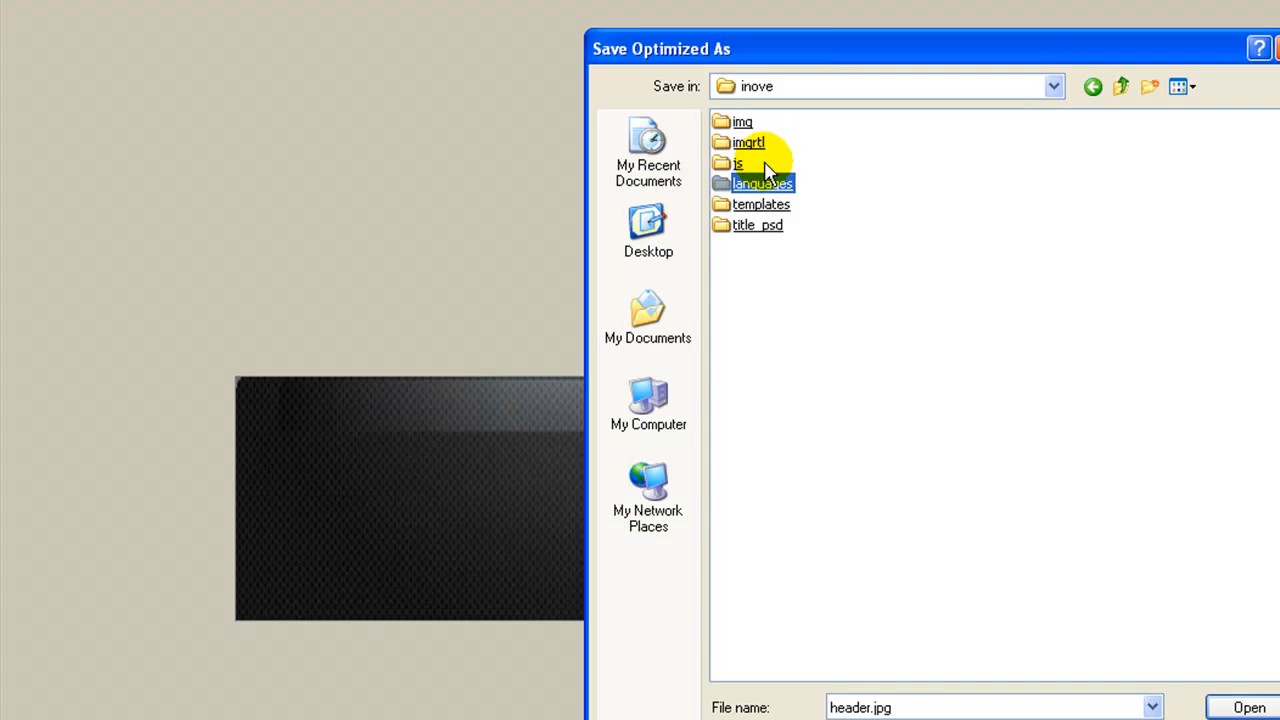
double_click(742, 121)
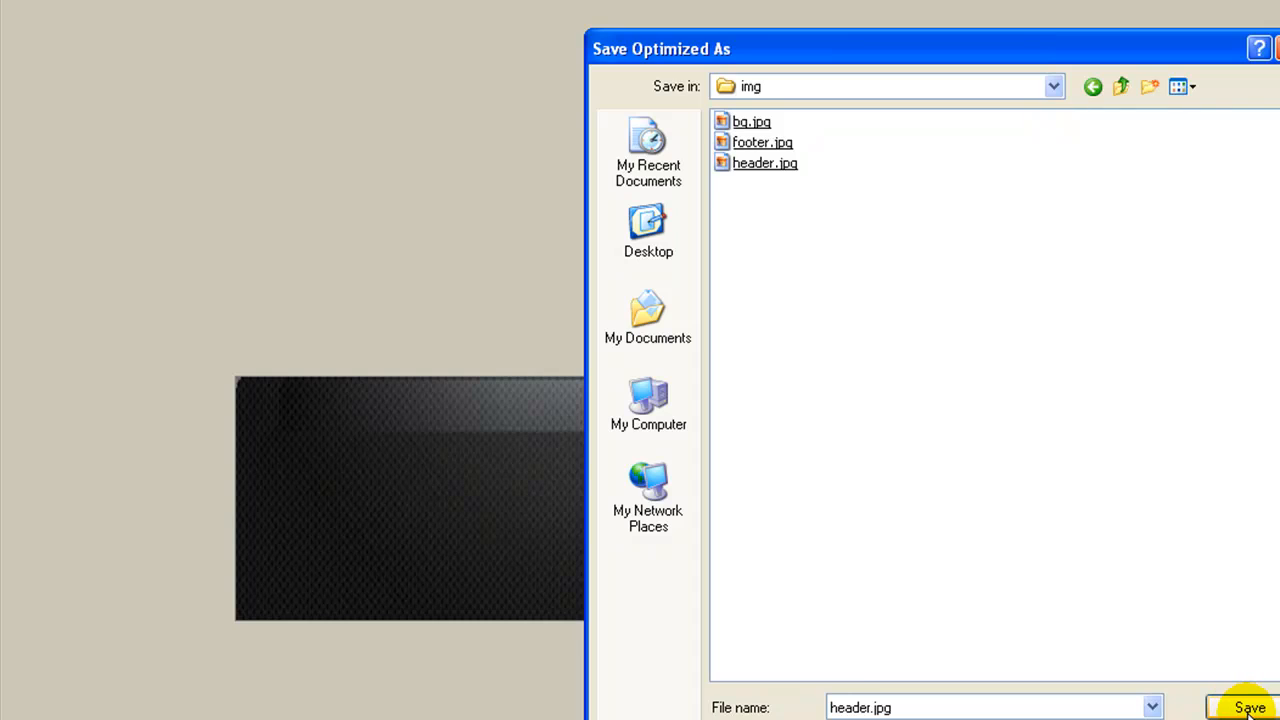
left_click(1249, 707)
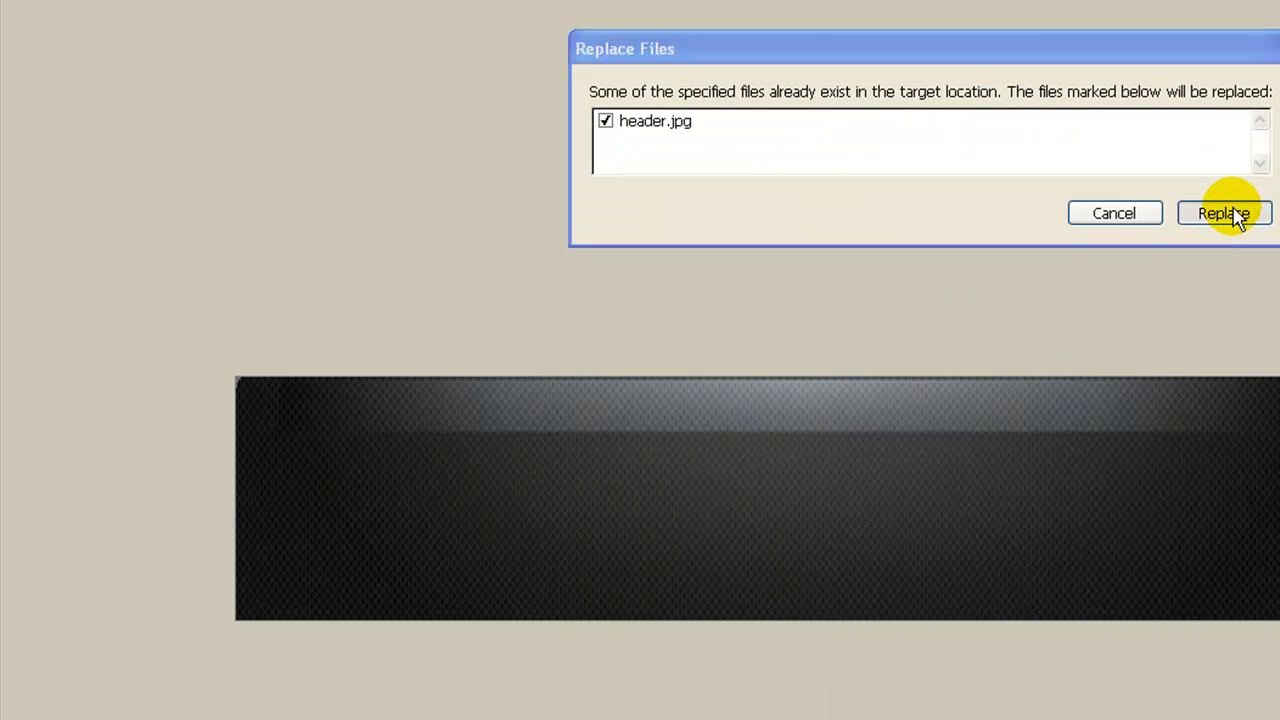
left_click(1222, 213)
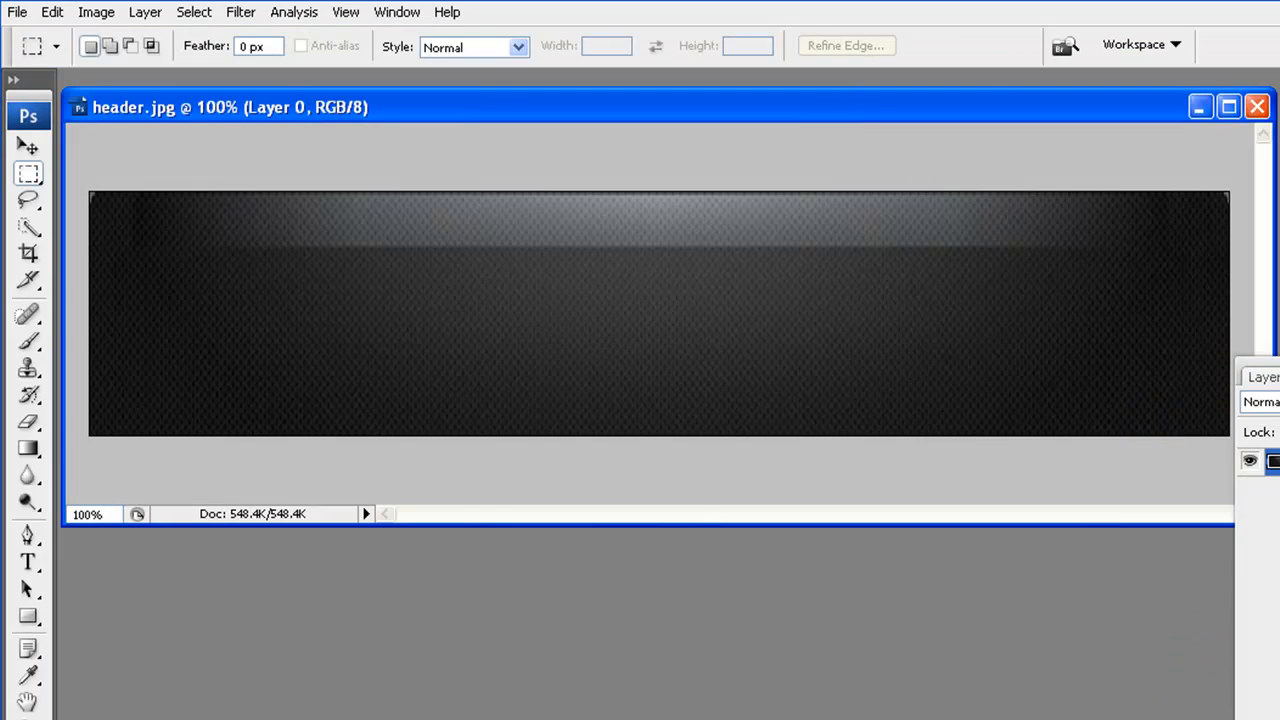
mouse_move(743, 307)
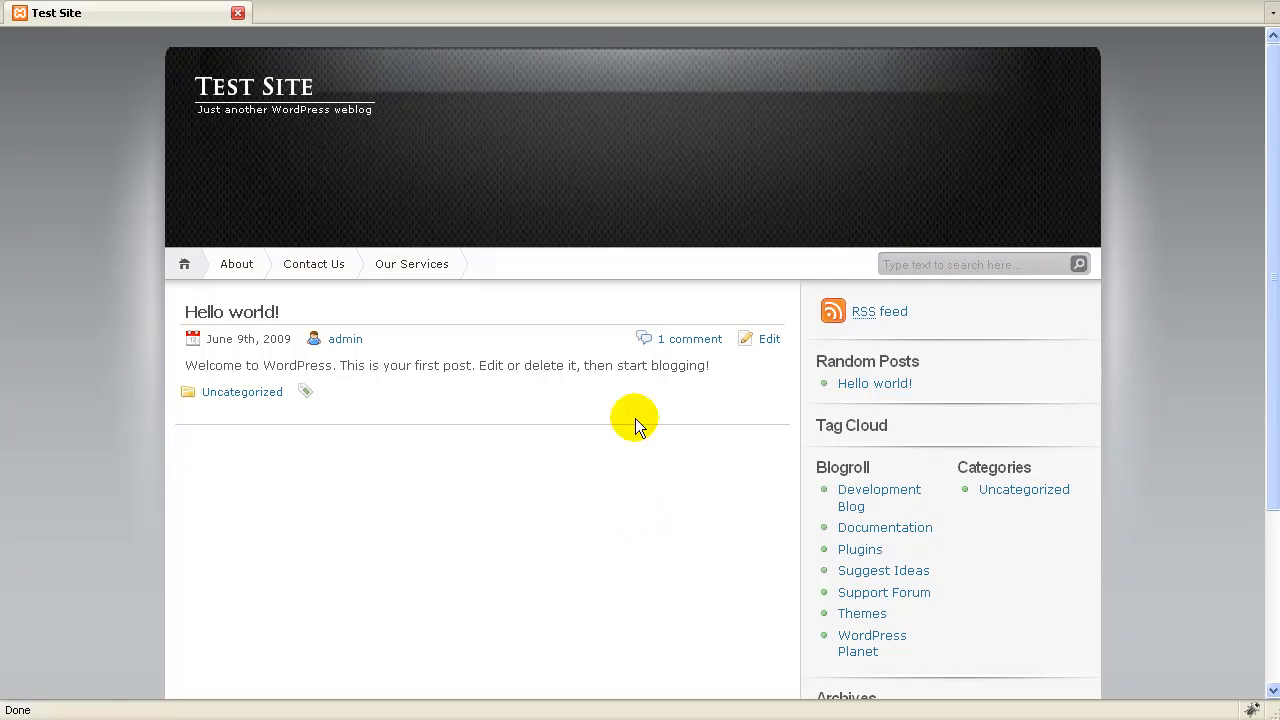
mouse_move(573, 470)
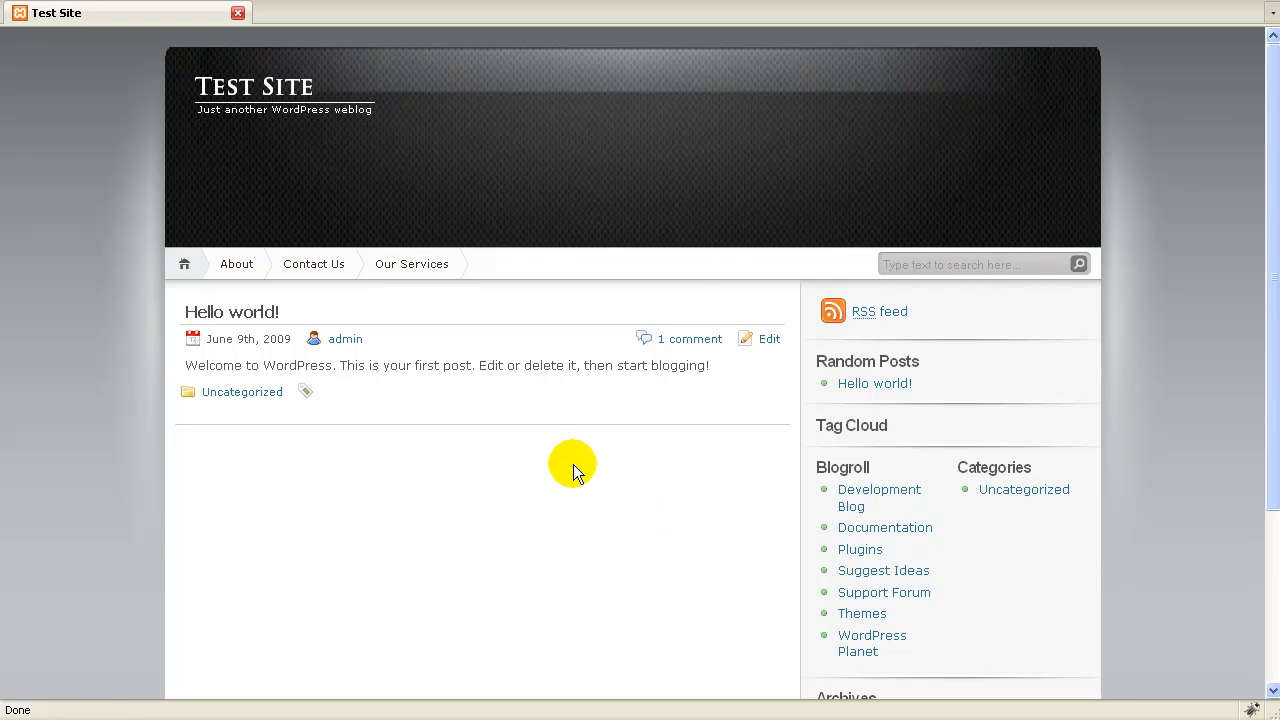
mouse_move(683, 180)
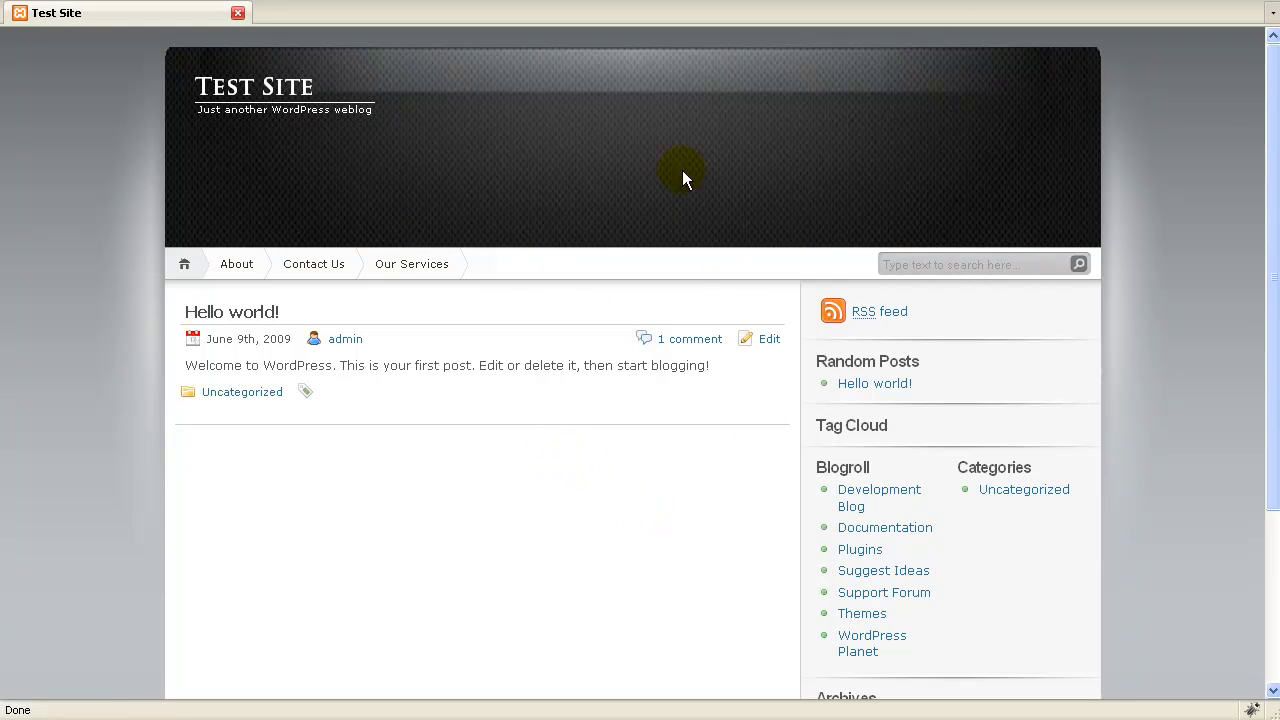
mouse_move(753, 210)
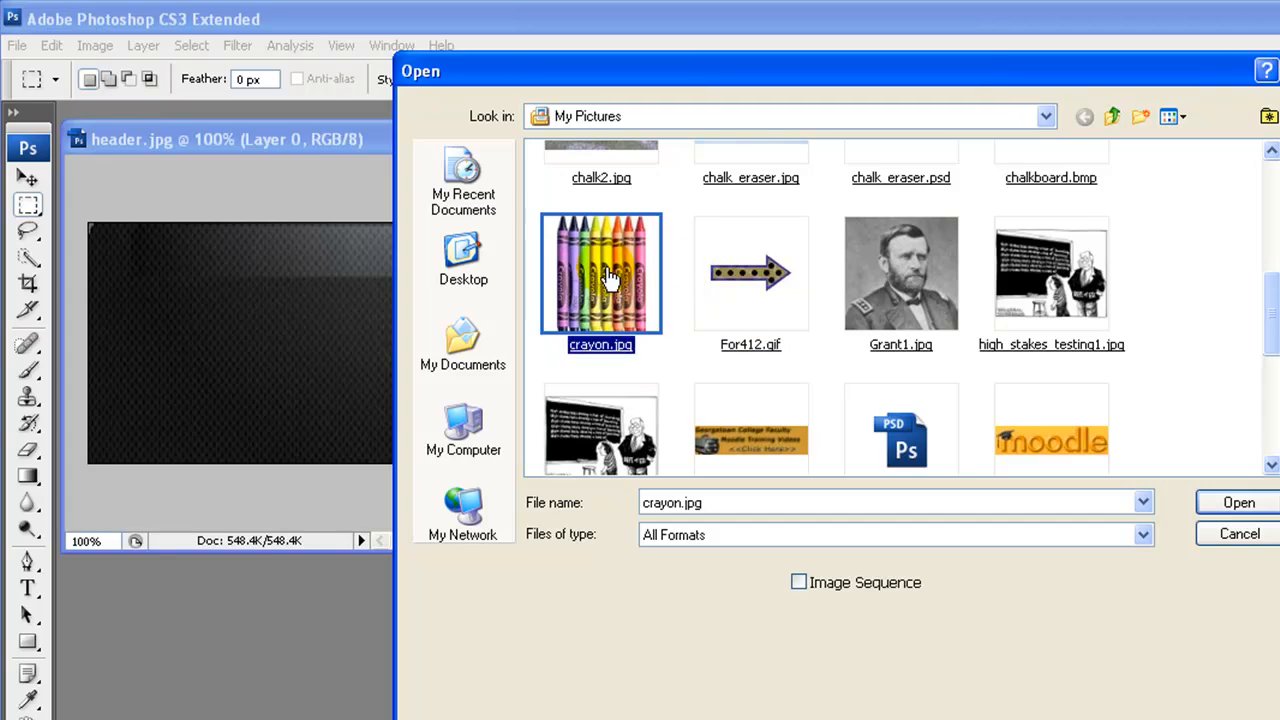
Open crayon.jpg from My Pictures as a second Photoshop document
left_click(1238, 502)
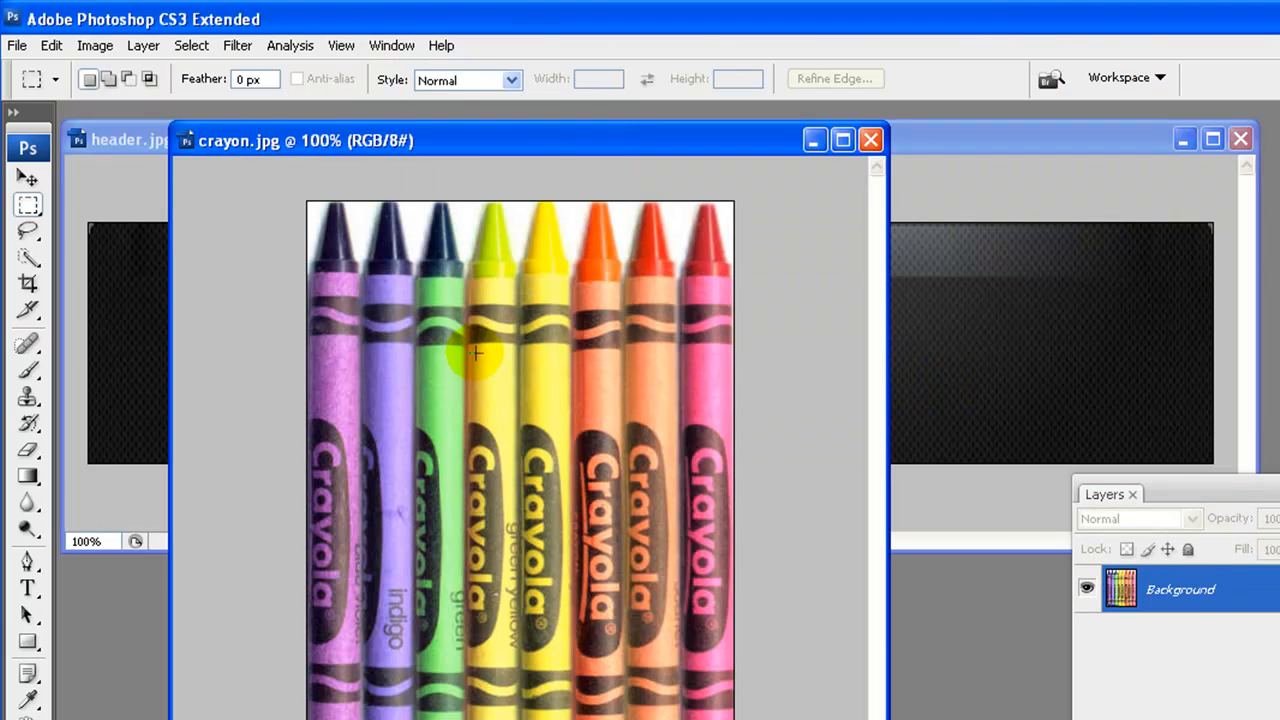
mouse_move(443, 258)
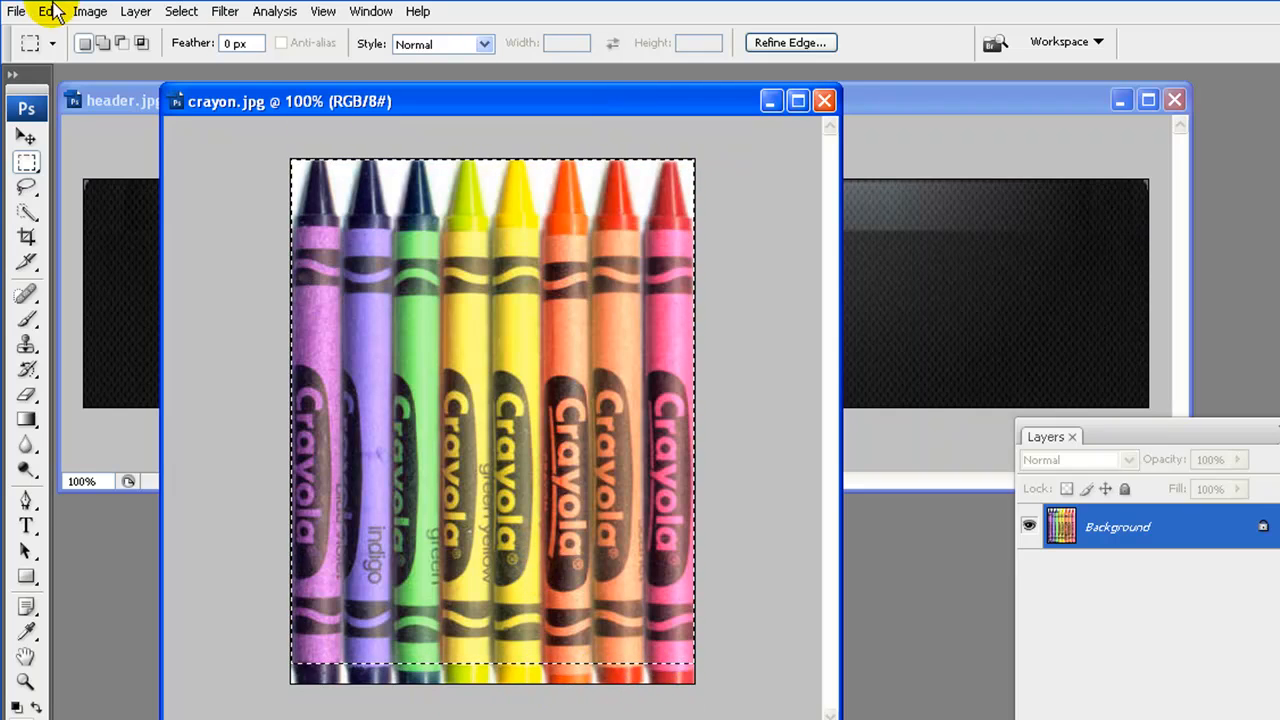
left_click(89, 11)
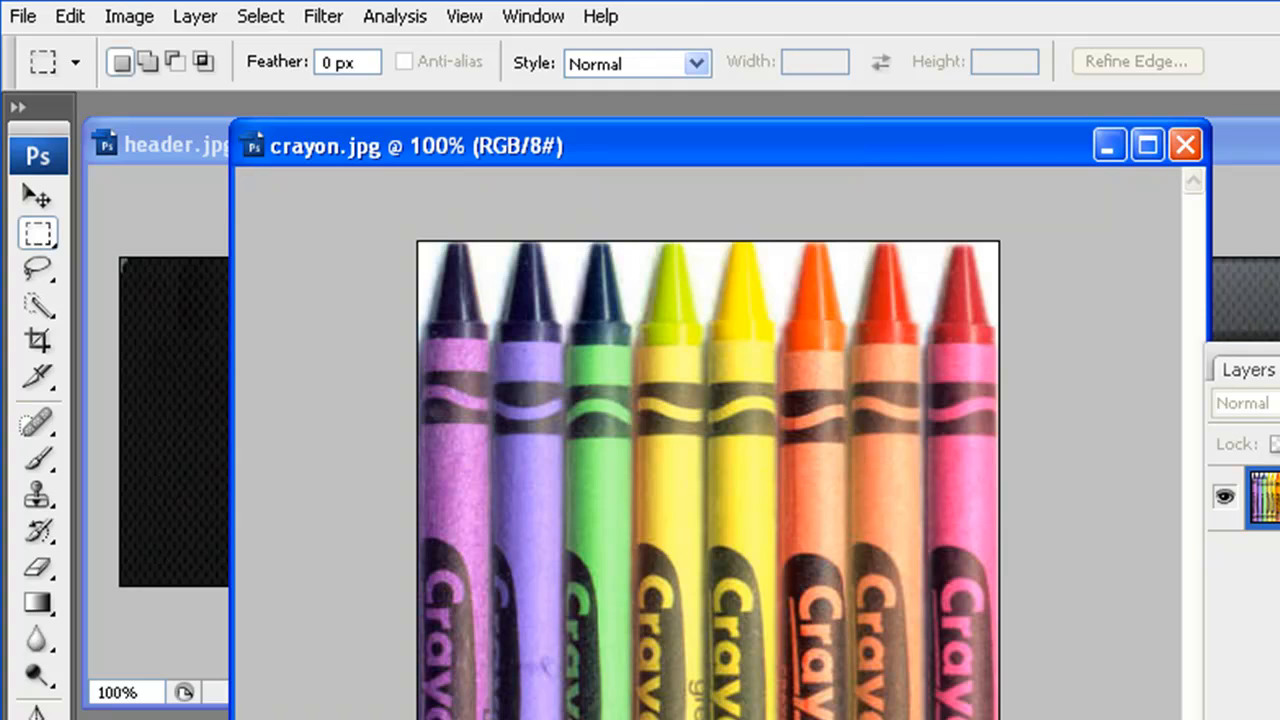
Convert the crayon photo's Background layer into an editable Layer 0
right_click(1035, 386)
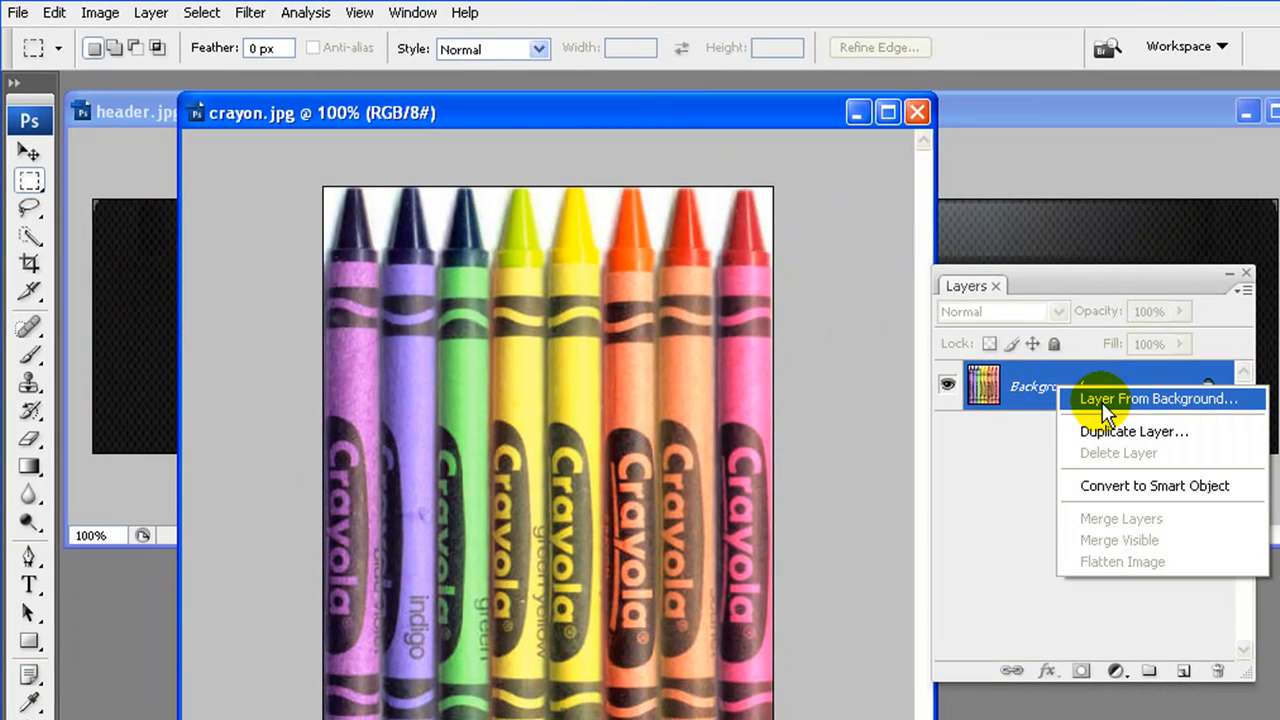
left_click(1157, 398)
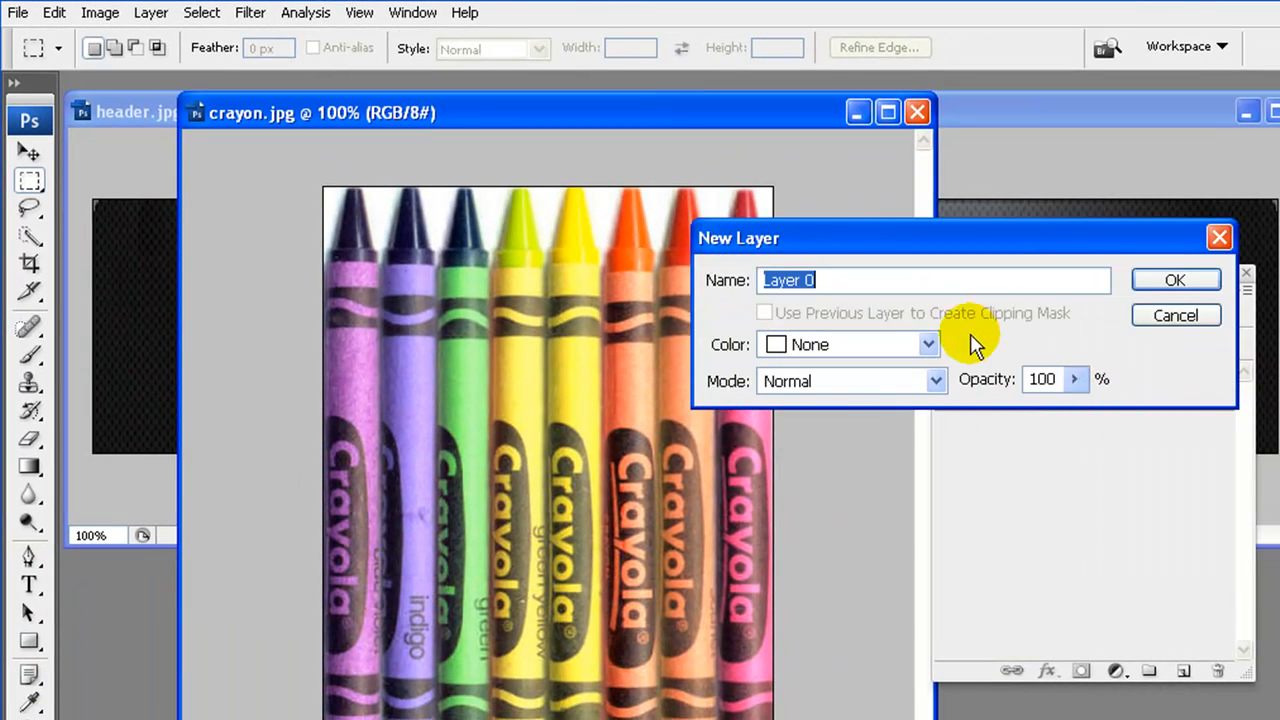
left_click(1175, 279)
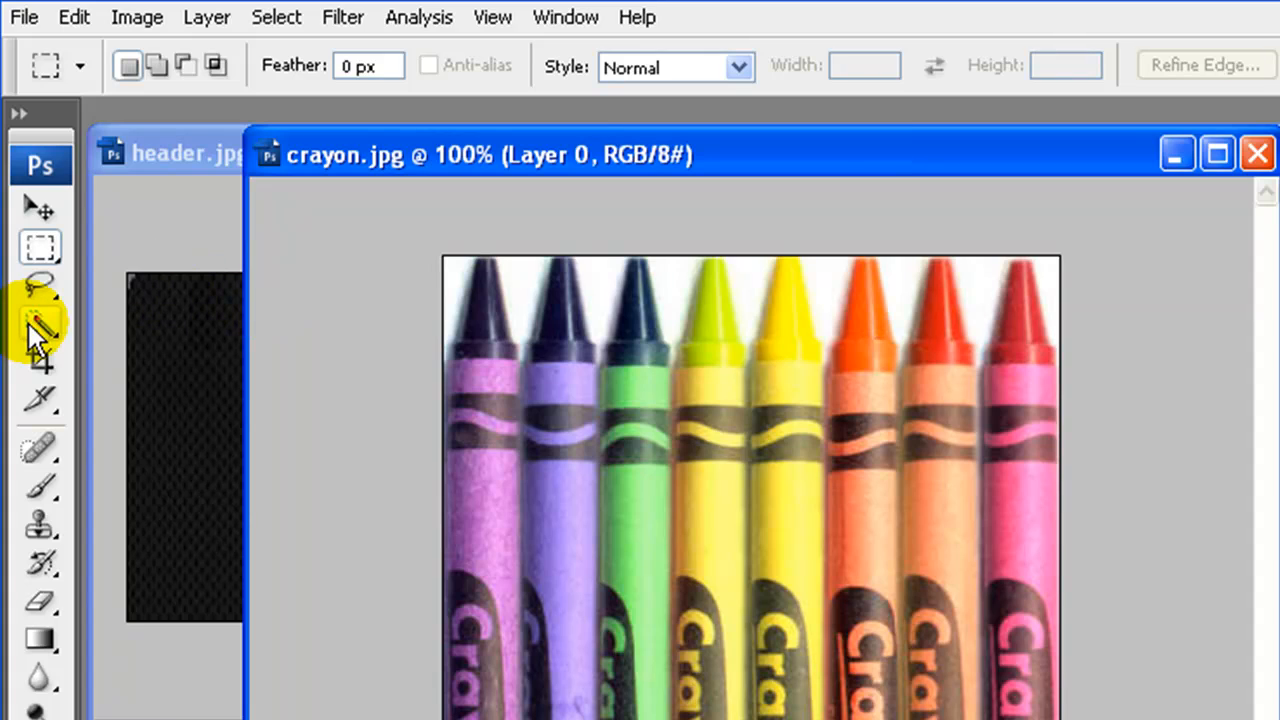
Use the Magic Wand to select the white gaps above the crayon tips
left_click(40, 320)
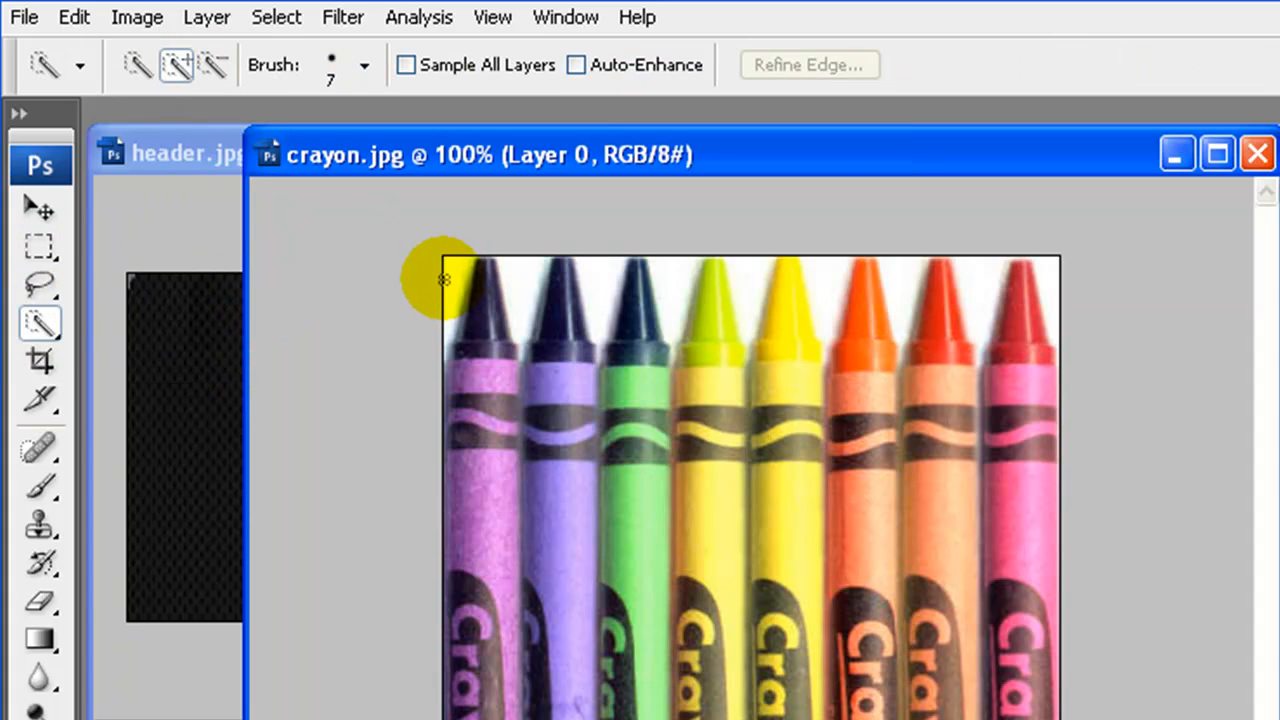
left_click(455, 300)
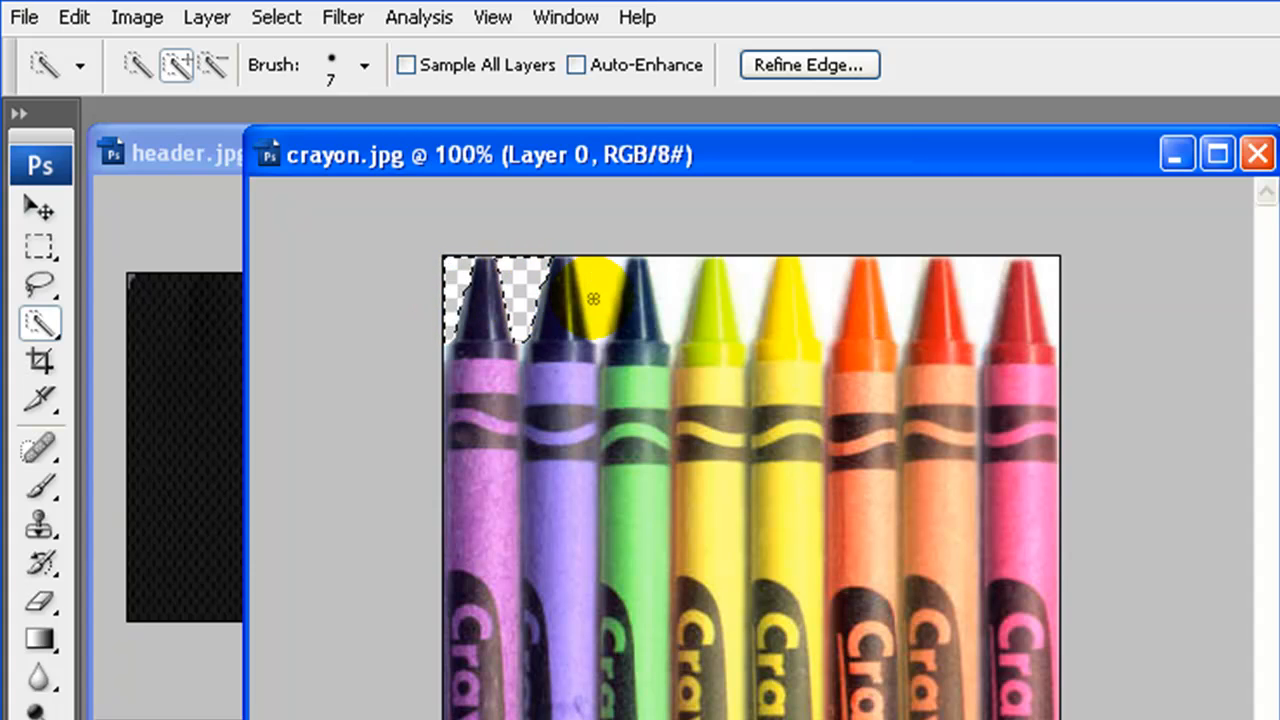
left_click(595, 300)
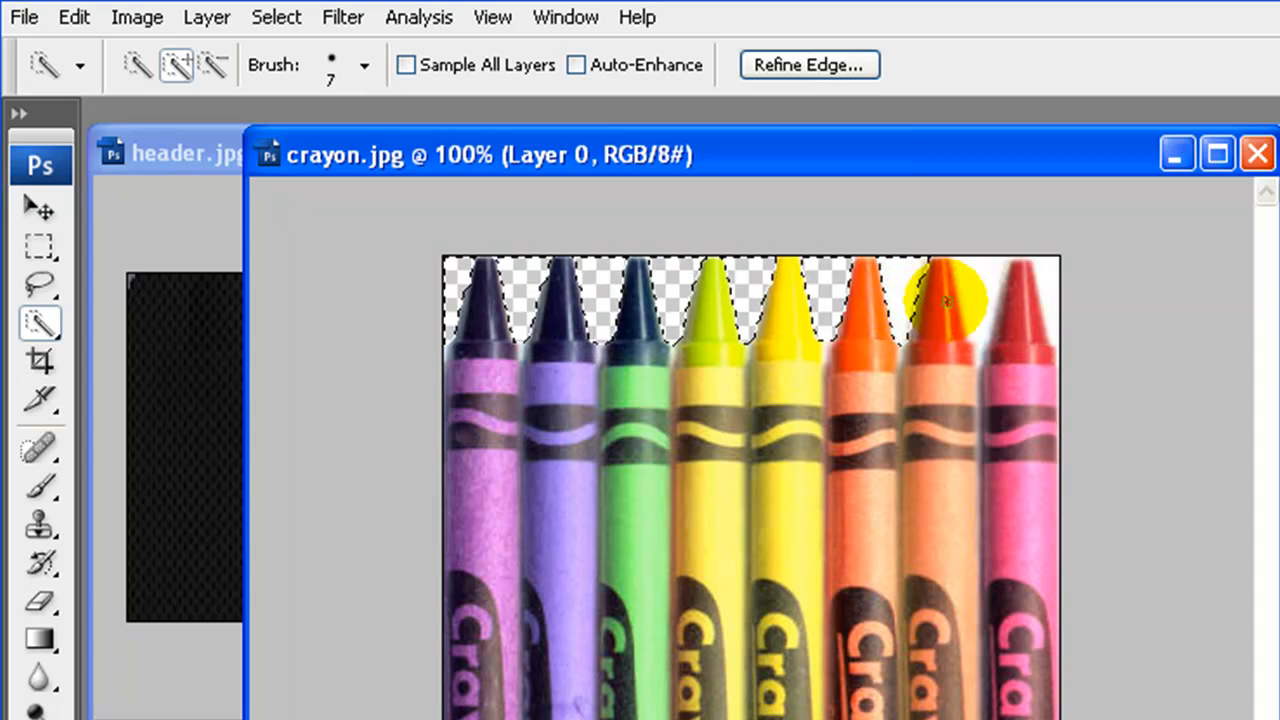
left_click(940, 300)
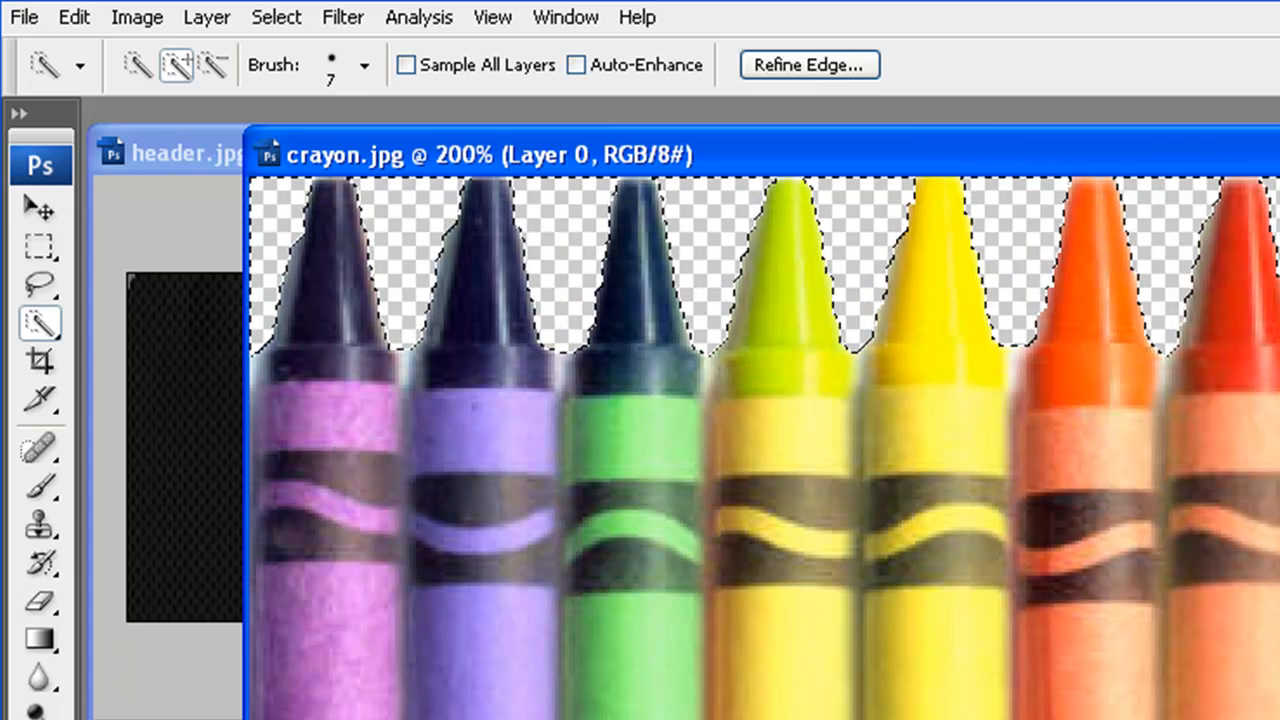
Deselect the crayon image twice via the right-click menu, then choose the Eraser tool
right_click(500, 240)
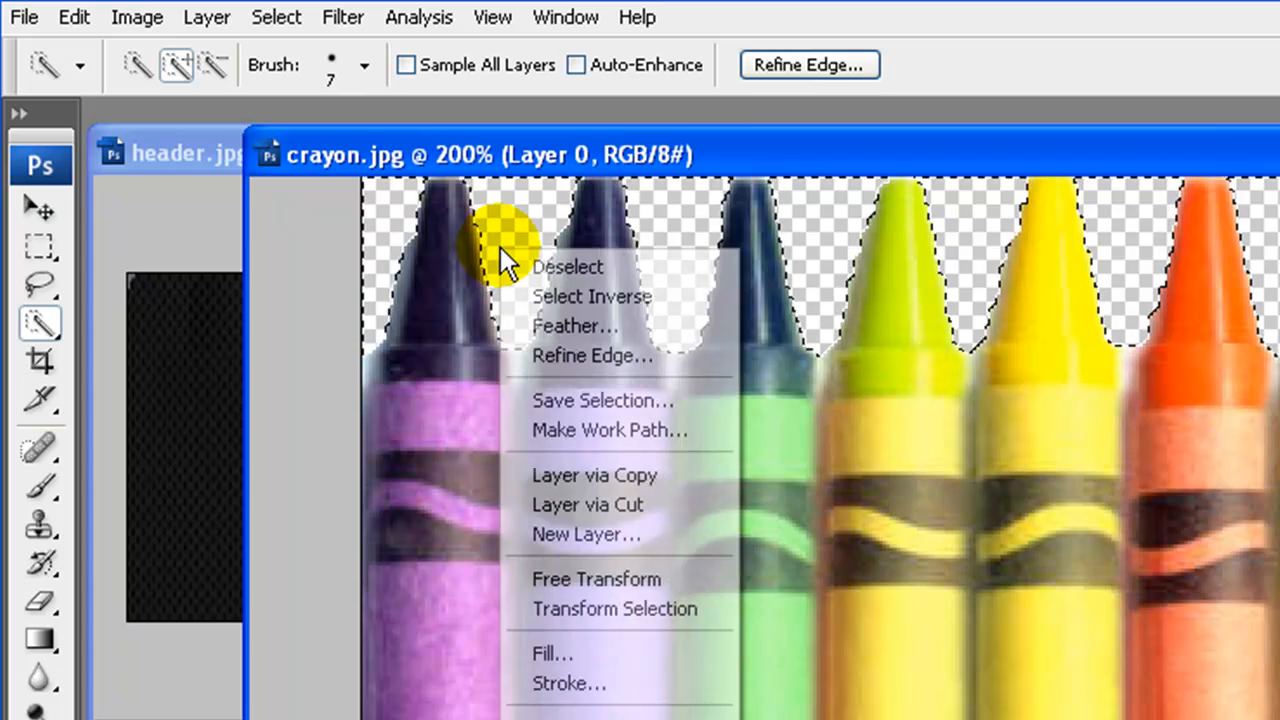
left_click(567, 266)
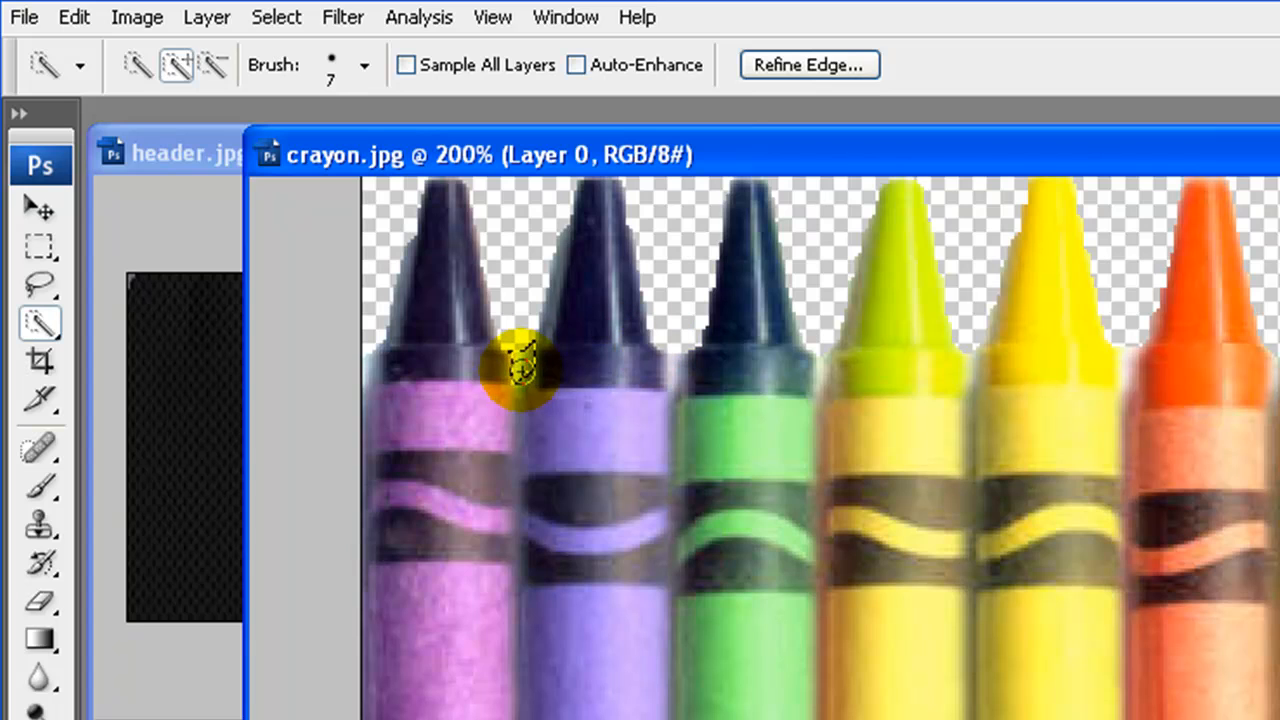
right_click(520, 370)
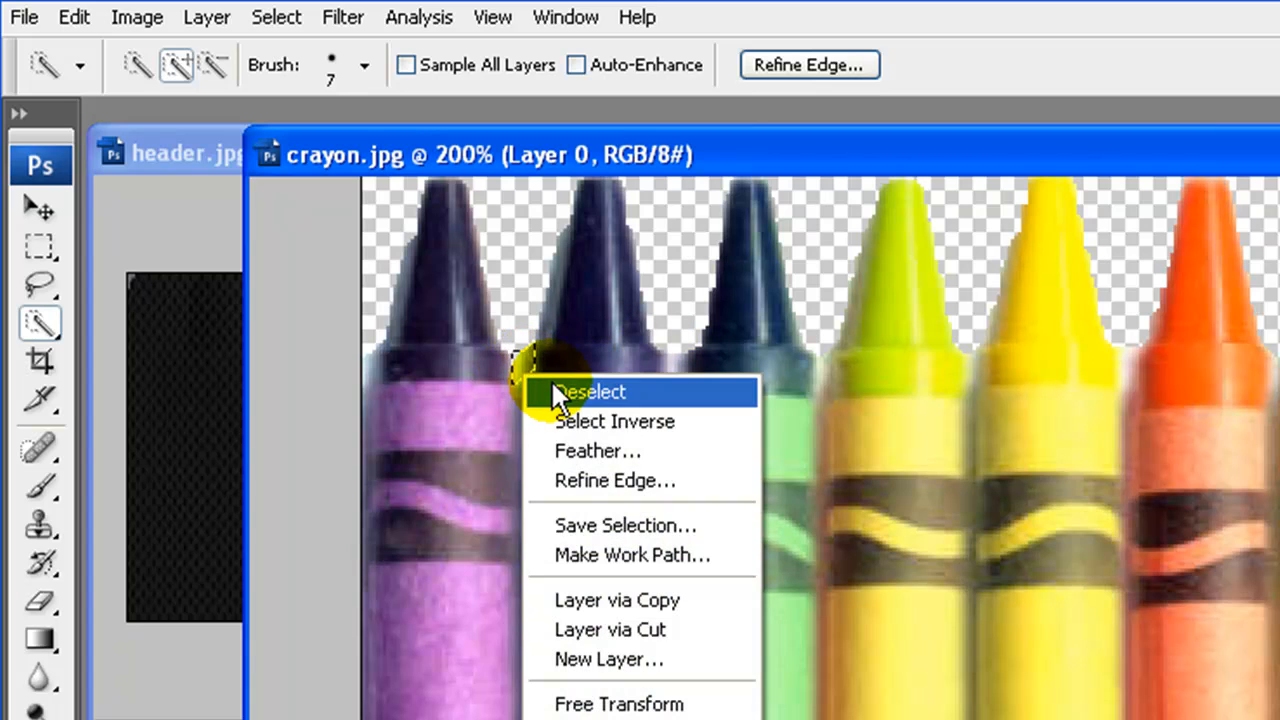
left_click(589, 392)
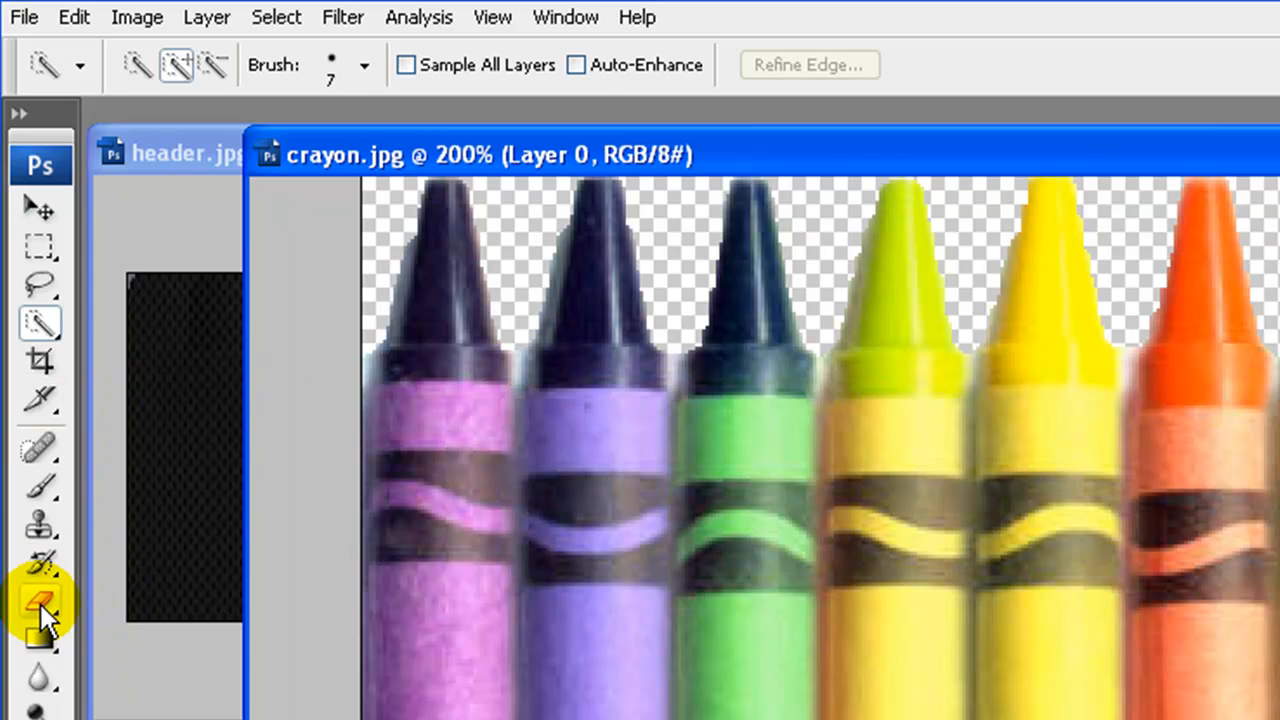
left_click(40, 600)
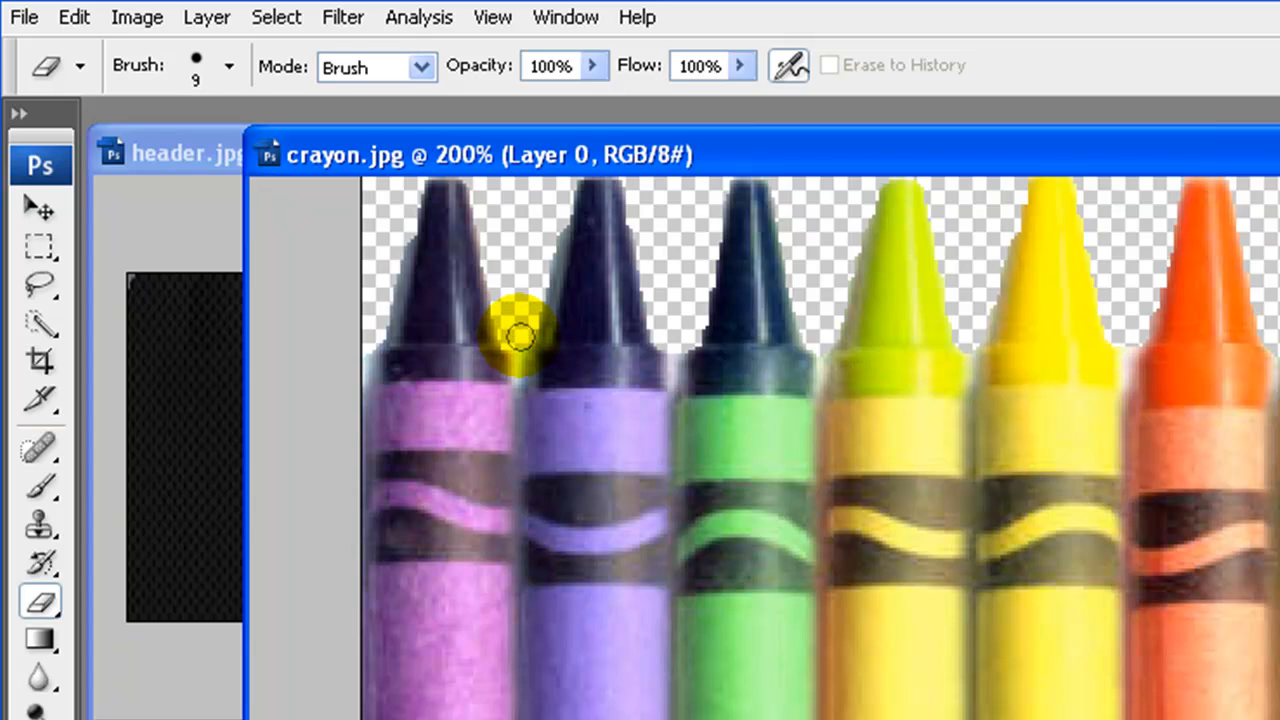
mouse_move(515, 343)
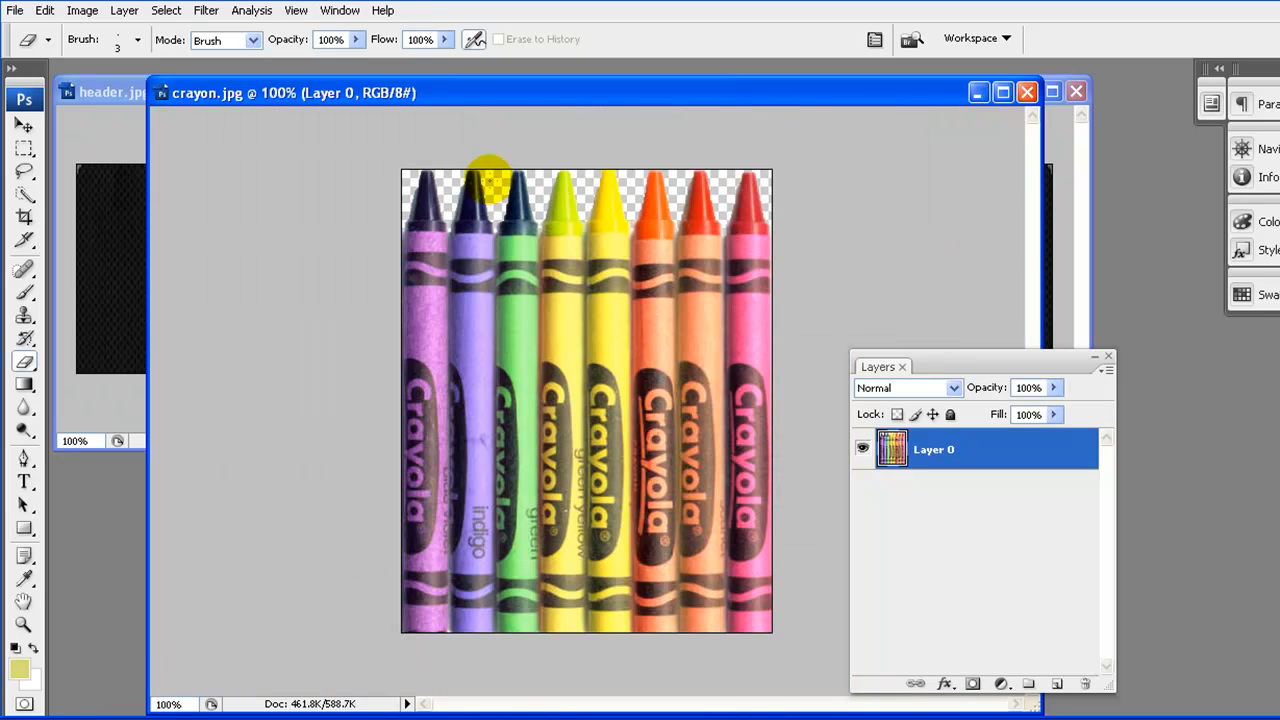
mouse_move(178, 283)
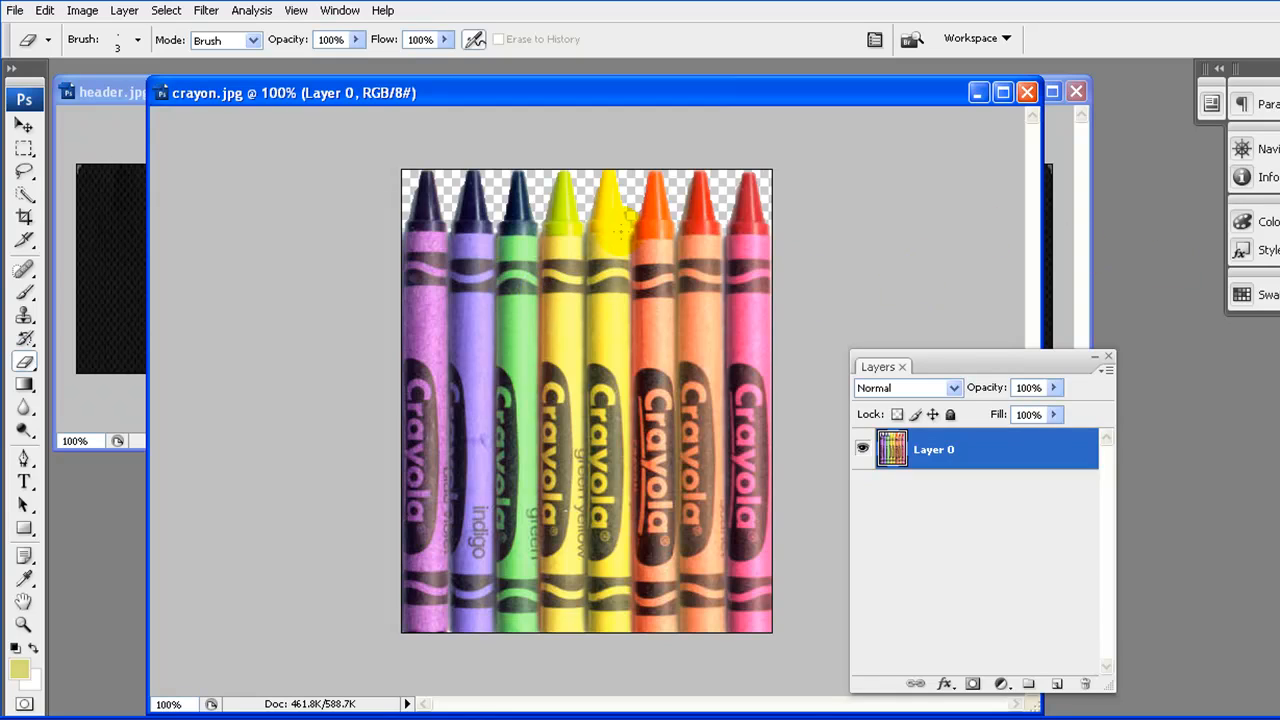
mouse_move(903, 261)
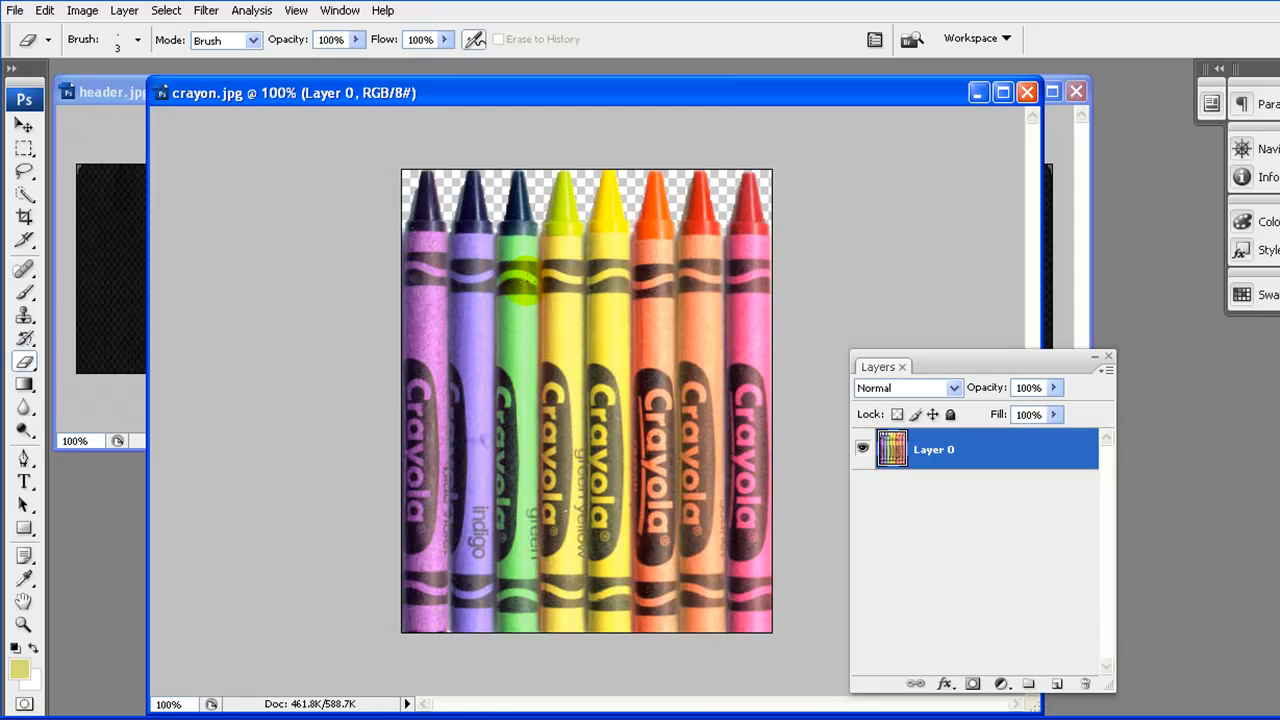
Erase the leftover halo between the crayon tips with a 3 px eraser brush
left_click_drag(520, 290, 485, 250)
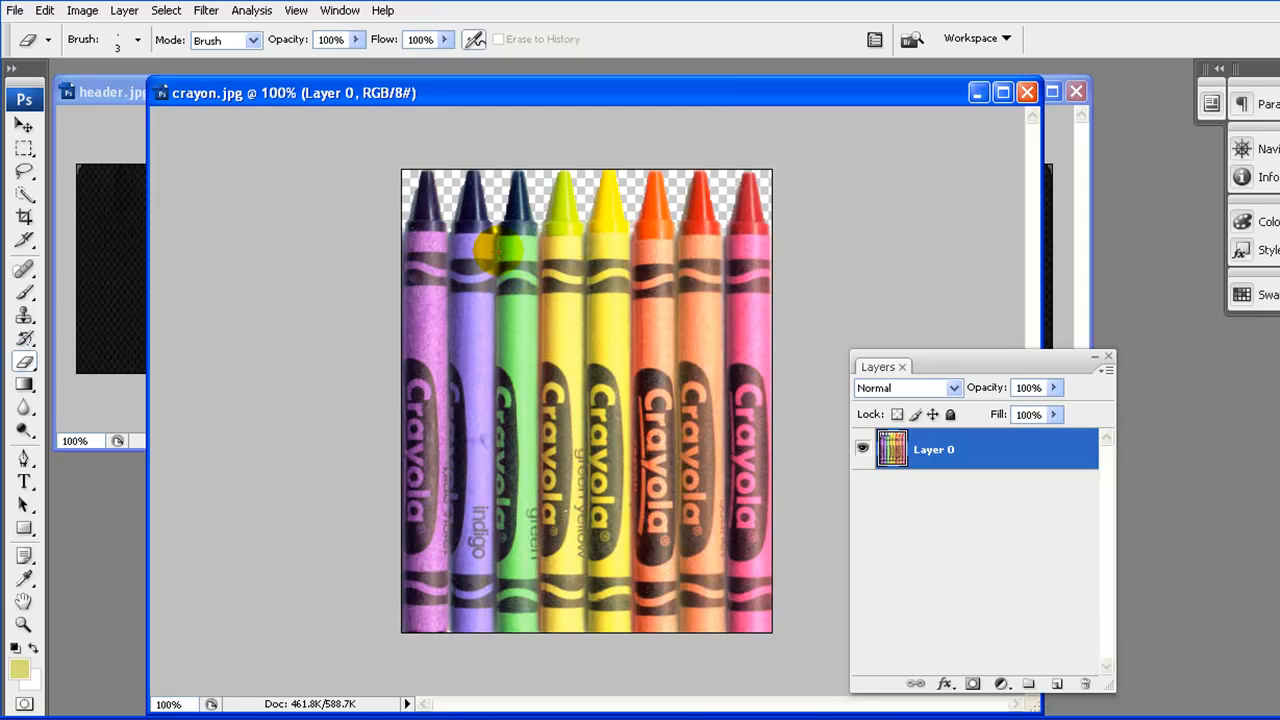
mouse_move(375, 140)
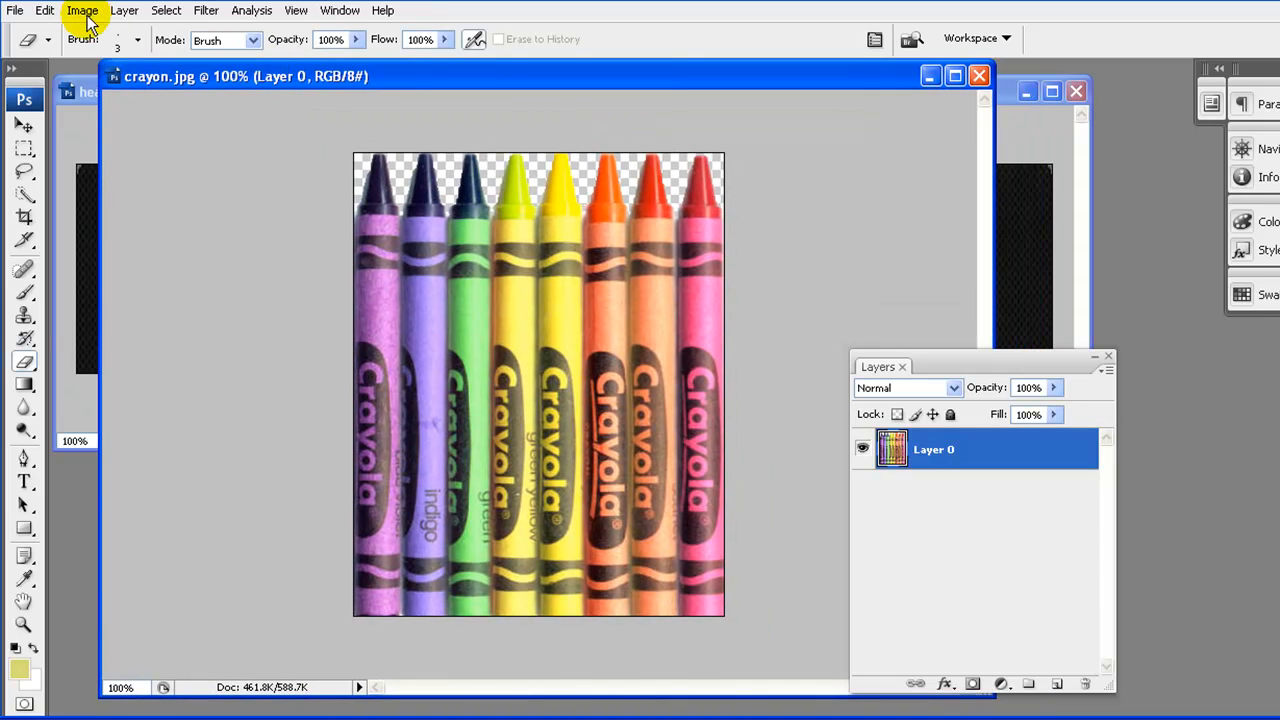
Resize the crayon image to 72 × 90 pixels through Image Size
left_click(82, 10)
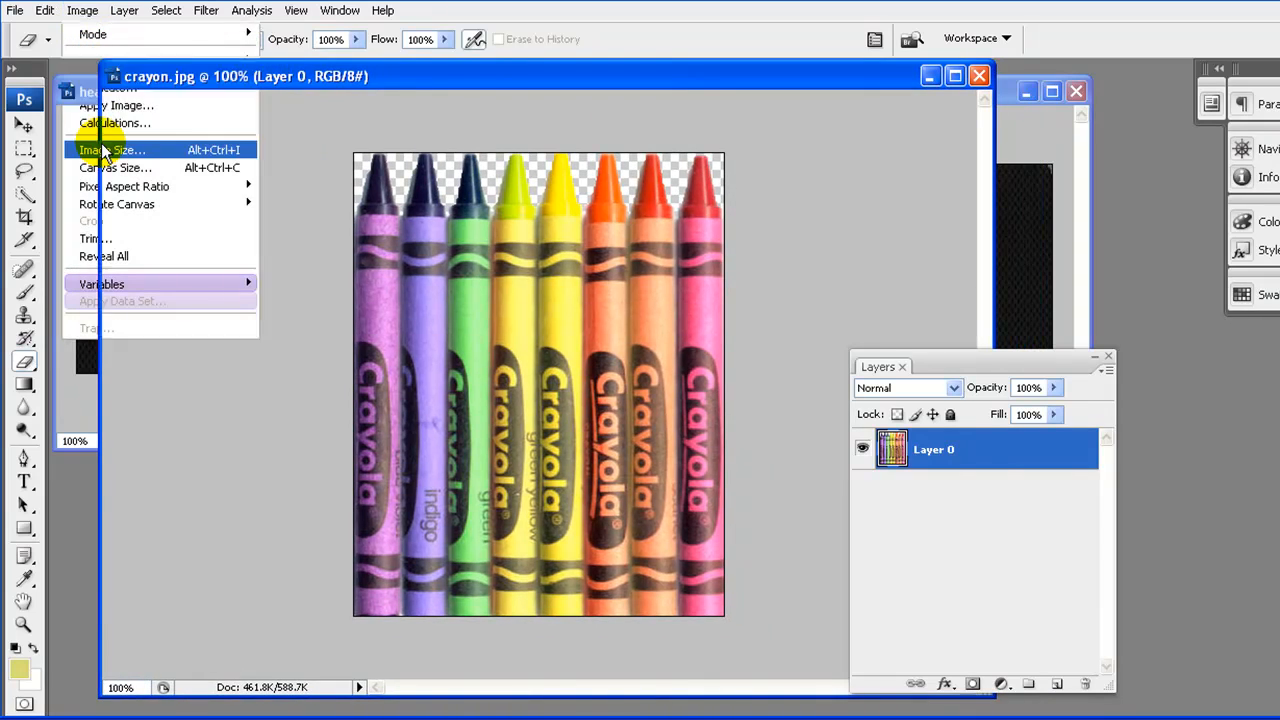
left_click(110, 149)
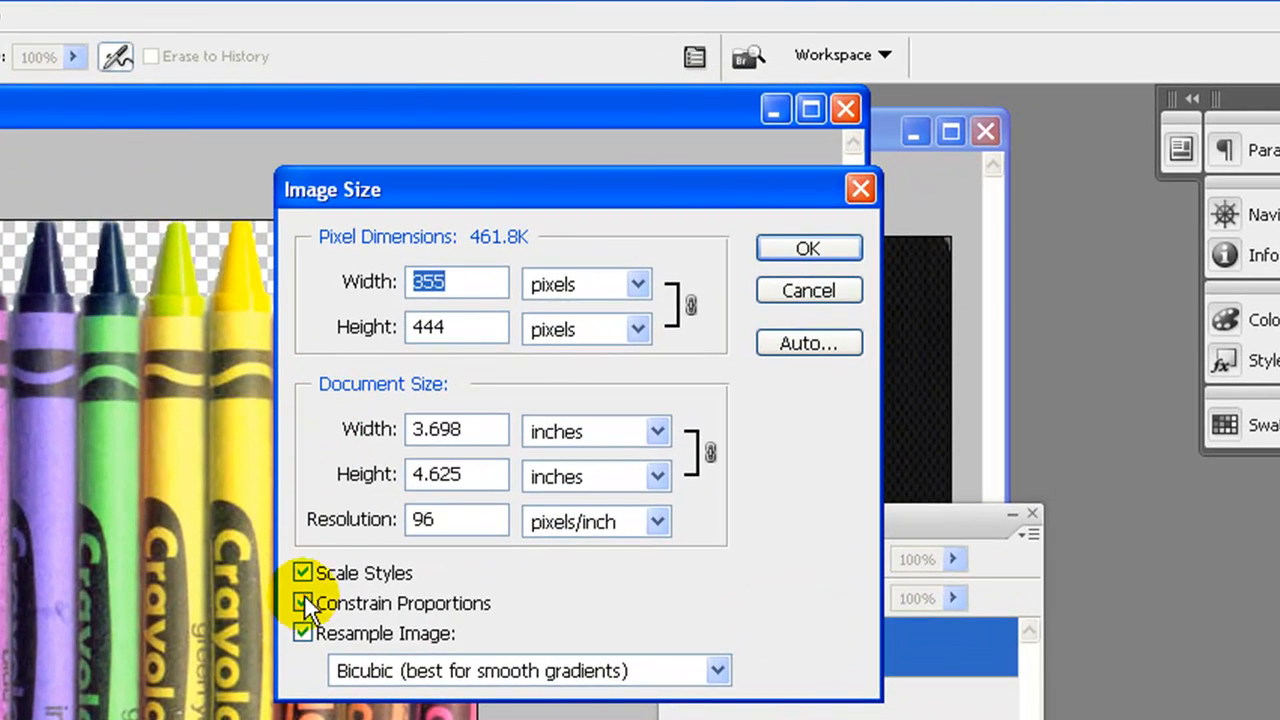
mouse_move(303, 603)
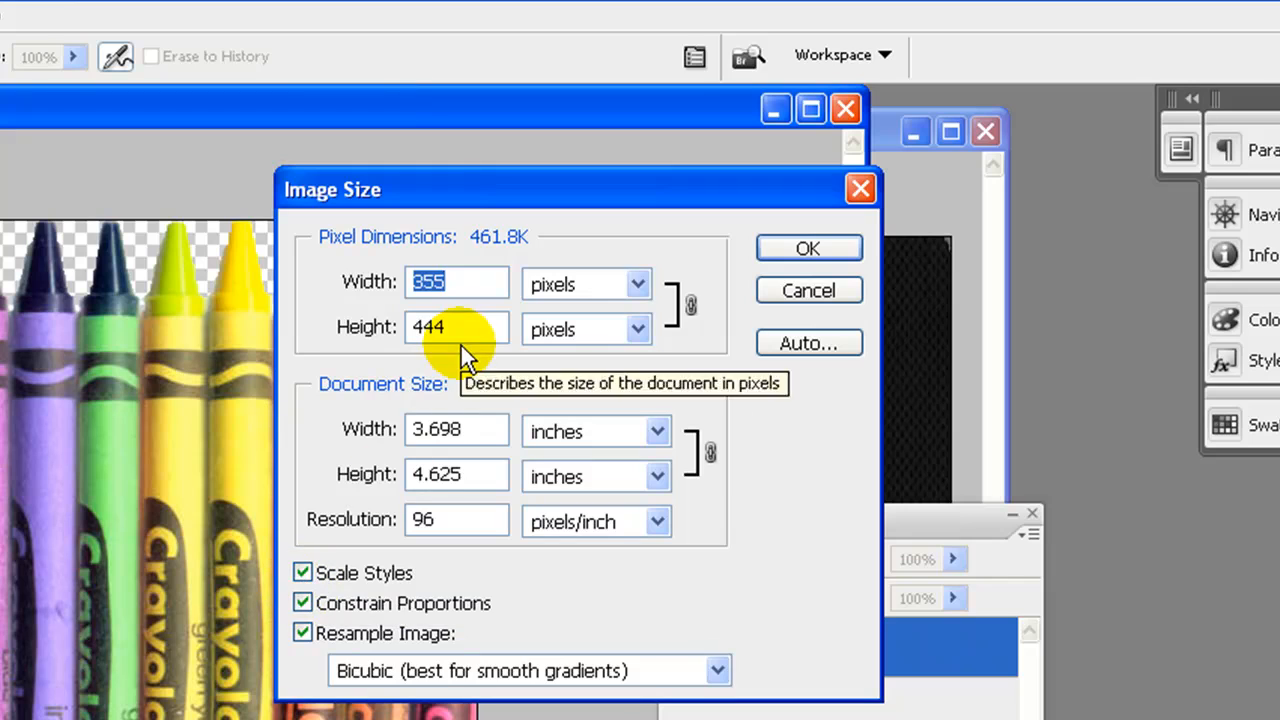
left_click(456, 328)
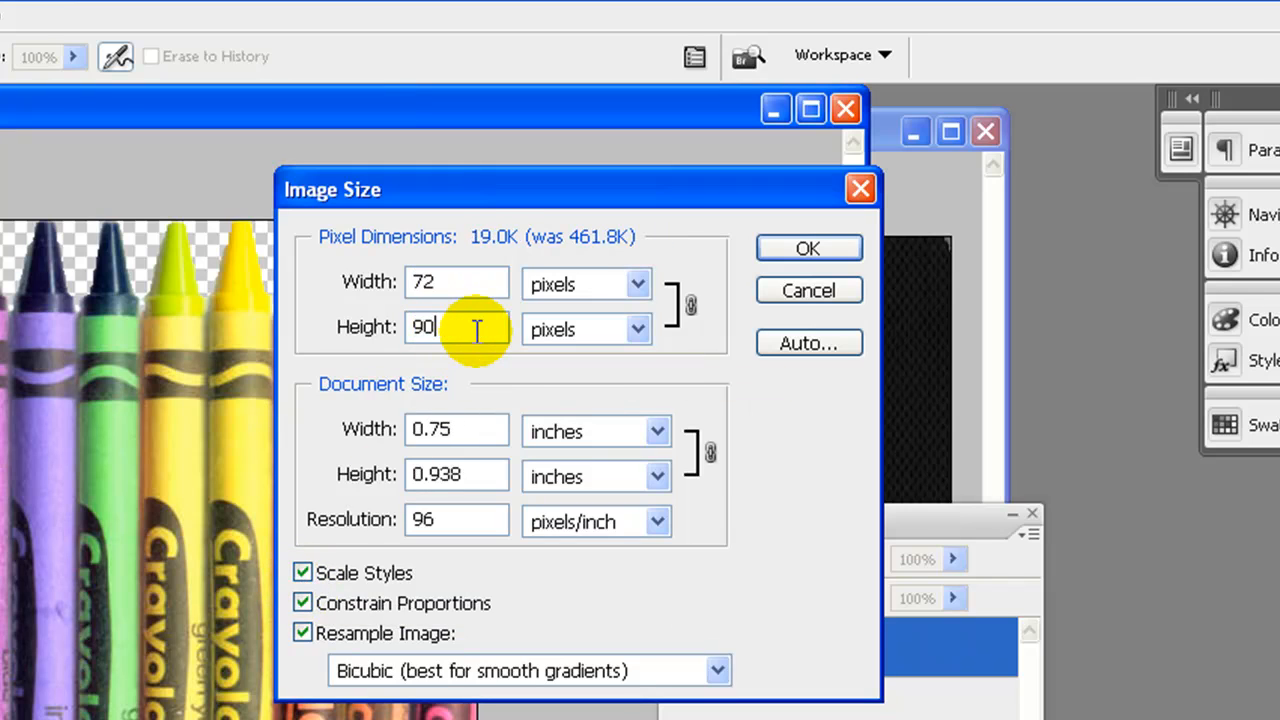
mouse_move(380, 365)
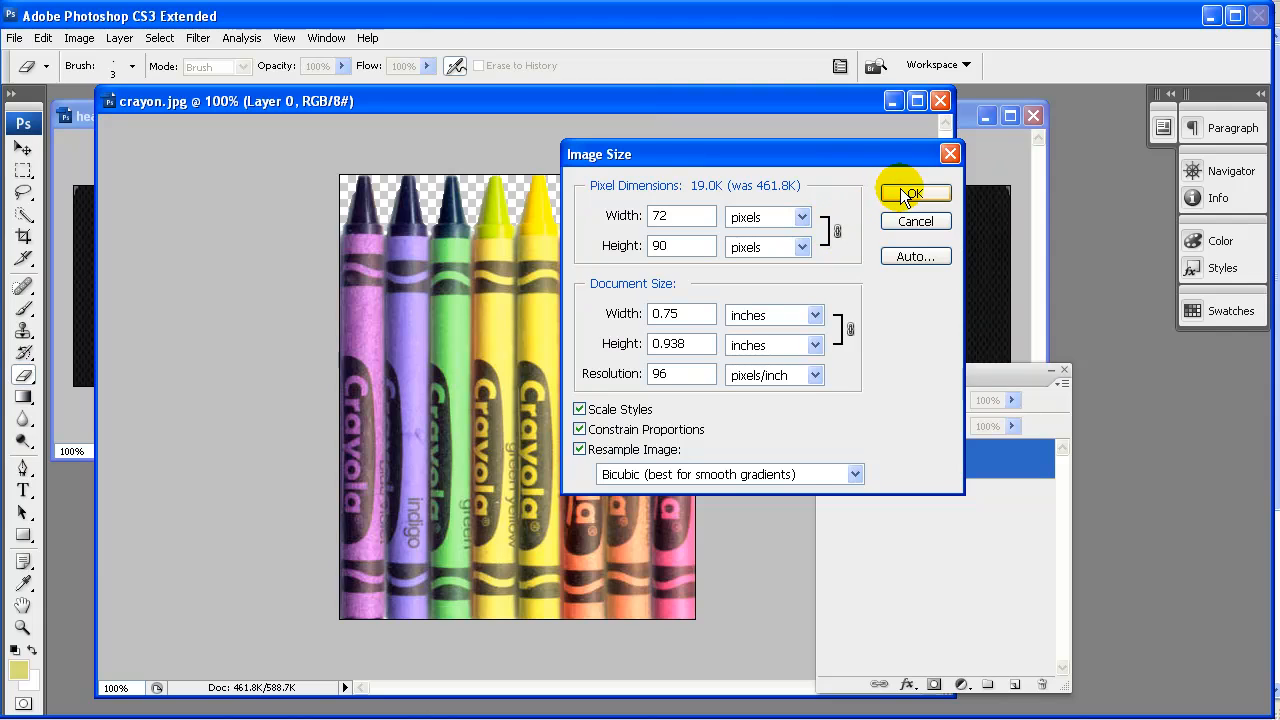
left_click(911, 192)
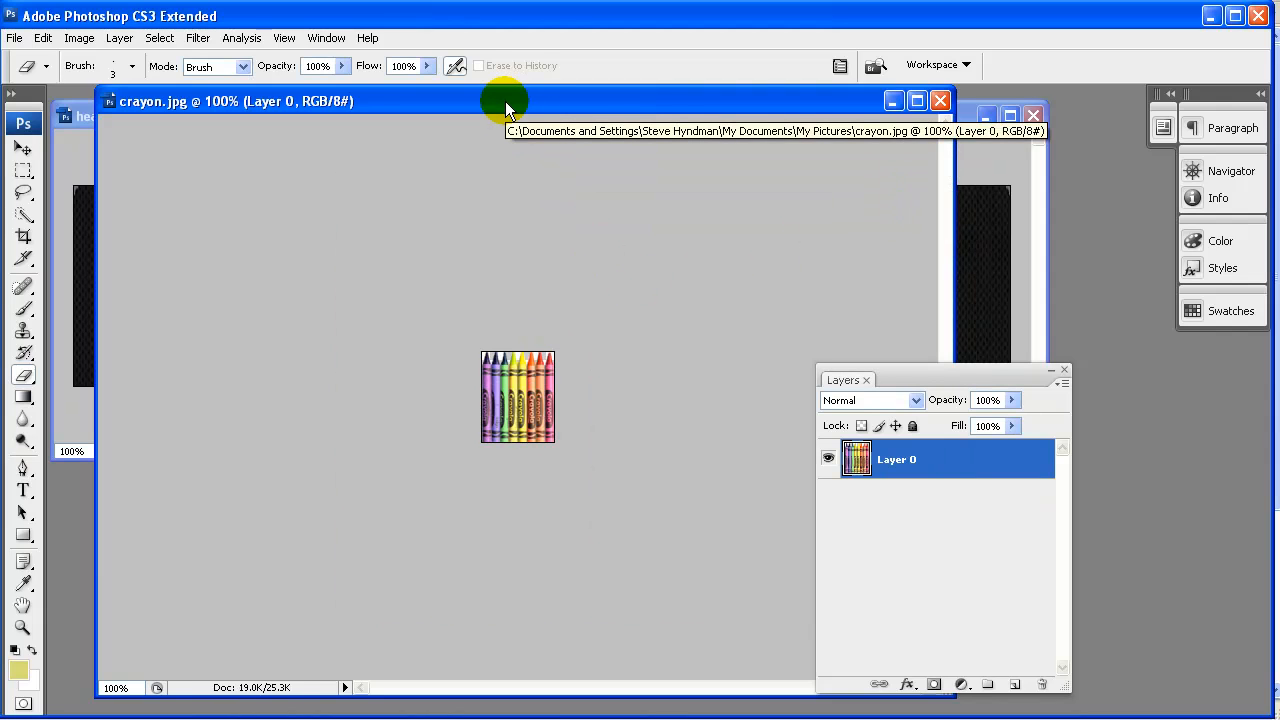
Move the crayon window aside and drag the crayon into header.jpg's bottom-left corner
left_click_drag(505, 100, 210, 305)
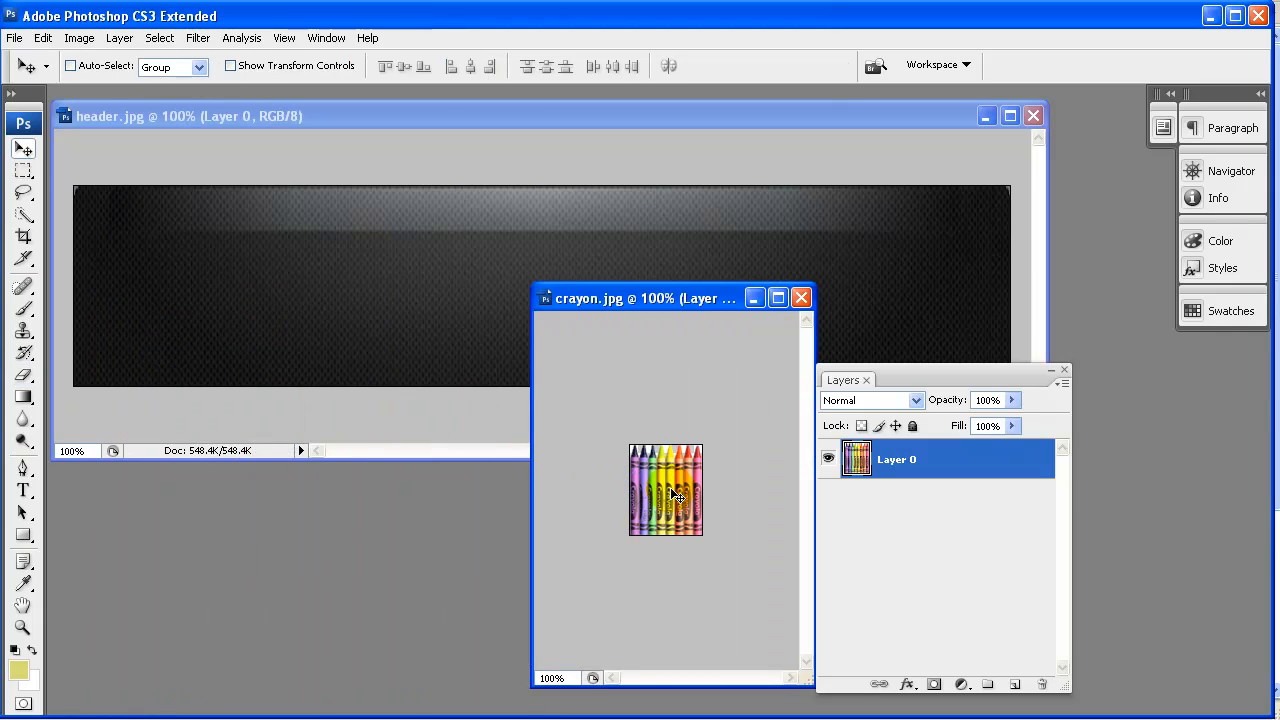
left_click_drag(665, 489, 220, 312)
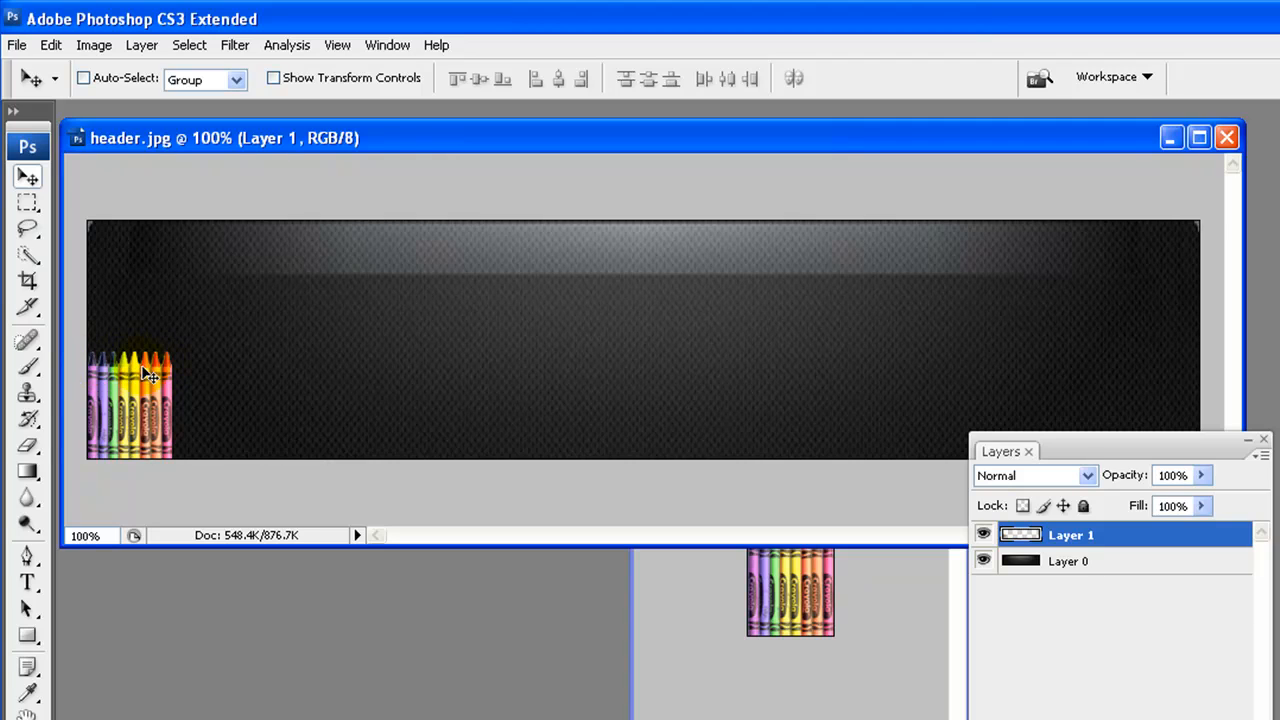
mouse_move(160, 378)
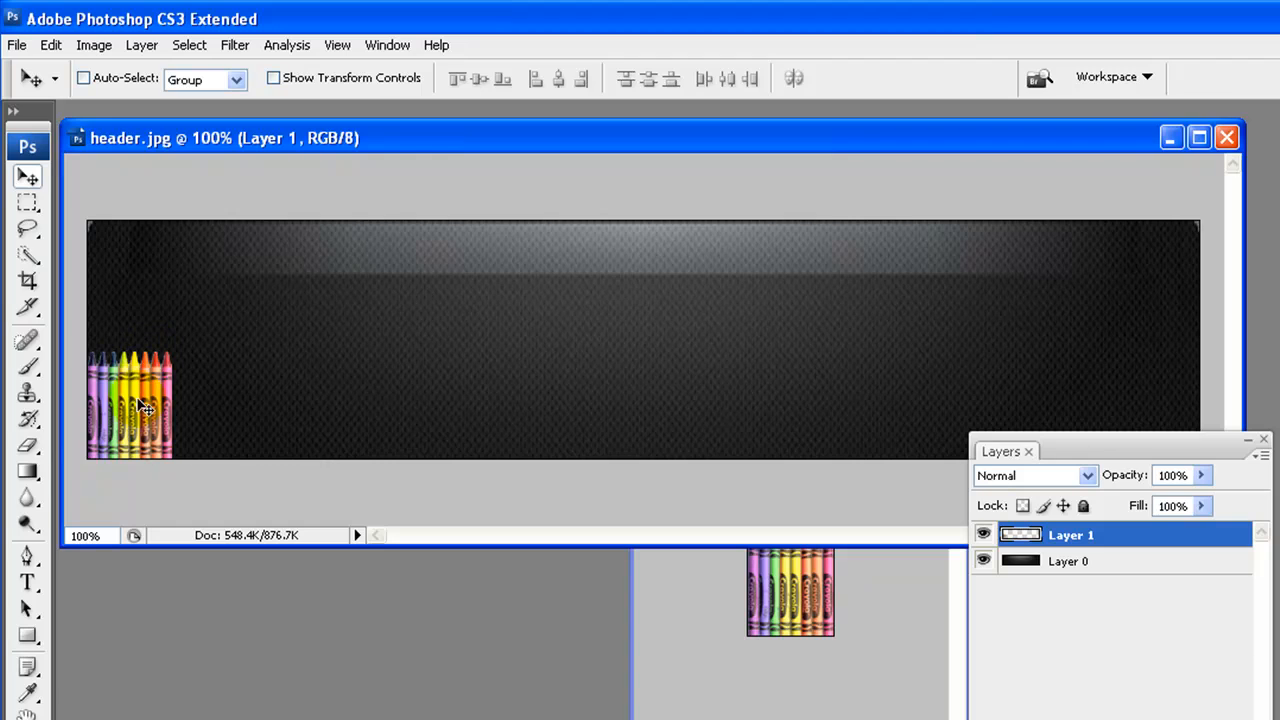
mouse_move(398, 410)
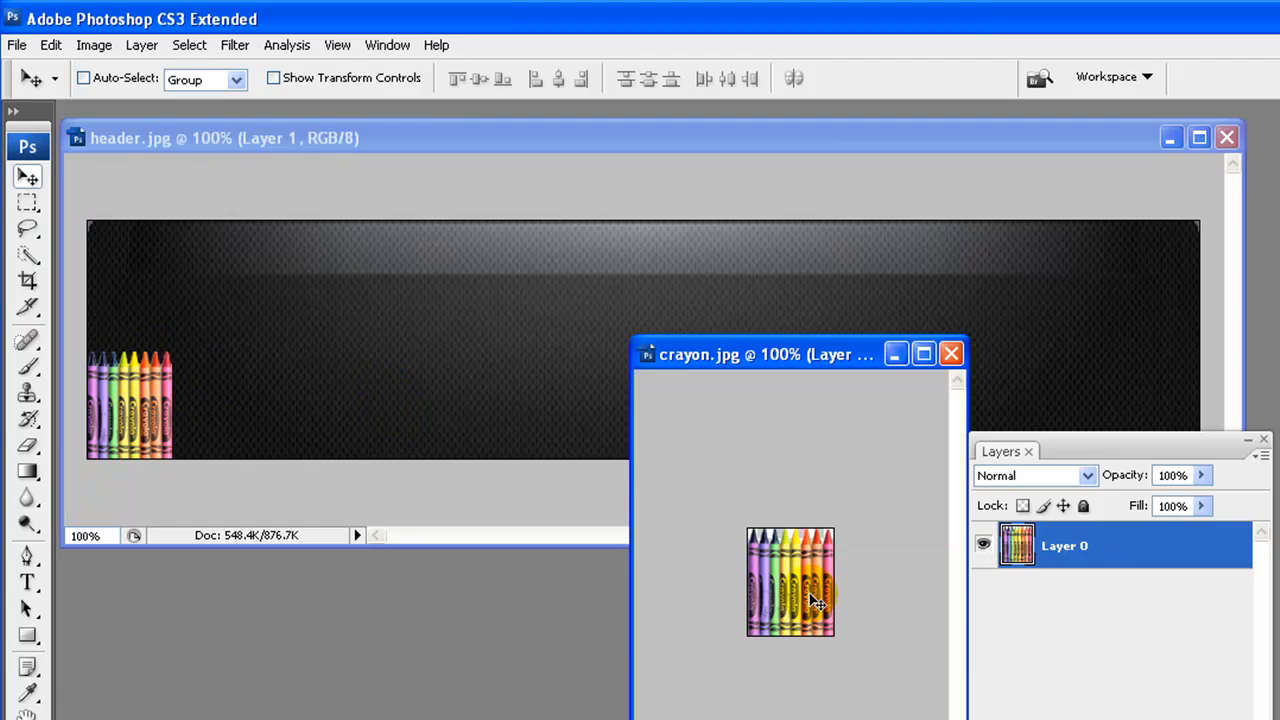
Drag another crayon copy onto the header's bottom edge beside the first
left_click_drag(790, 582, 250, 405)
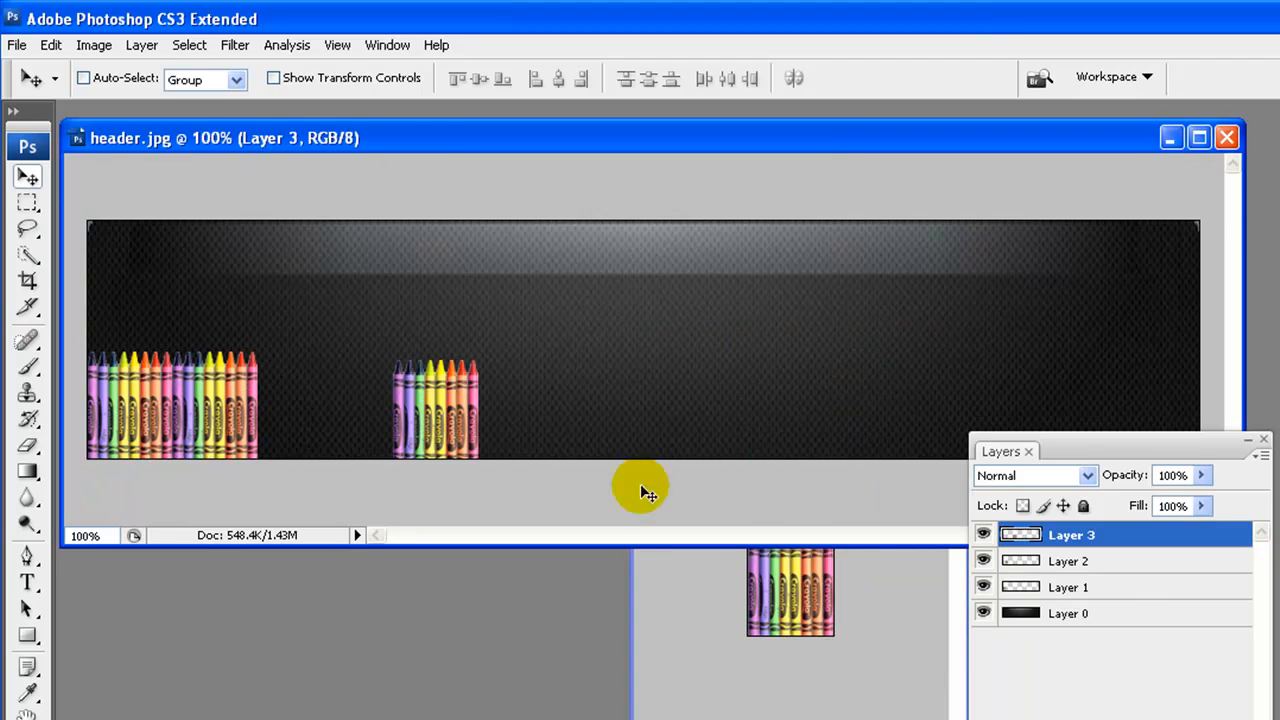
mouse_move(477, 423)
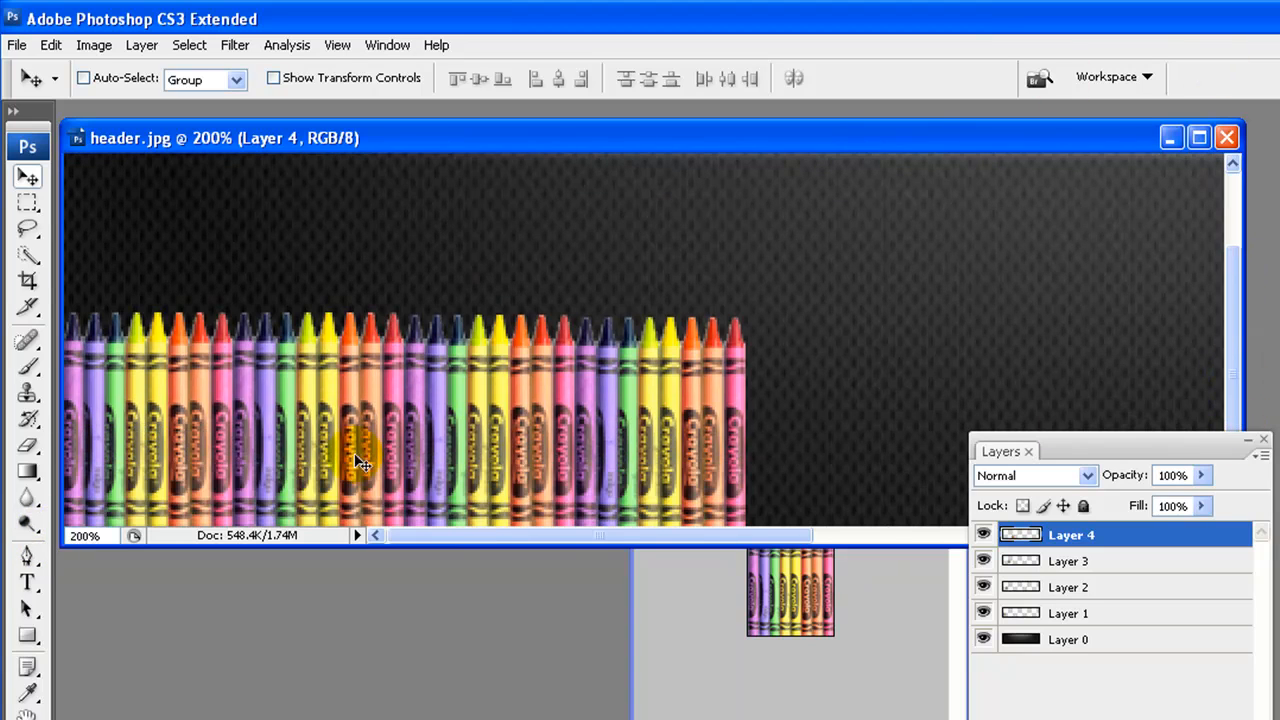
mouse_move(595, 400)
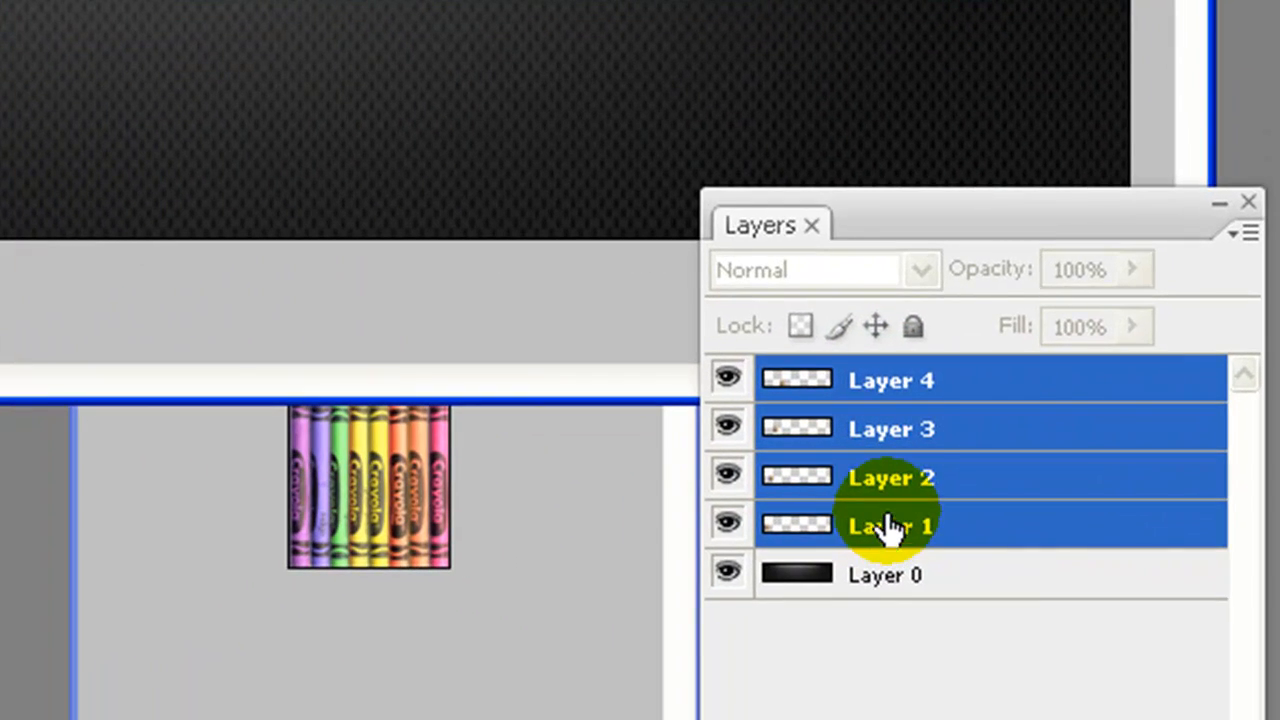
Merge crayon Layers 1–4 into a single layer from the Layers panel menu
right_click(890, 525)
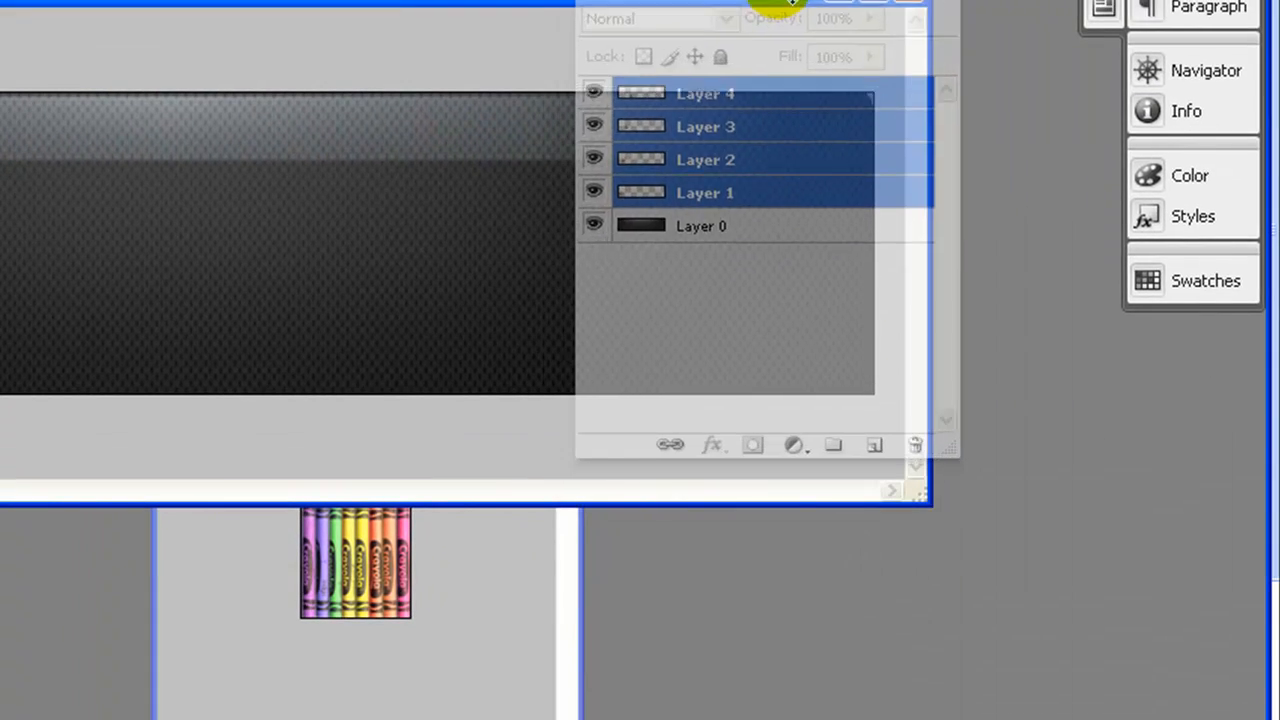
right_click(705, 160)
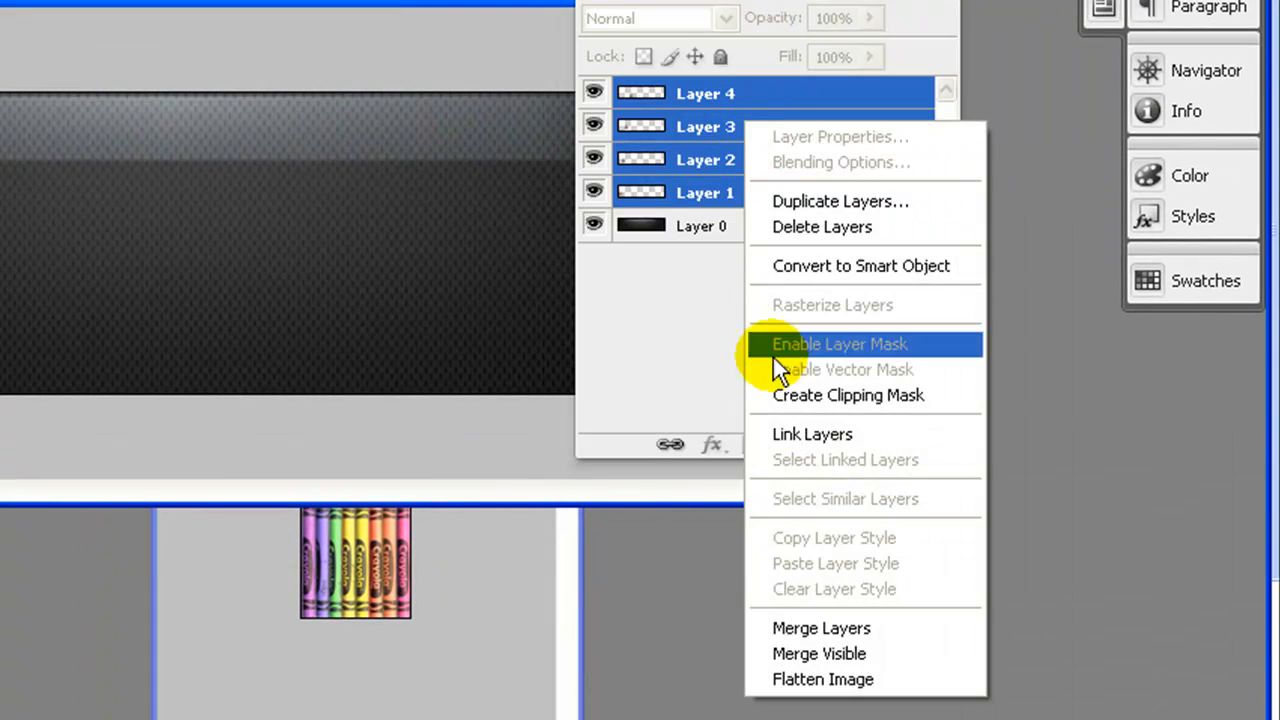
left_click(821, 628)
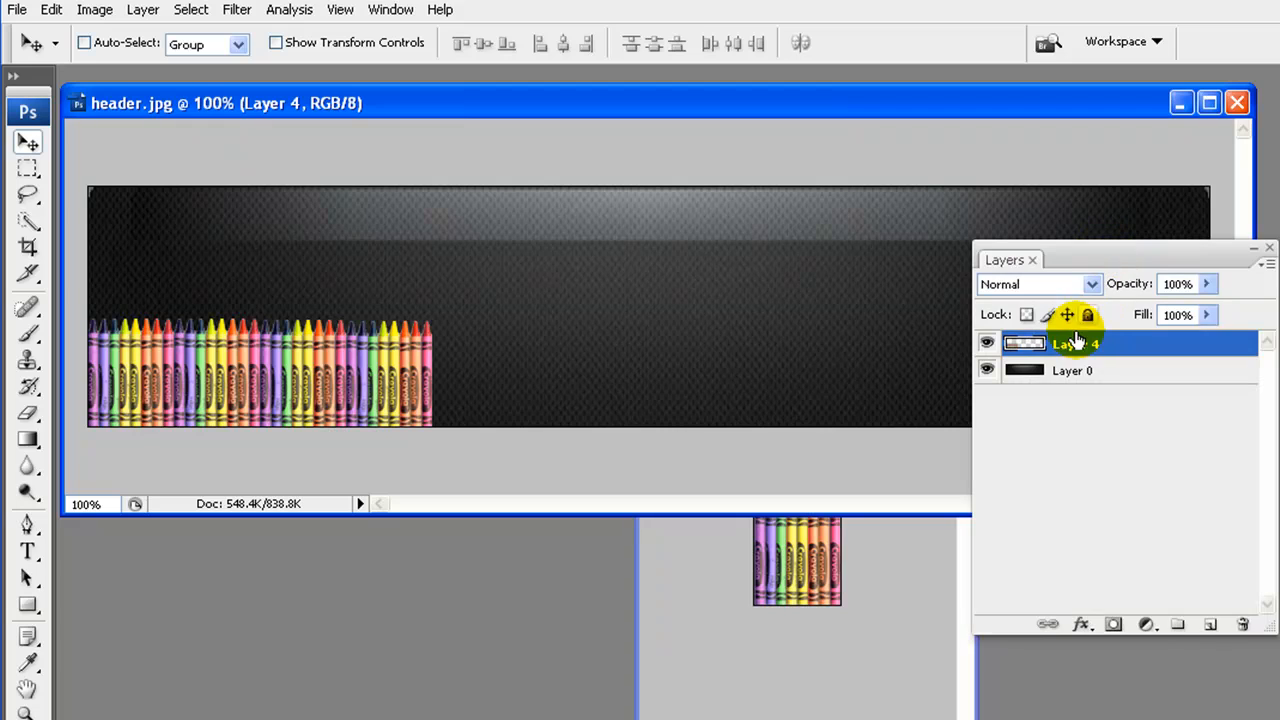
Duplicate the merged crayon layer twice to extend the row across the header
right_click(1070, 343)
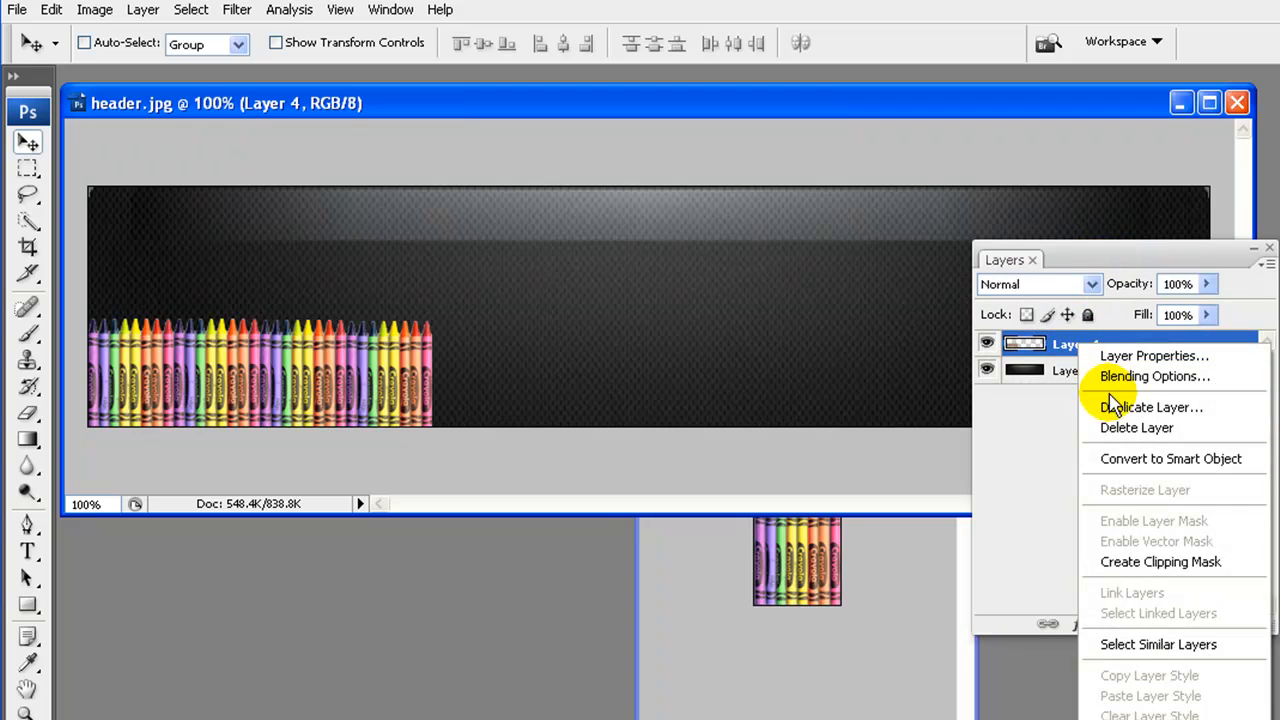
left_click(1151, 407)
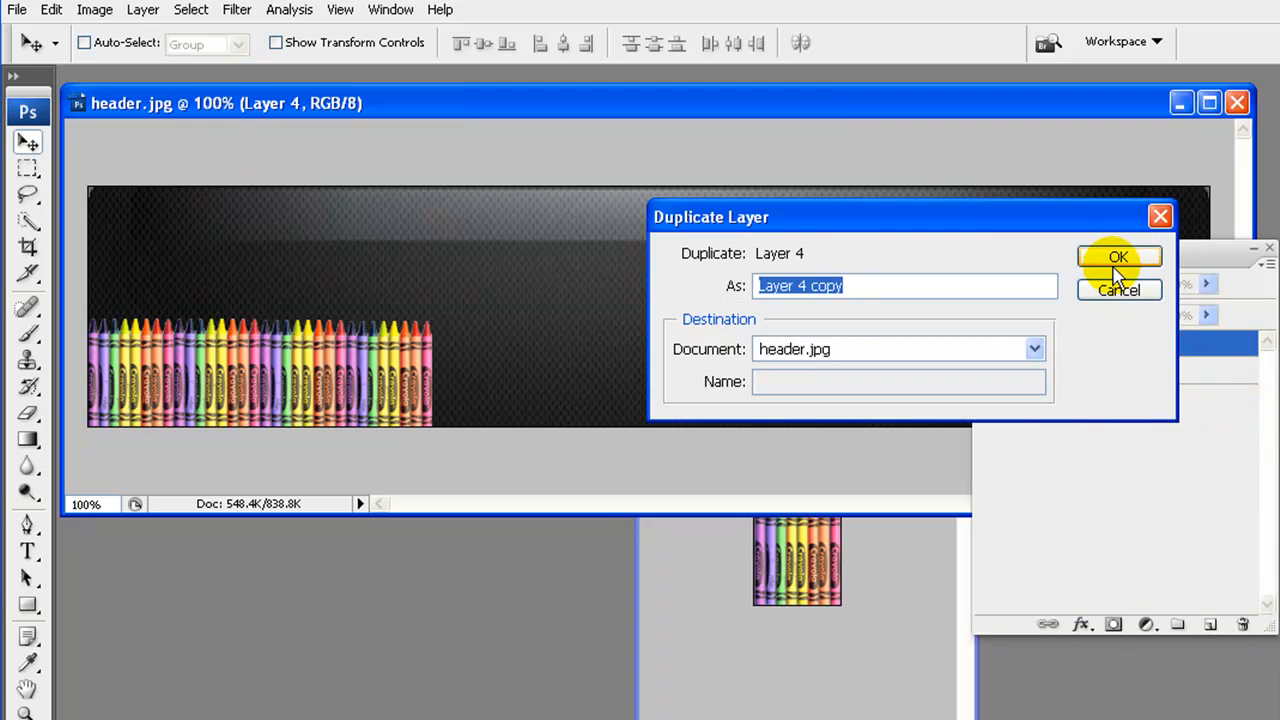
left_click(1118, 257)
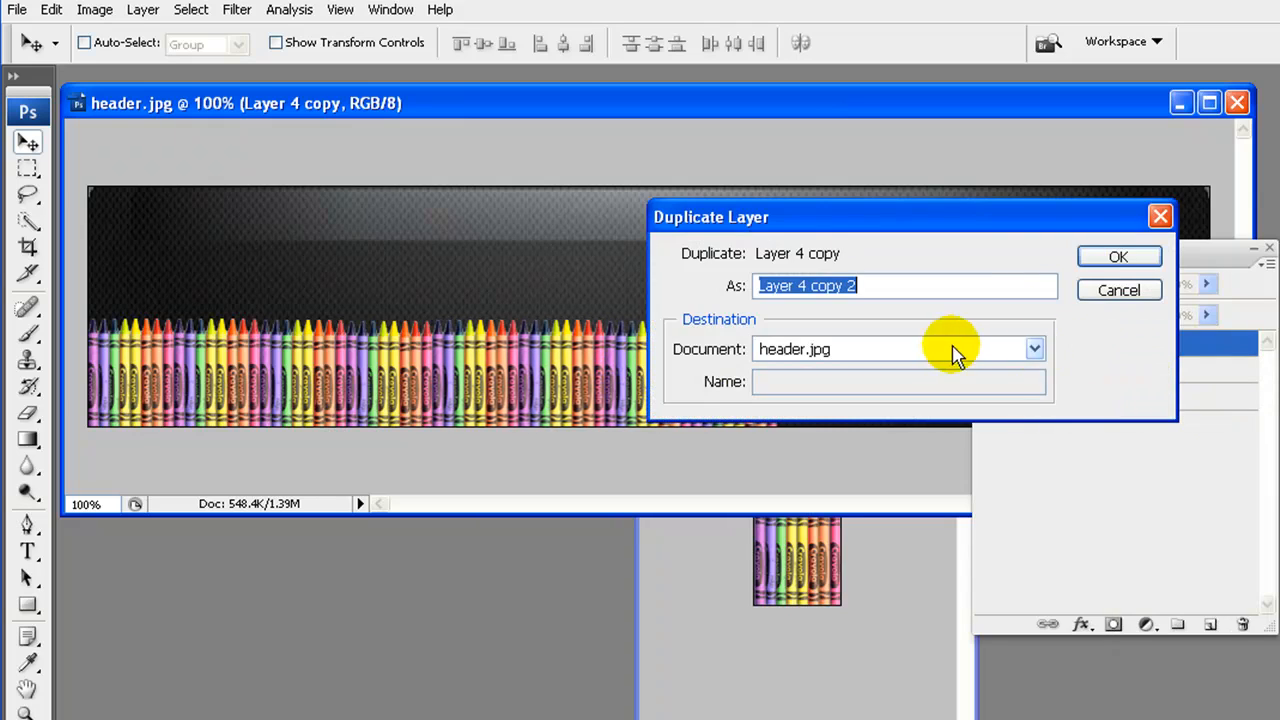
left_click(1118, 256)
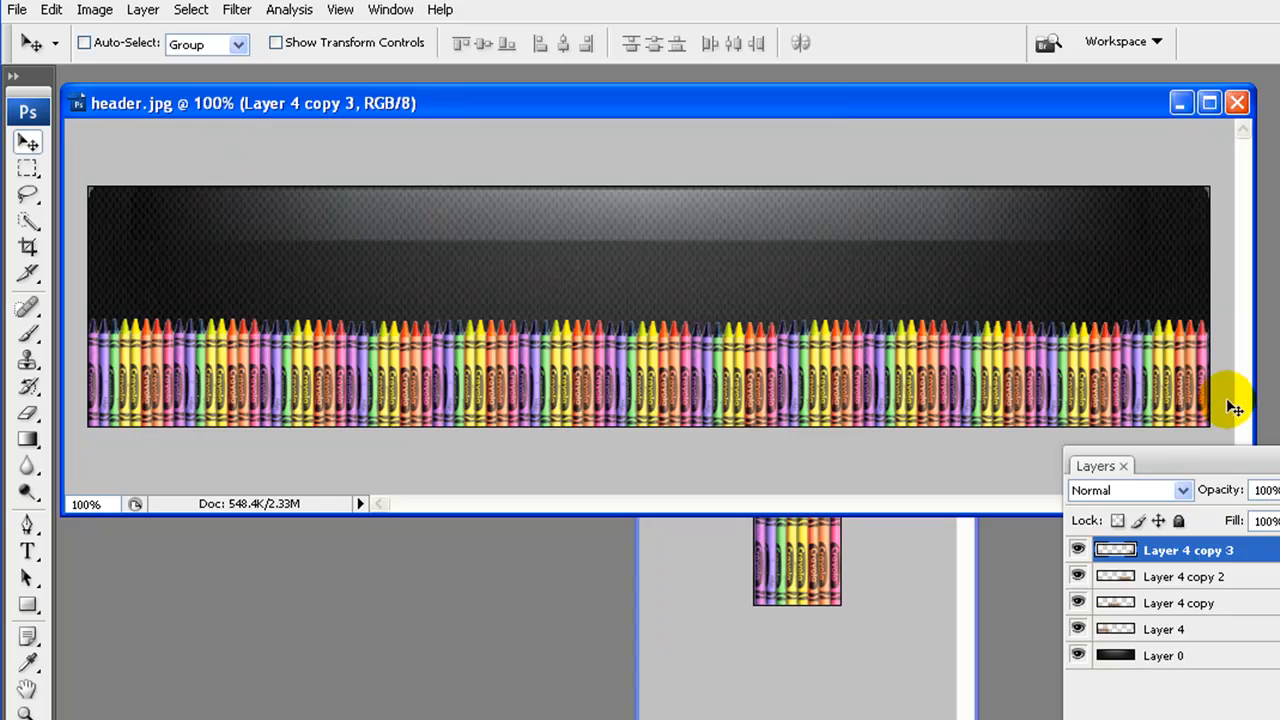
mouse_move(1170, 608)
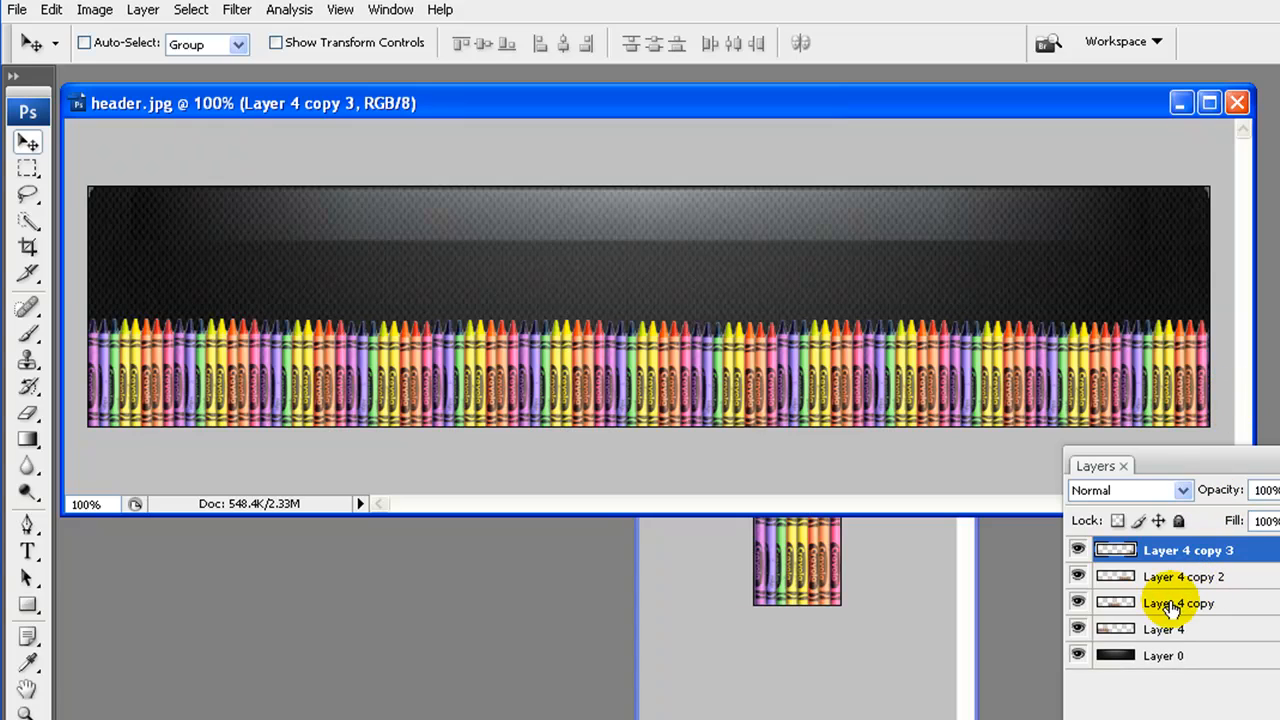
Select Layer 4 through Layer 4 copy 3 and open their right-click menu to merge
left_click(1183, 576)
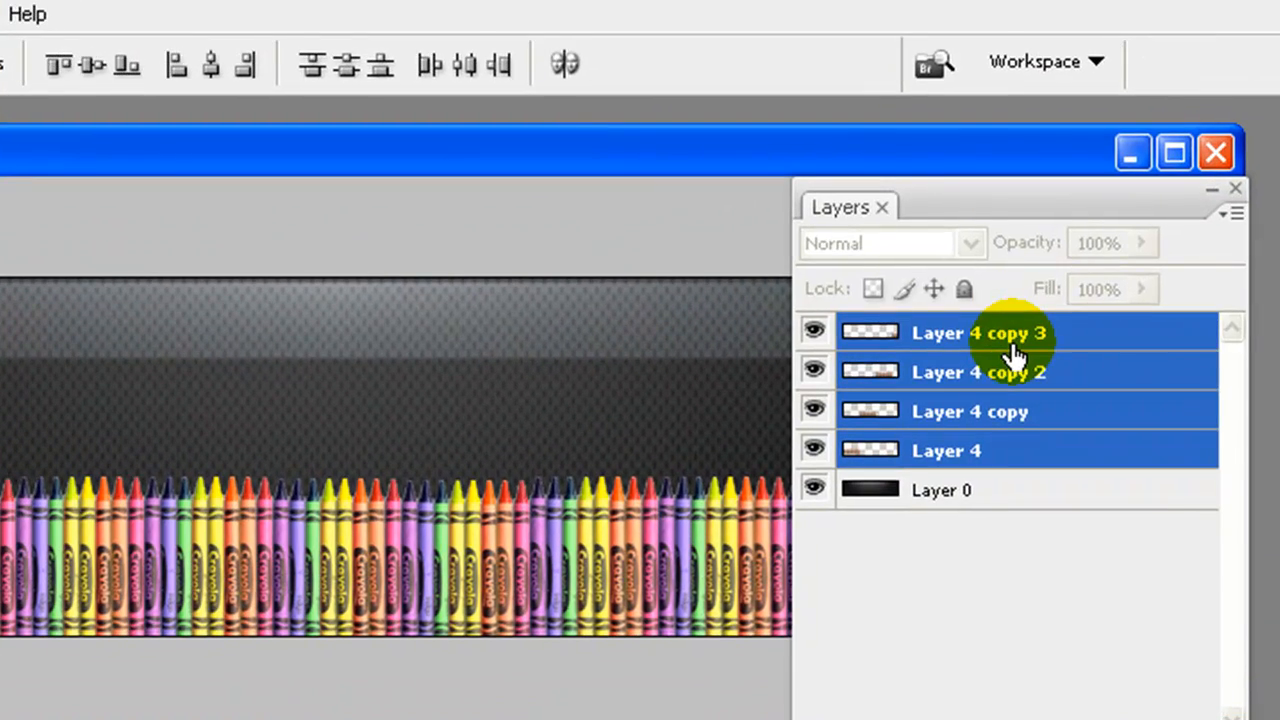
right_click(1013, 333)
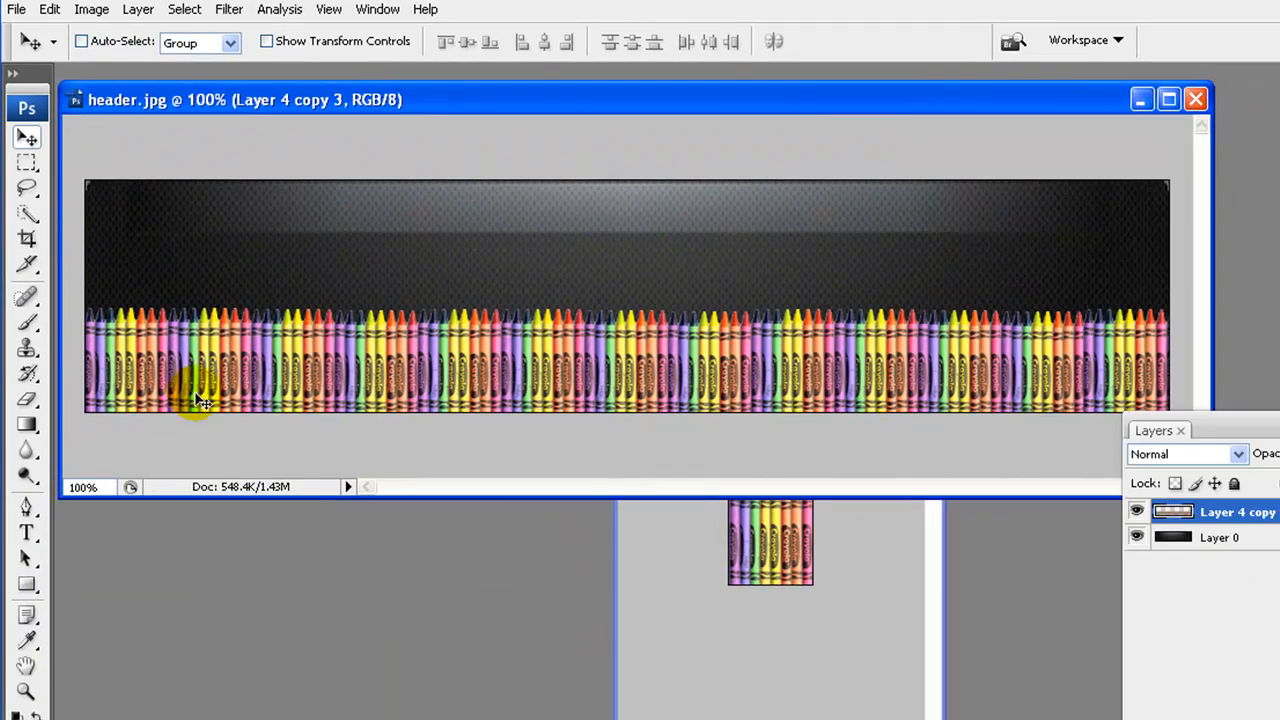
mouse_move(240, 357)
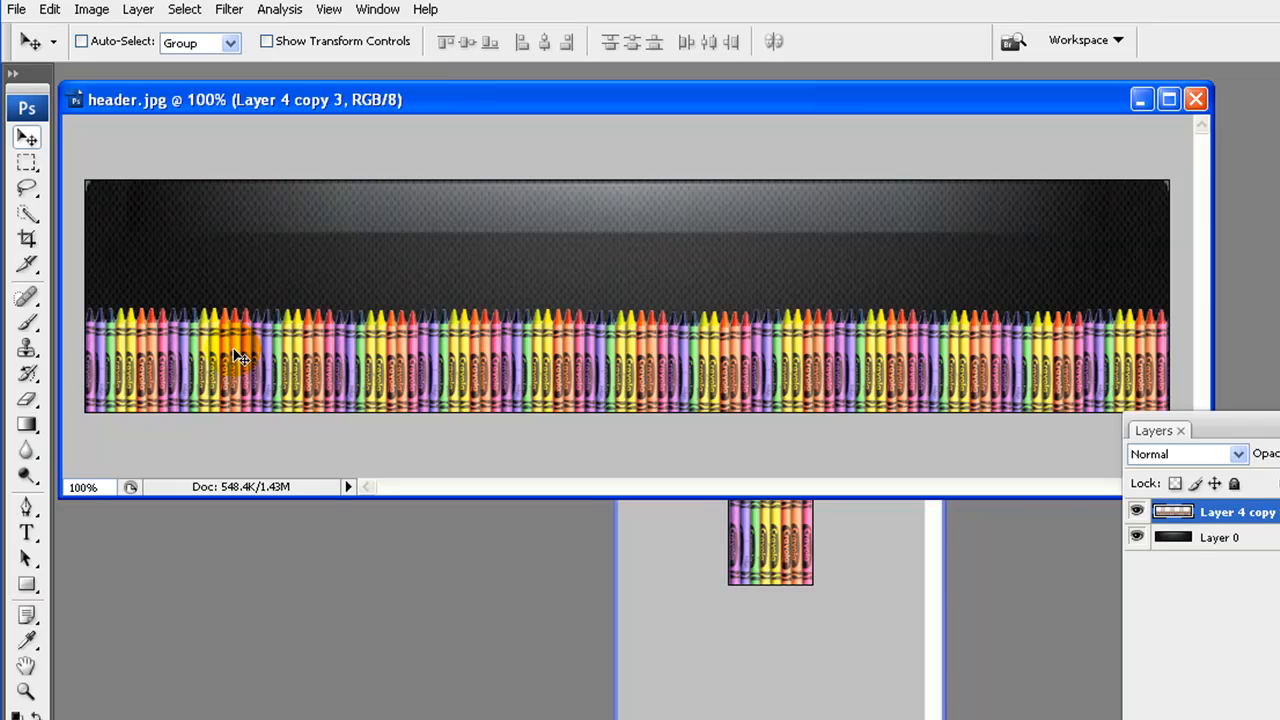
mouse_move(108, 318)
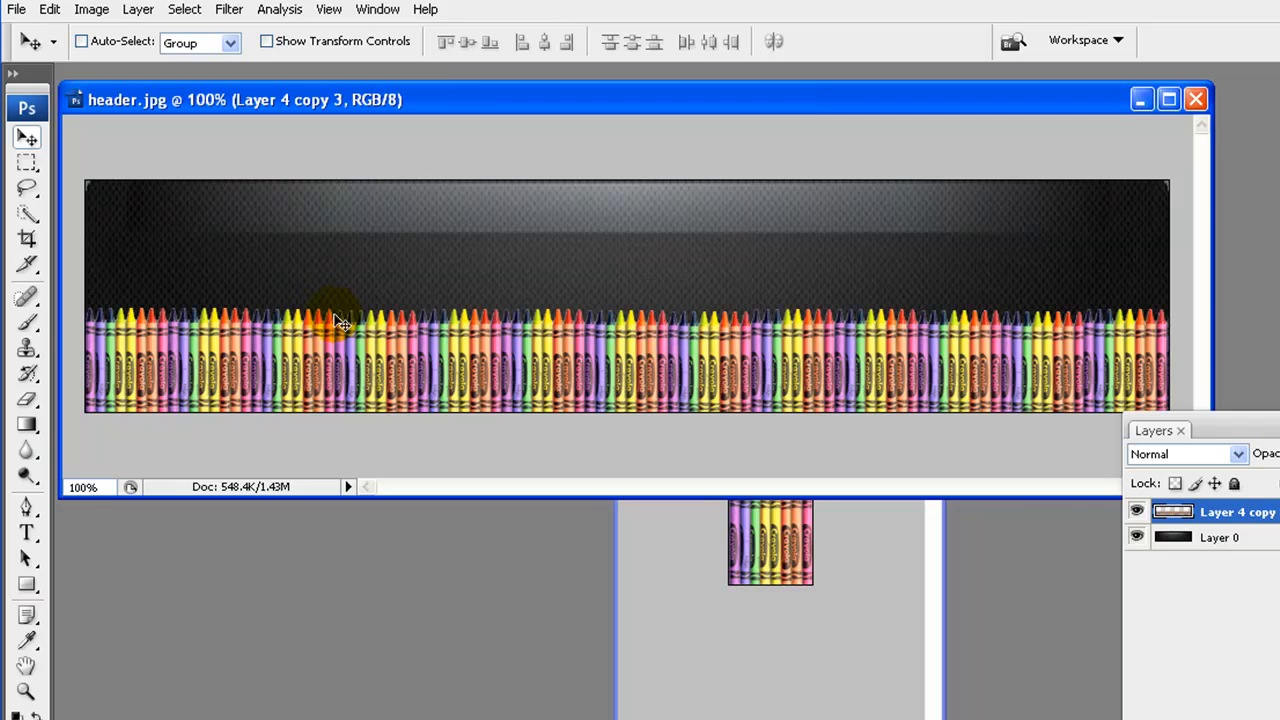
mouse_move(935, 333)
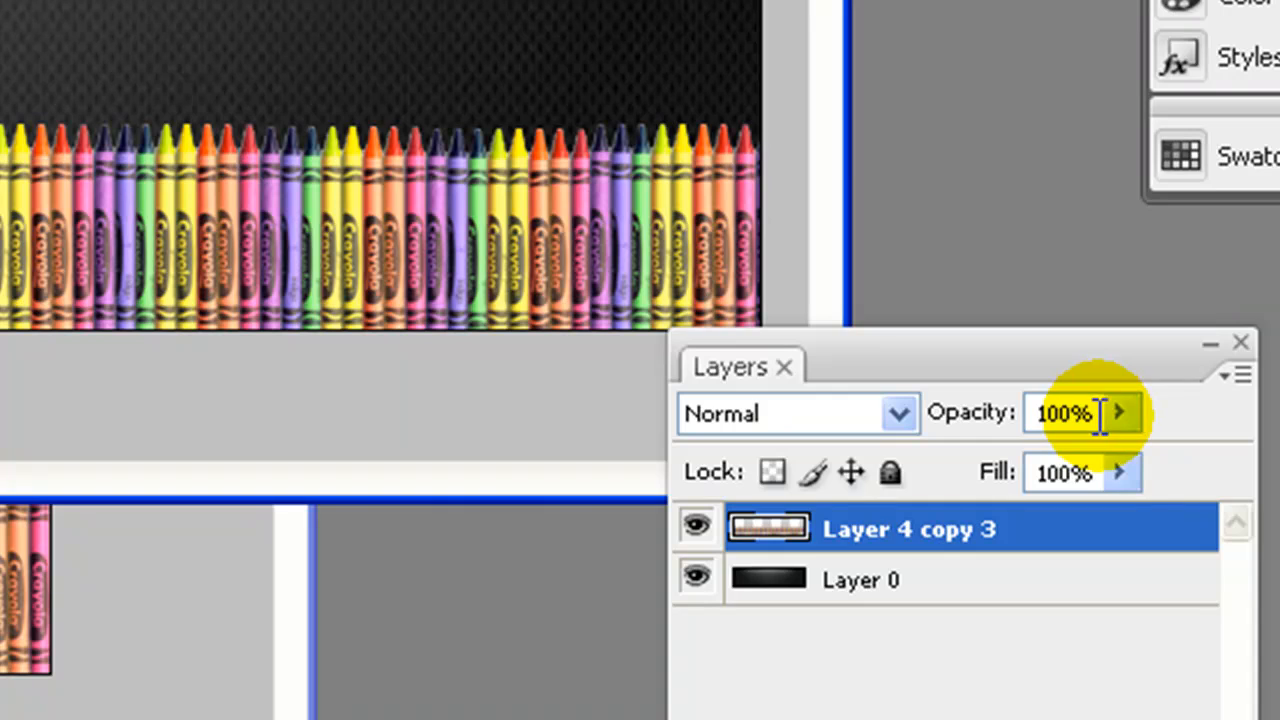
Set the merged crayon layer's opacity to 40%
type("40")
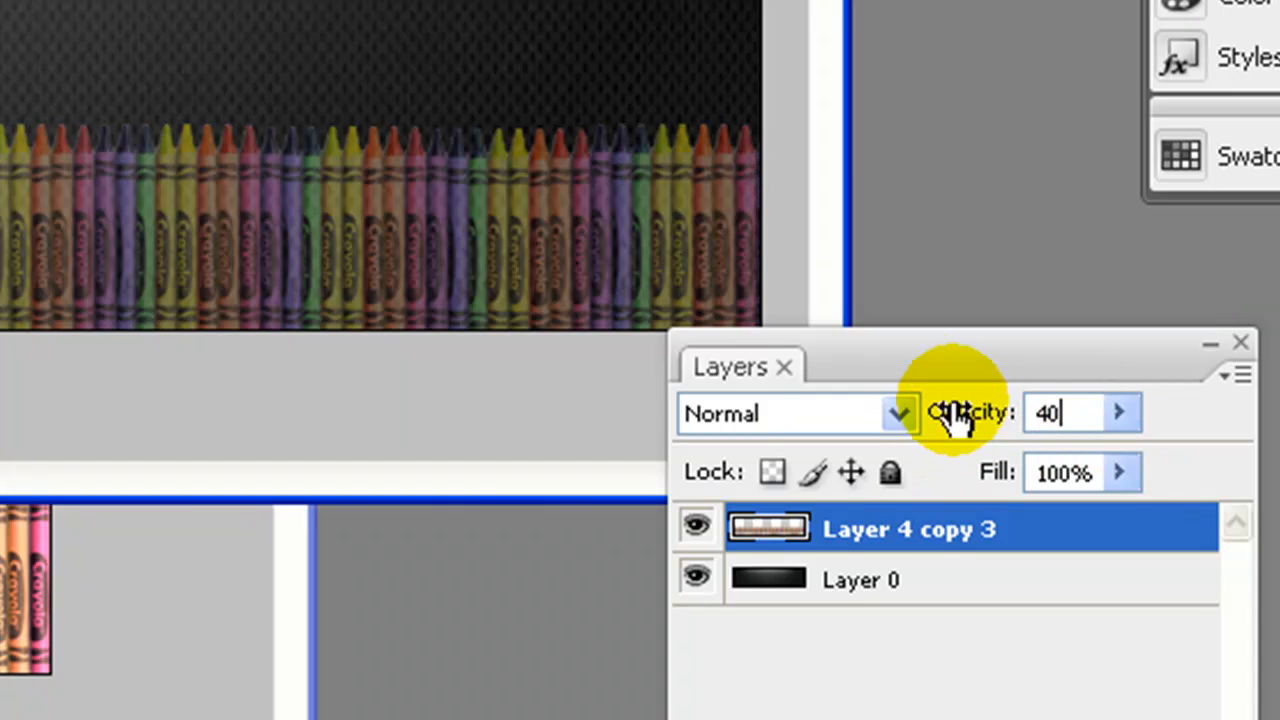
mouse_move(430, 265)
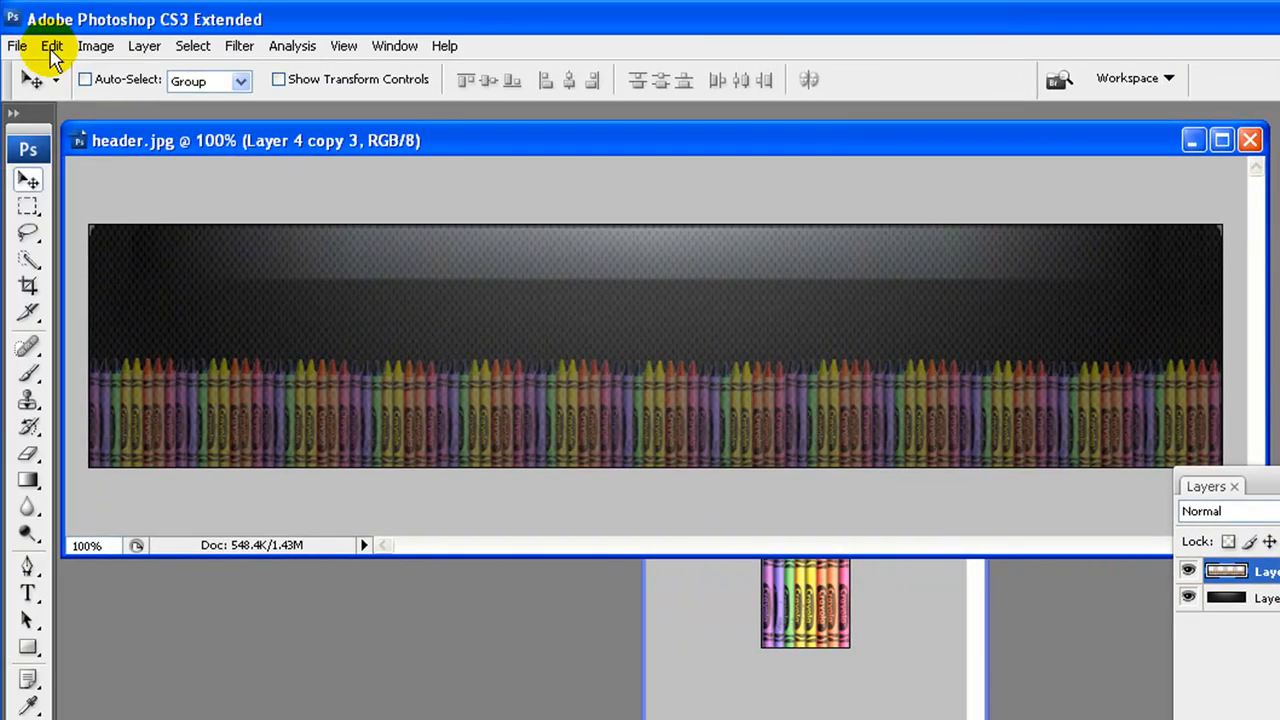
Save for Web as header.jpg in the img folder
left_click(16, 46)
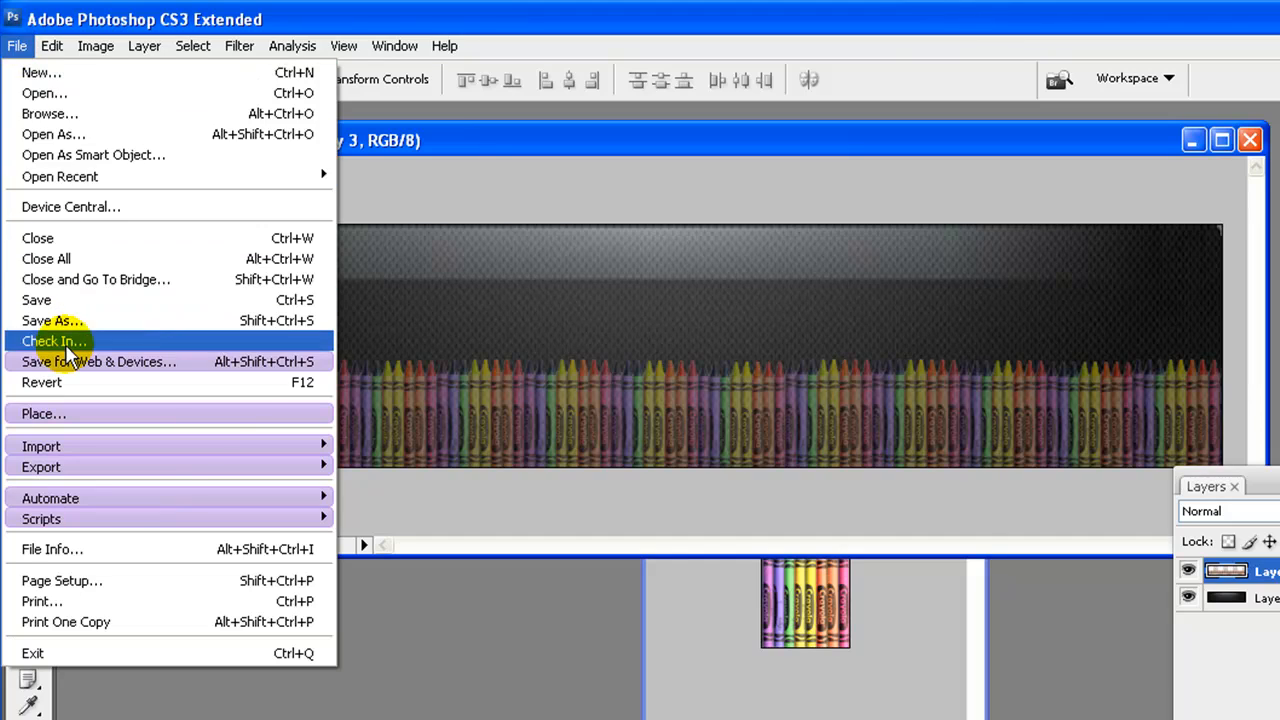
left_click(98, 361)
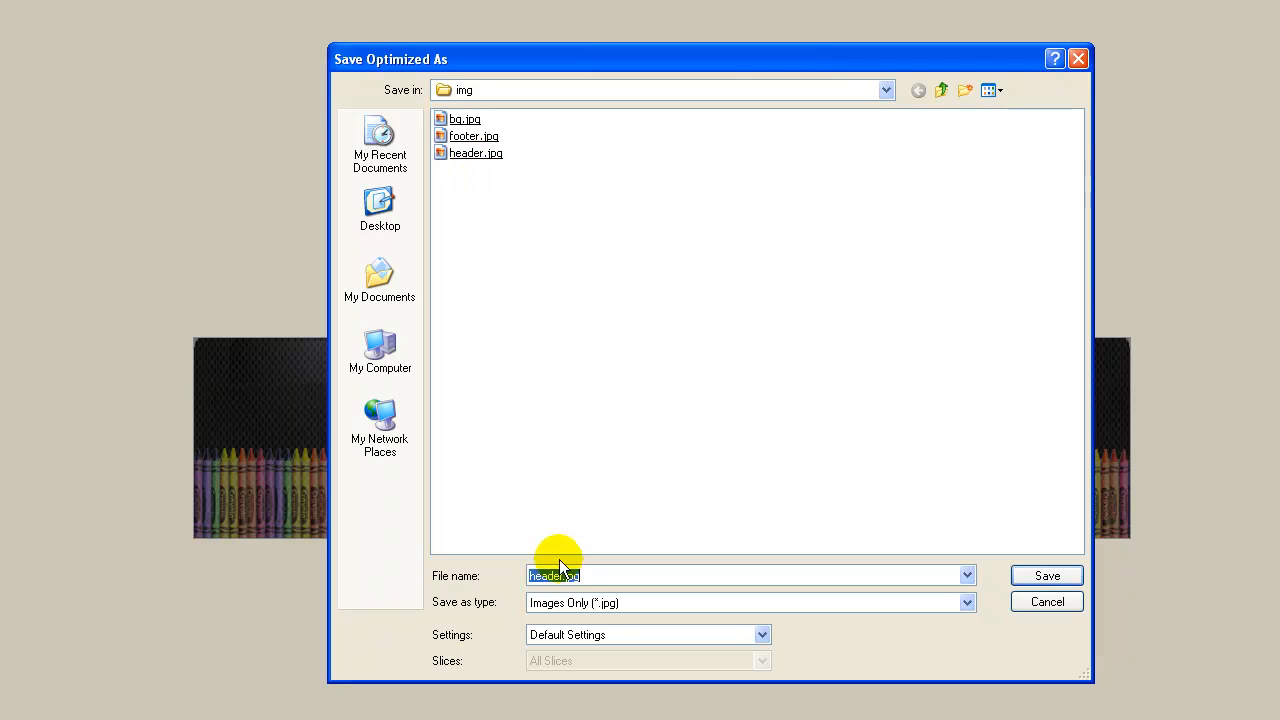
mouse_move(1055, 598)
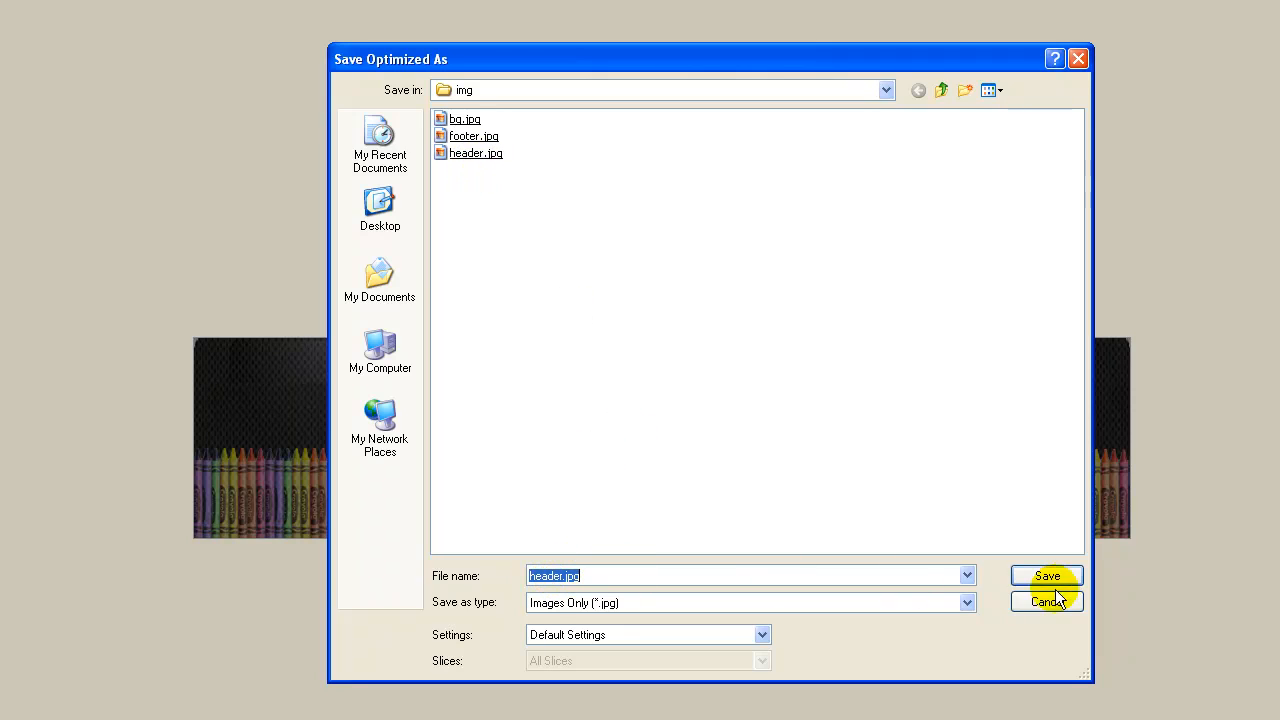
left_click(1046, 575)
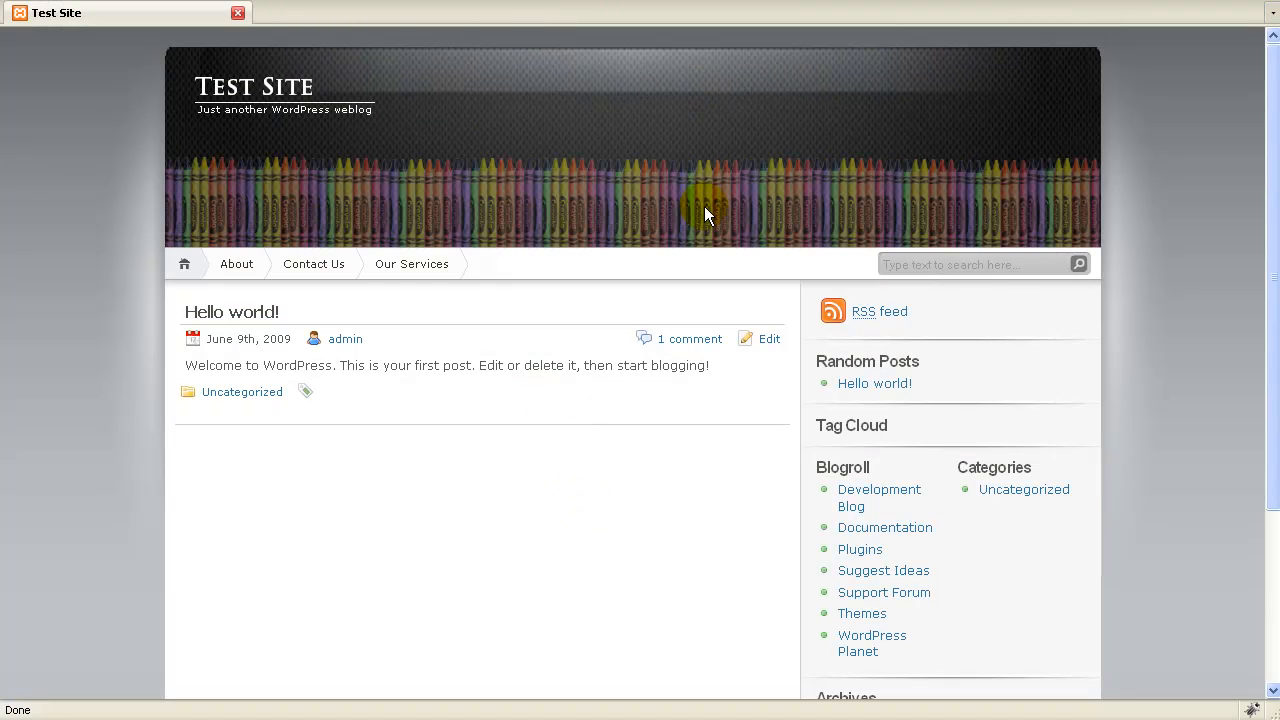
mouse_move(795, 218)
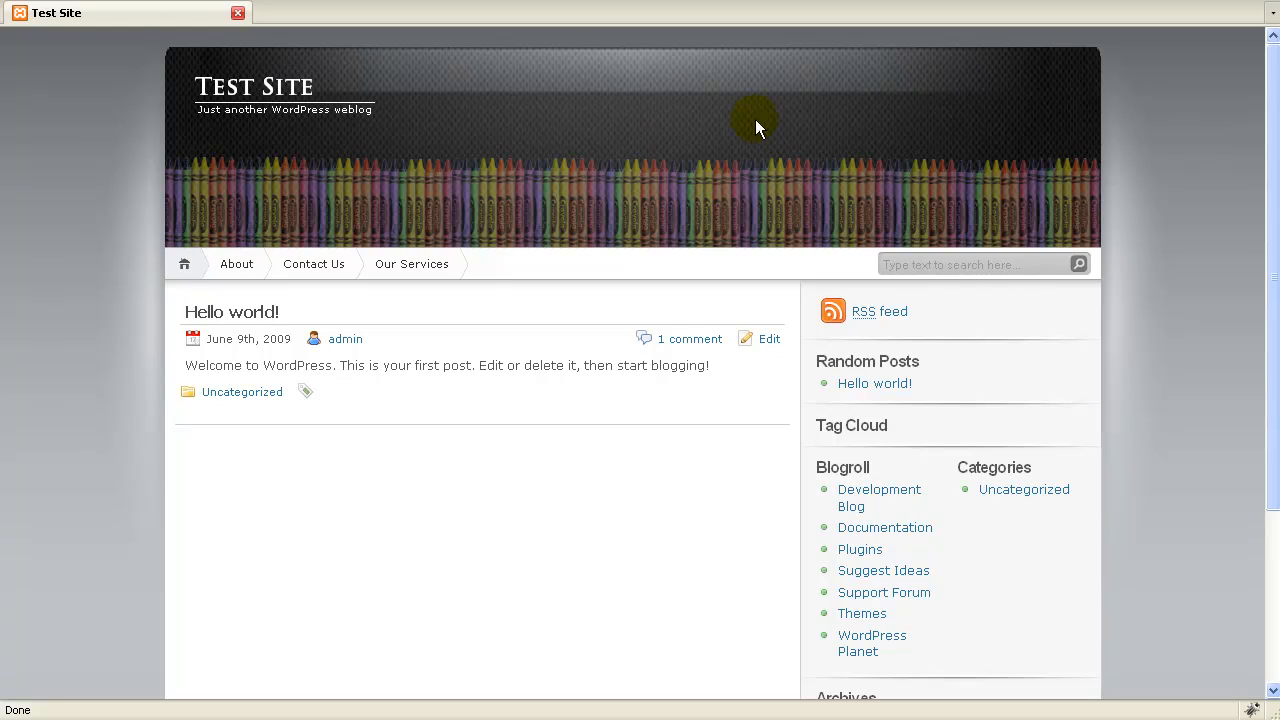
mouse_move(795, 150)
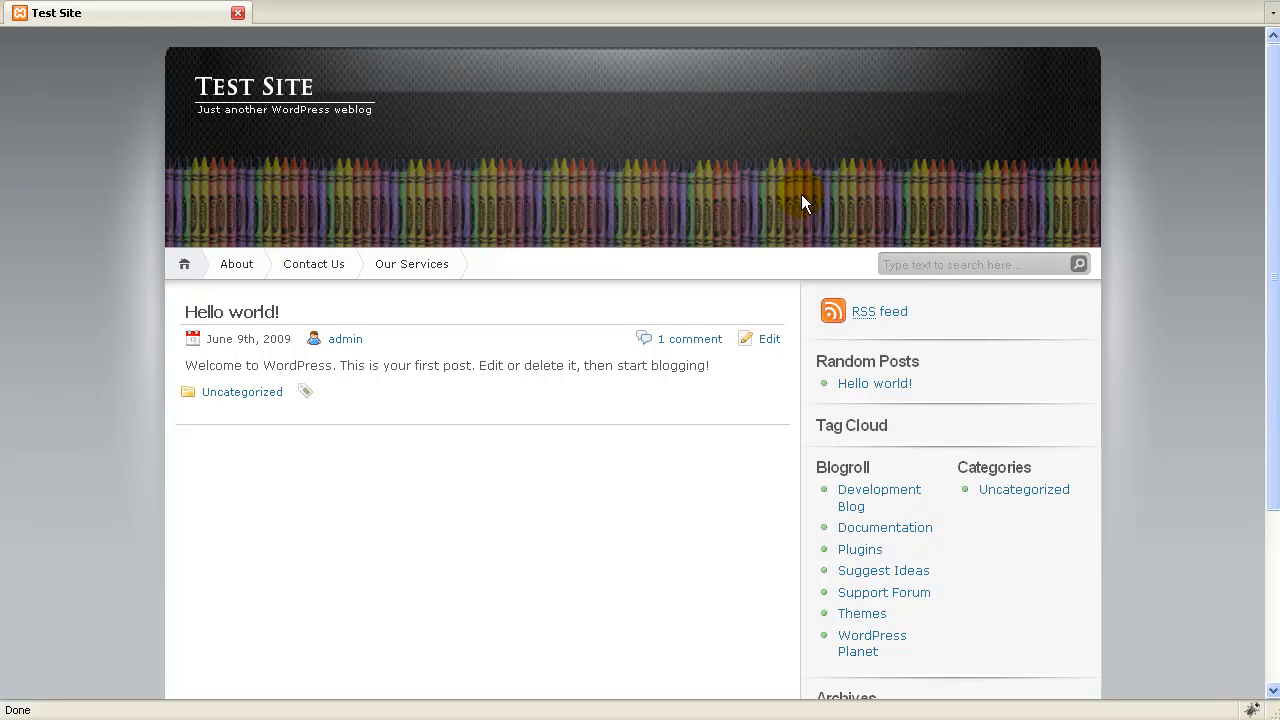
mouse_move(528, 212)
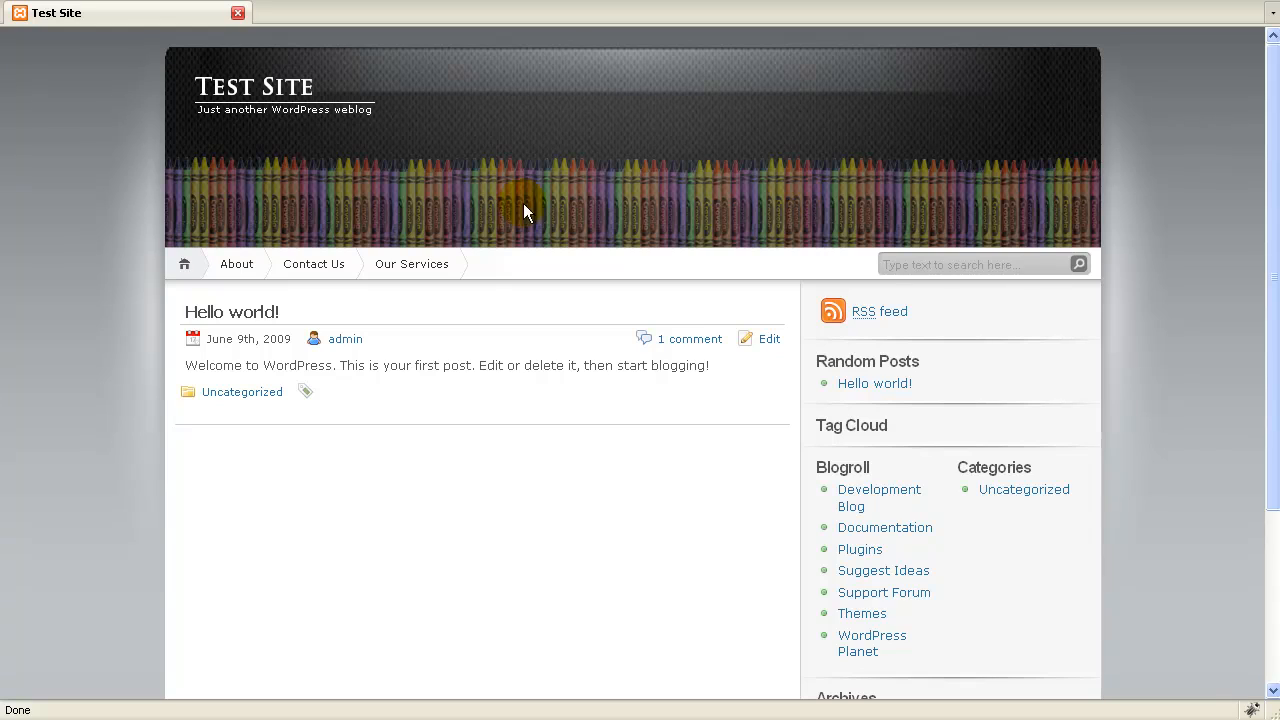
mouse_move(948, 188)
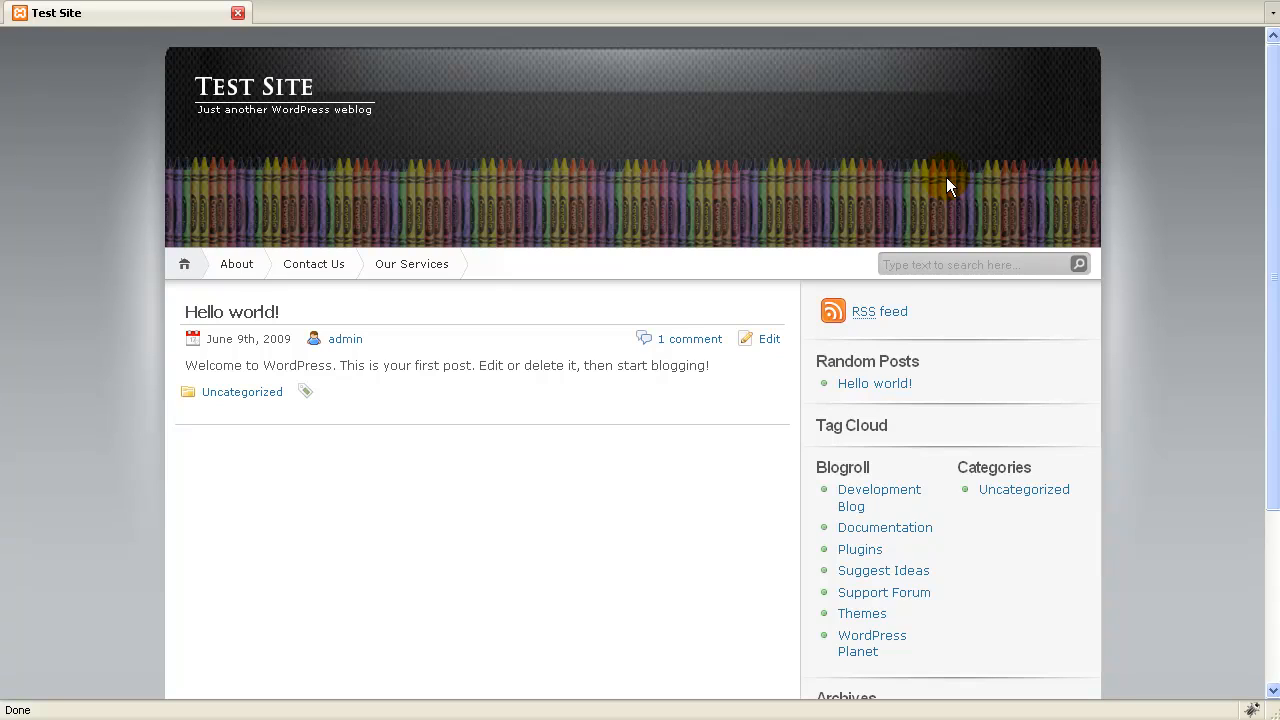
mouse_move(880, 125)
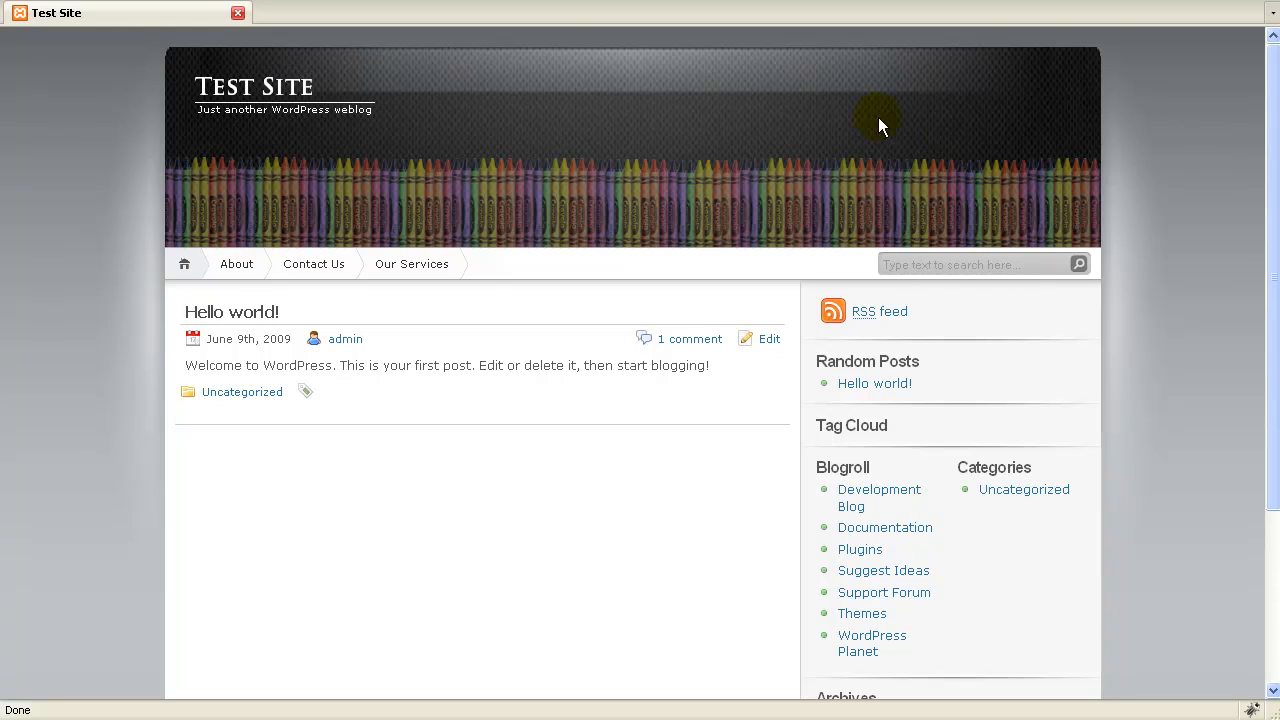